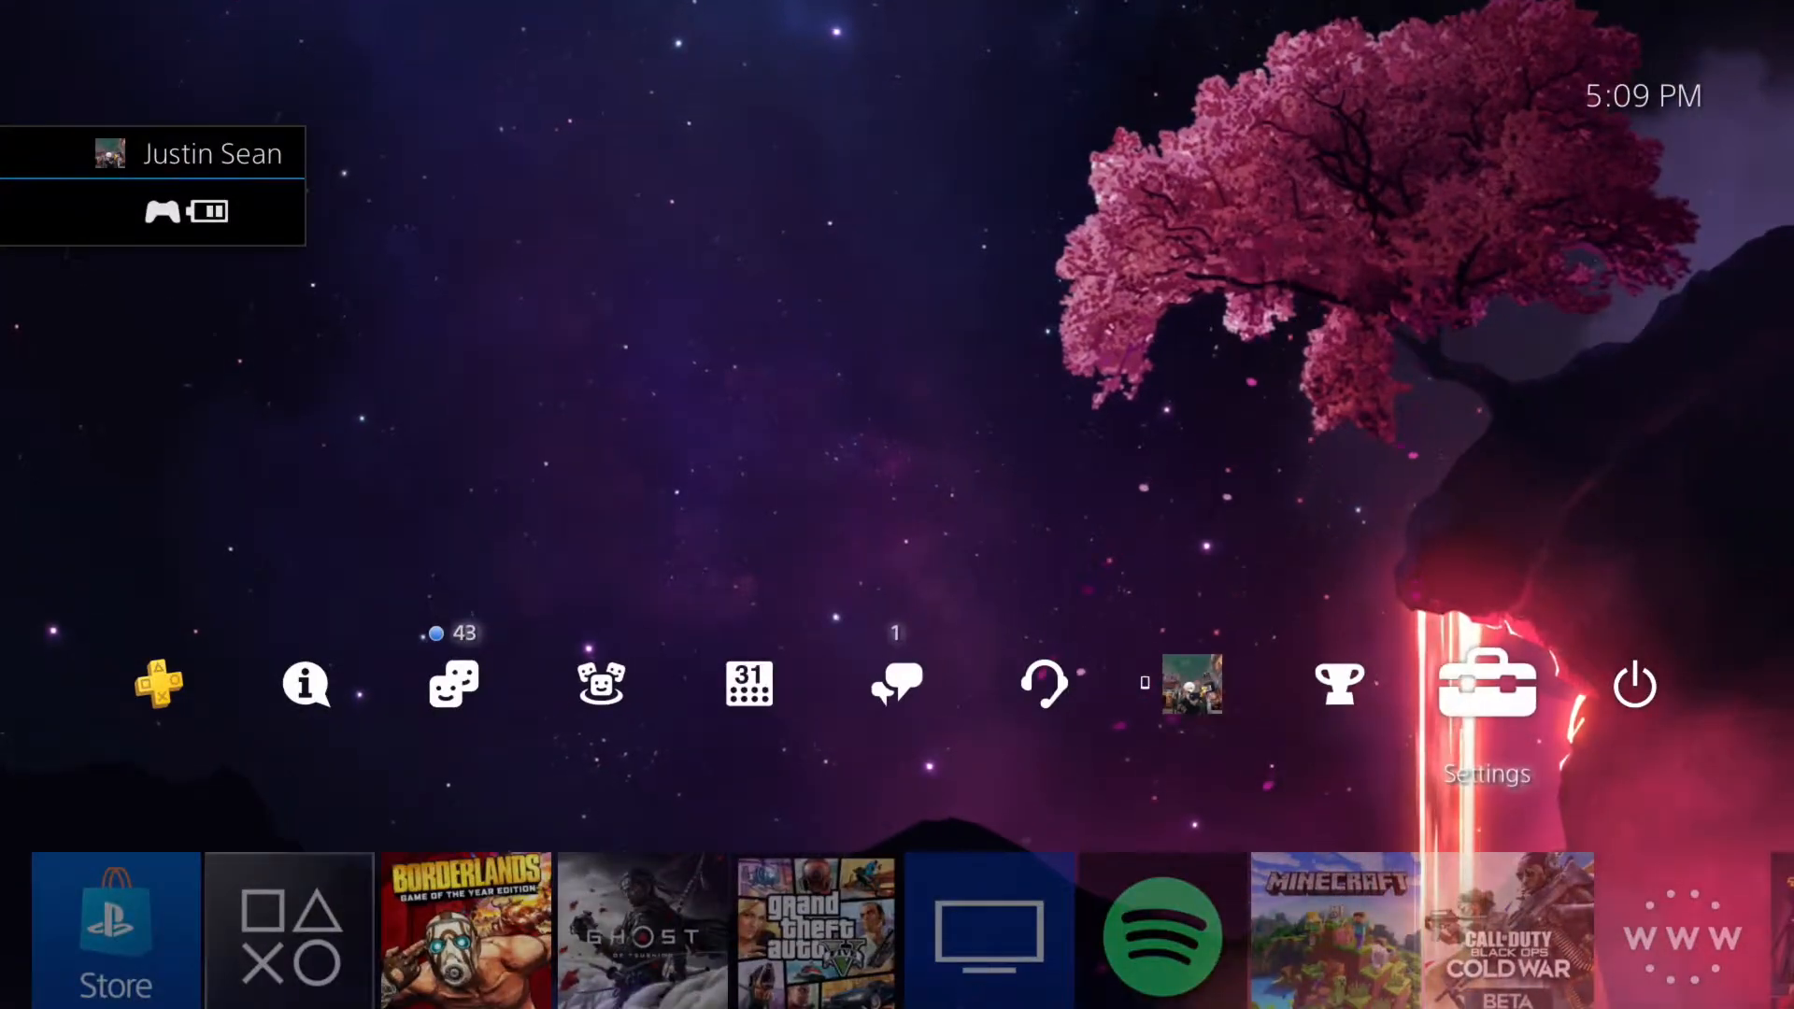
Step: Copy the Borderlands Save0001 and ProfileData saves from Application Saved Data to USB storage
click(1487, 683)
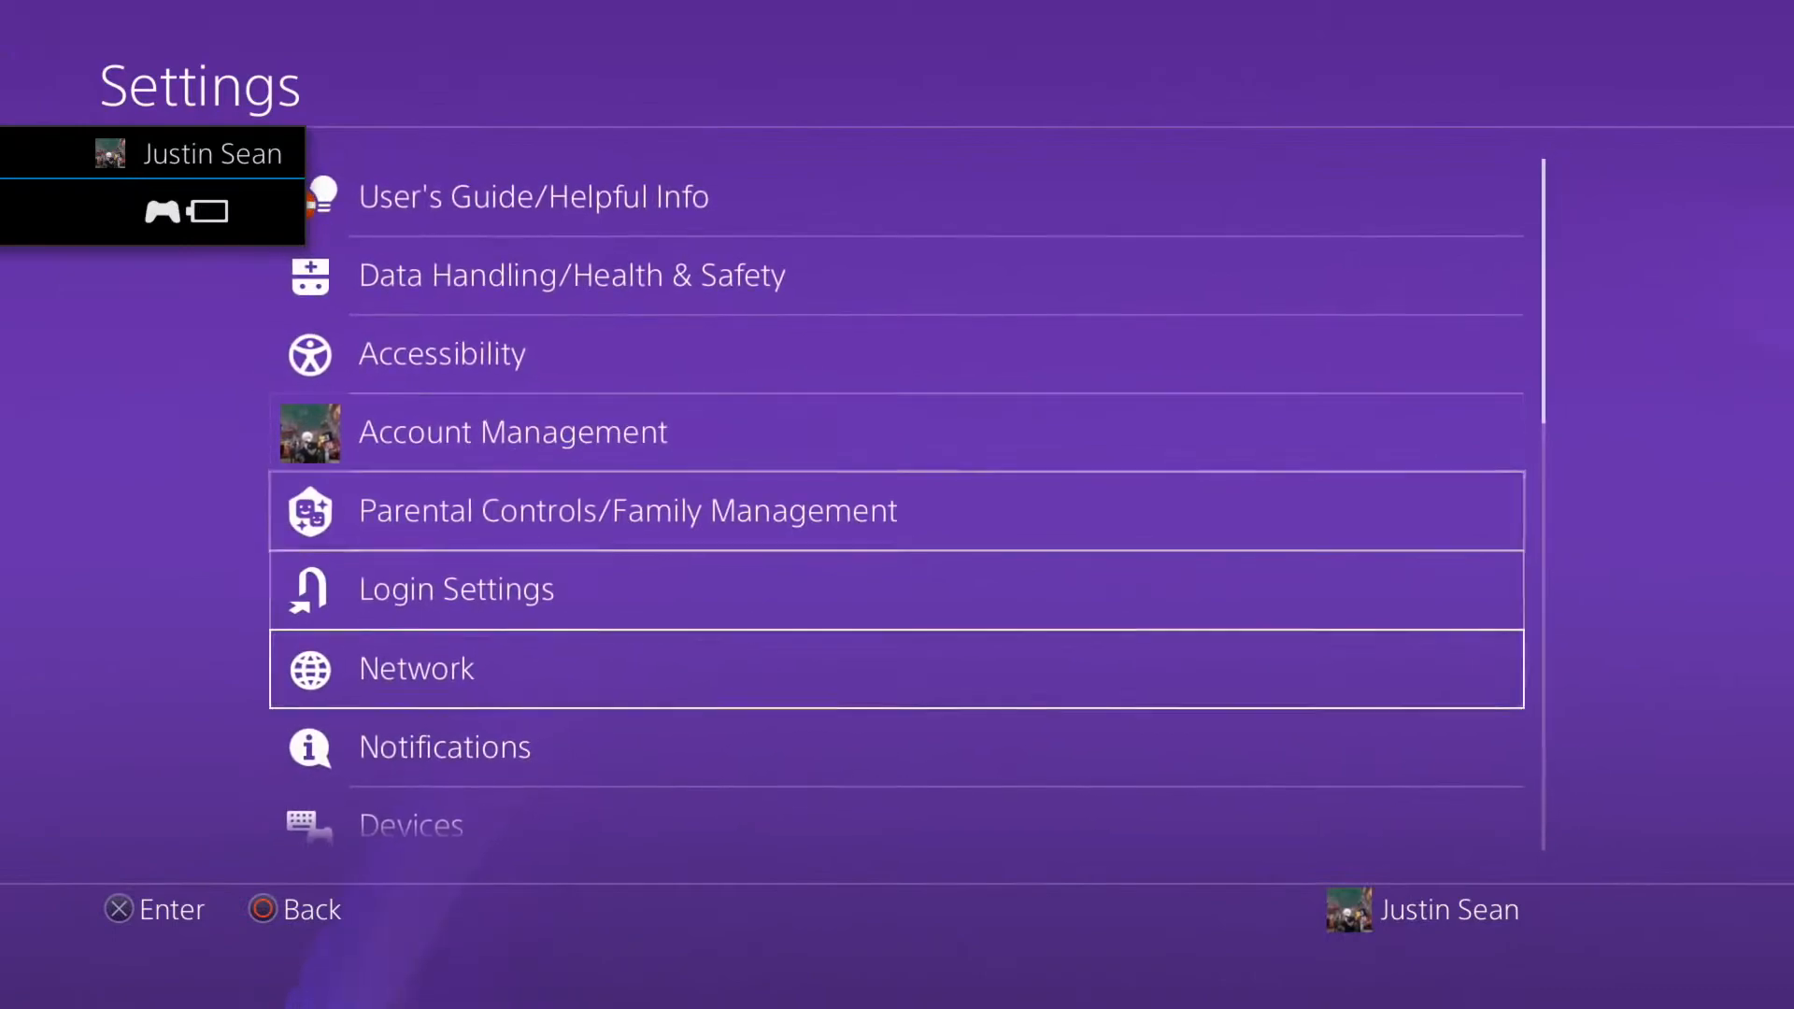
scroll(down, 3)
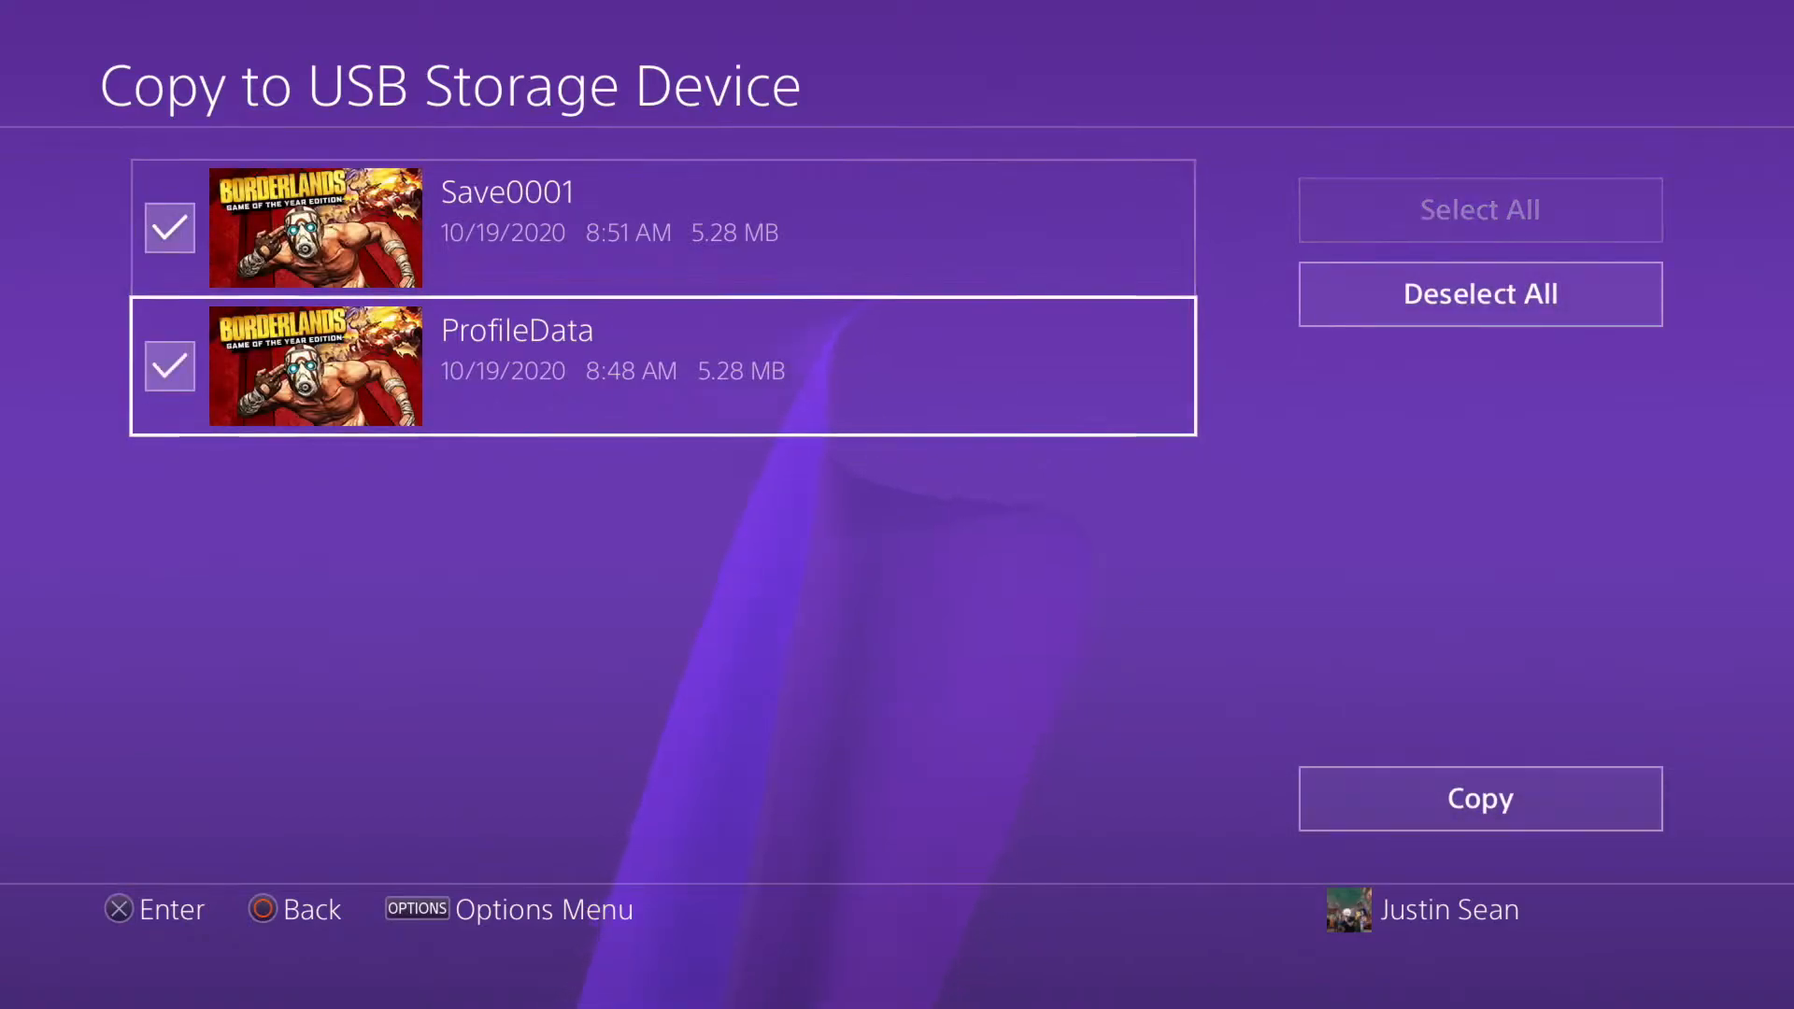
click(1477, 797)
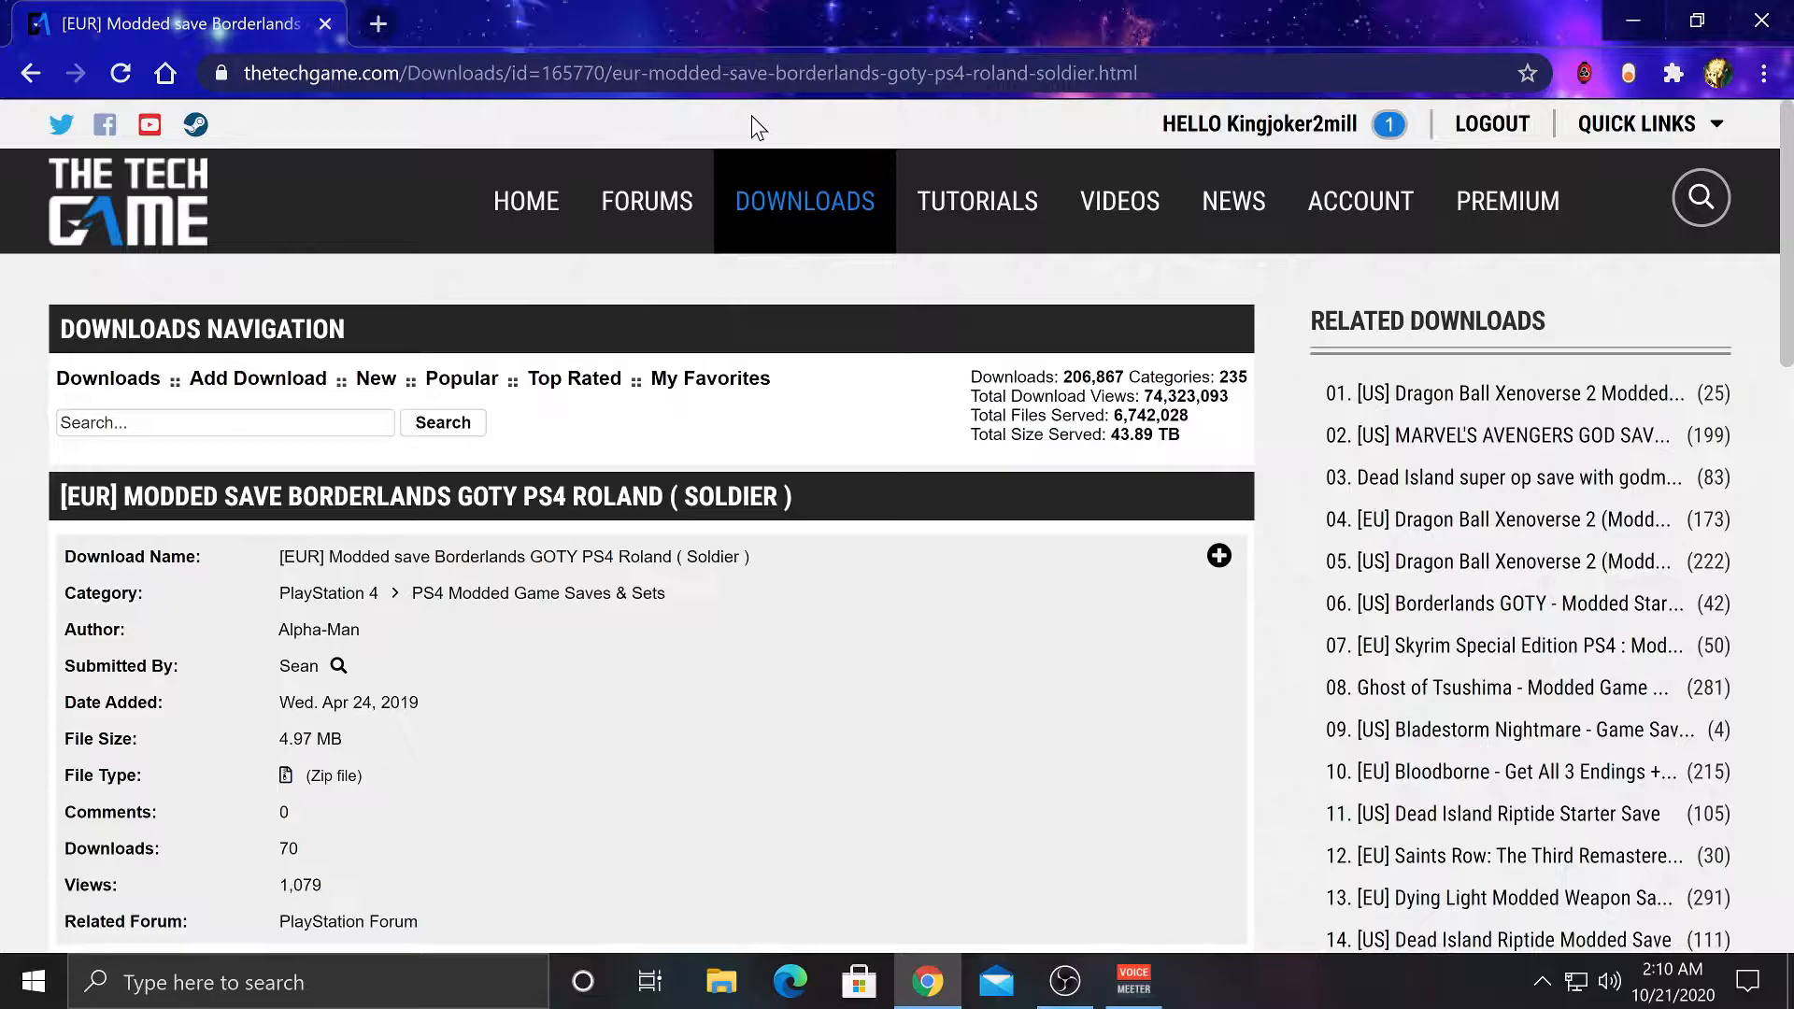
mouse_move(1127, 132)
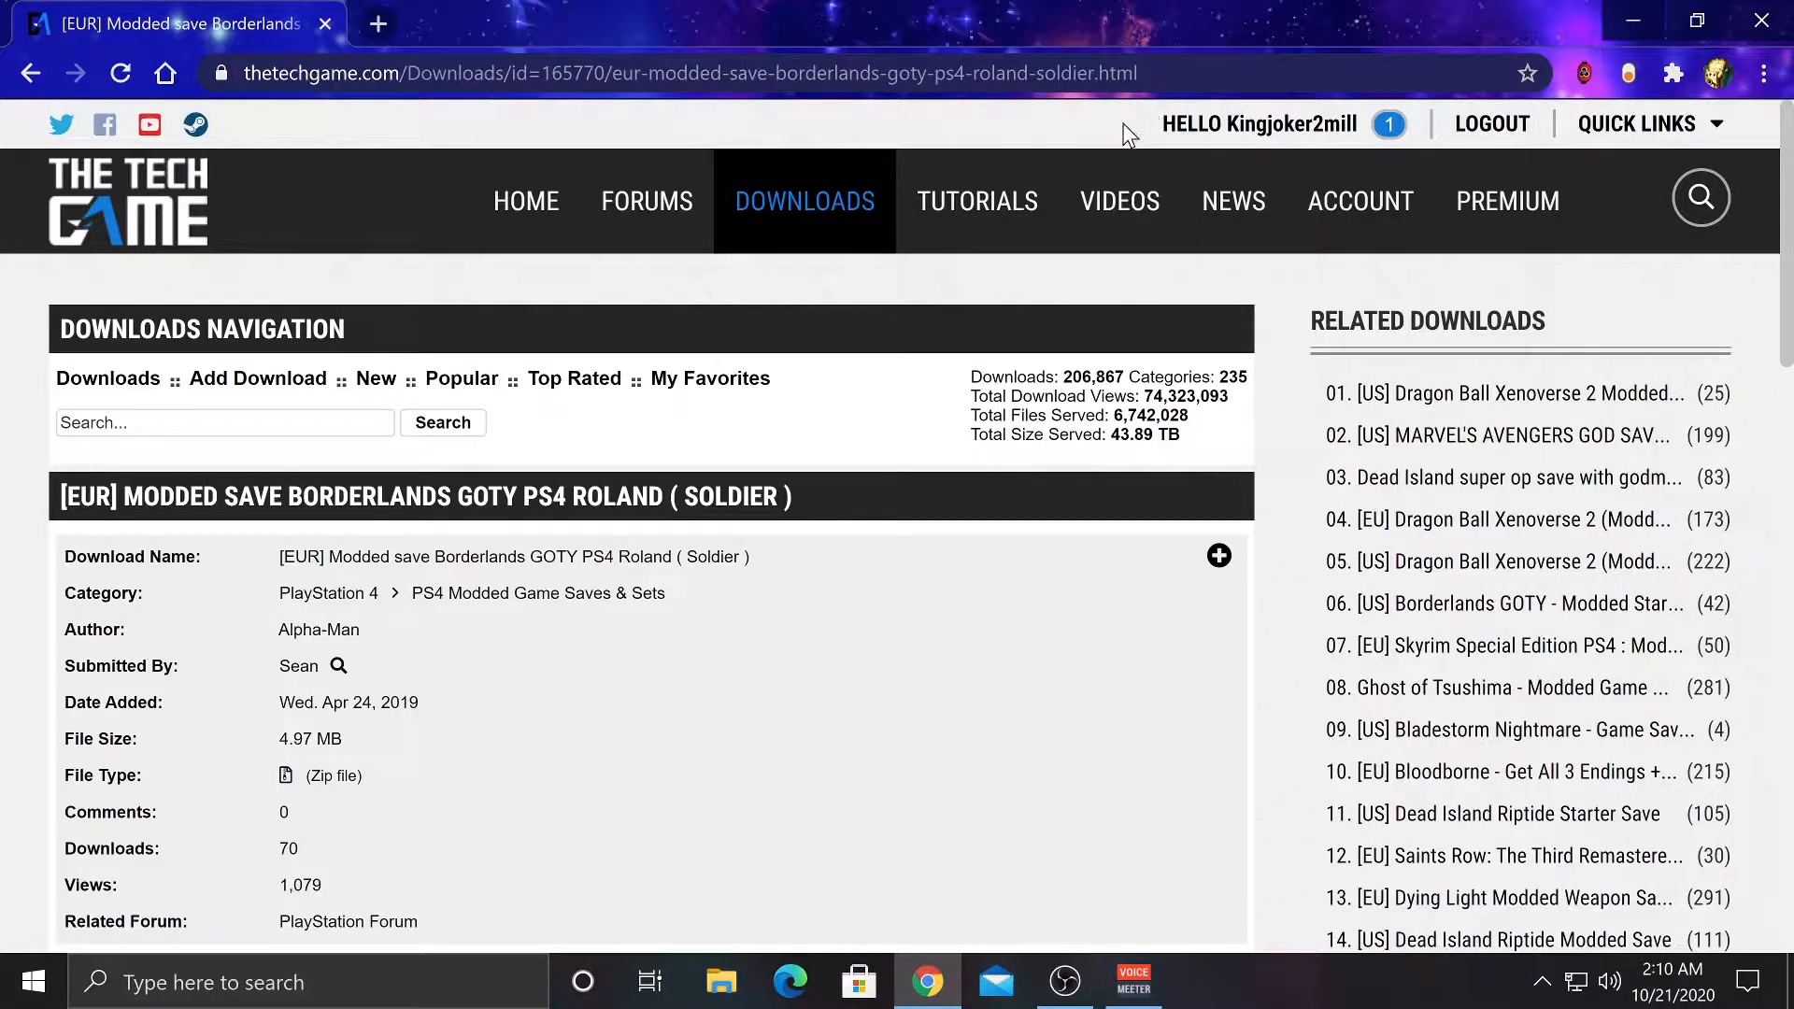
mouse_move(978, 199)
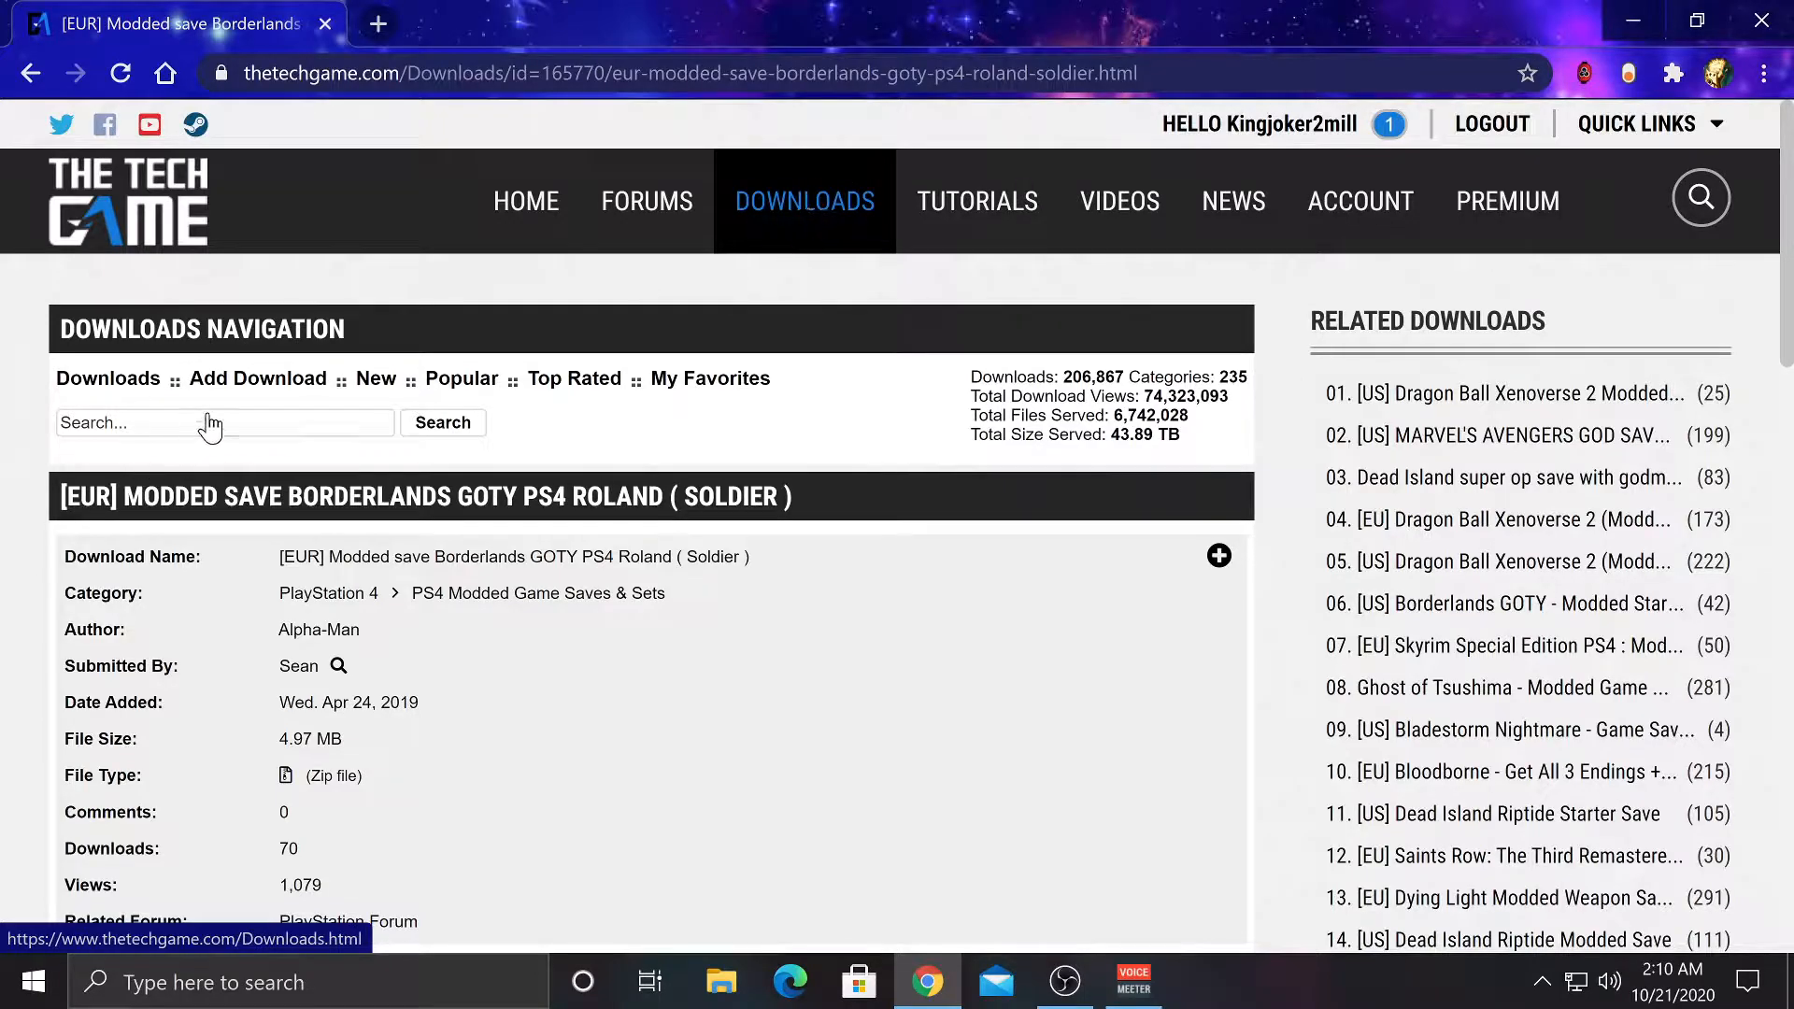
mouse_move(962, 410)
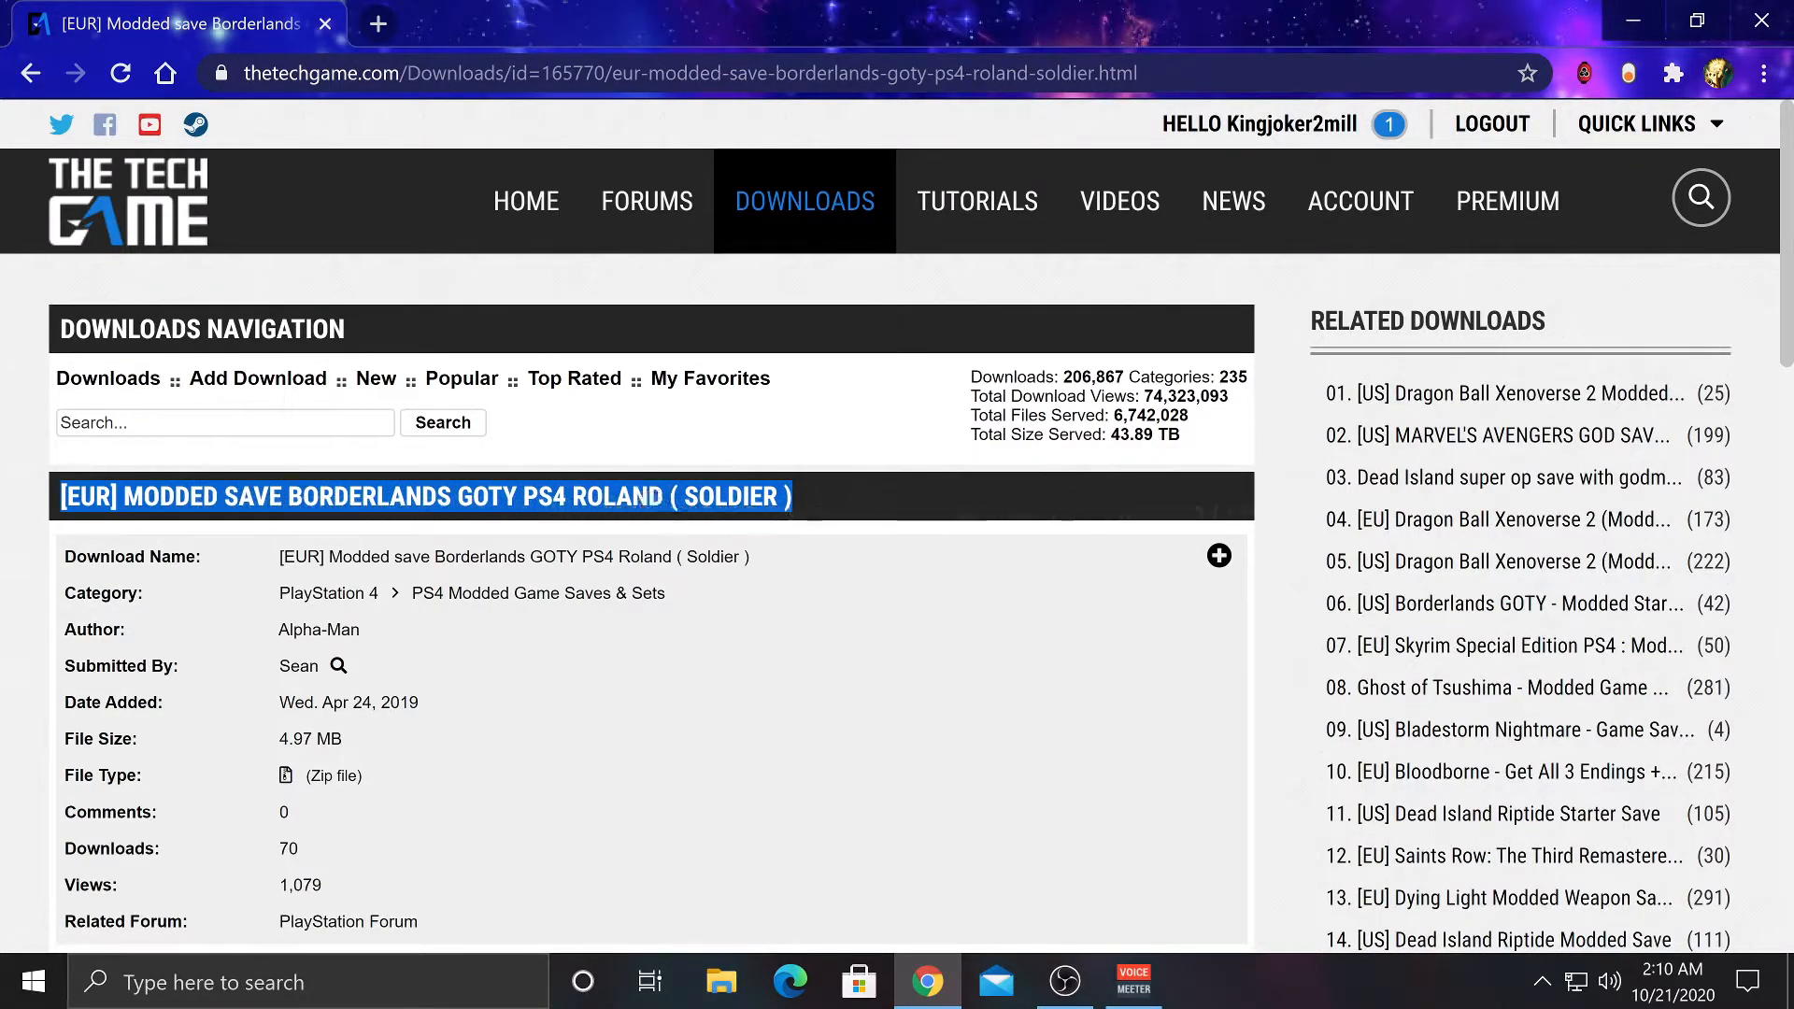
Step: Read the level 69 Soldier save description and download the modded save zip
scroll(down, 3)
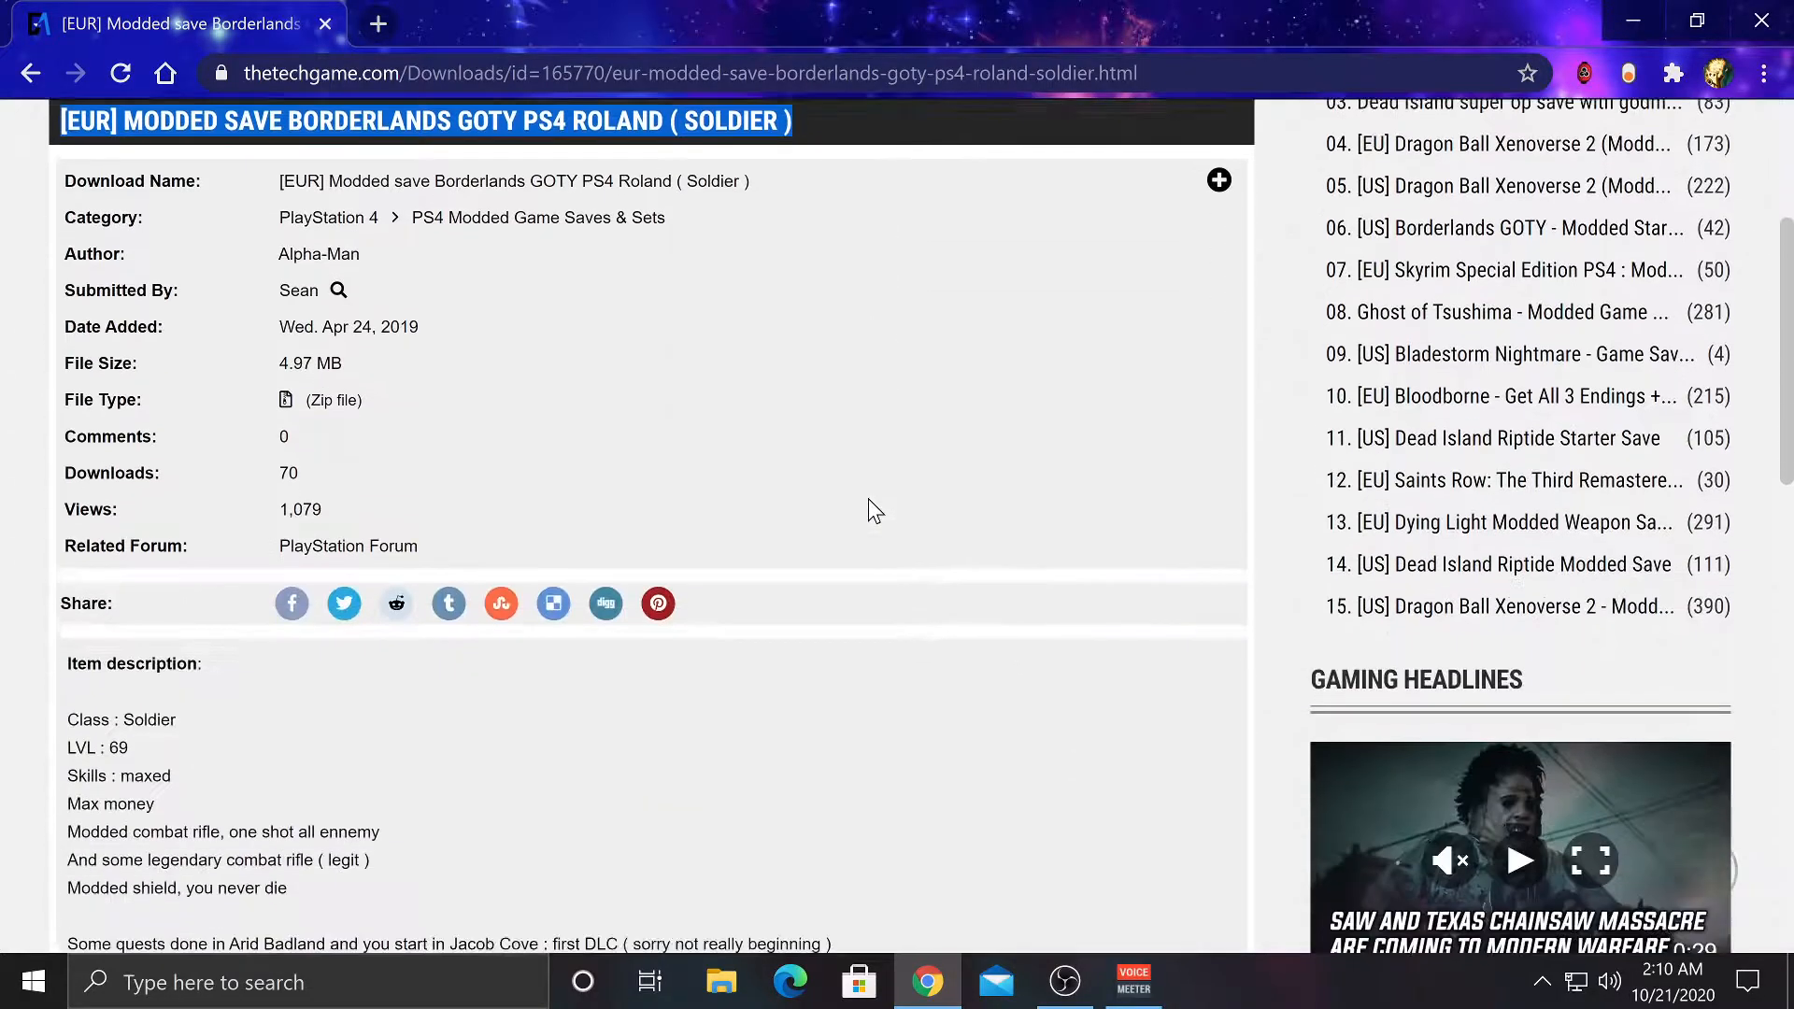
scroll(down, 3)
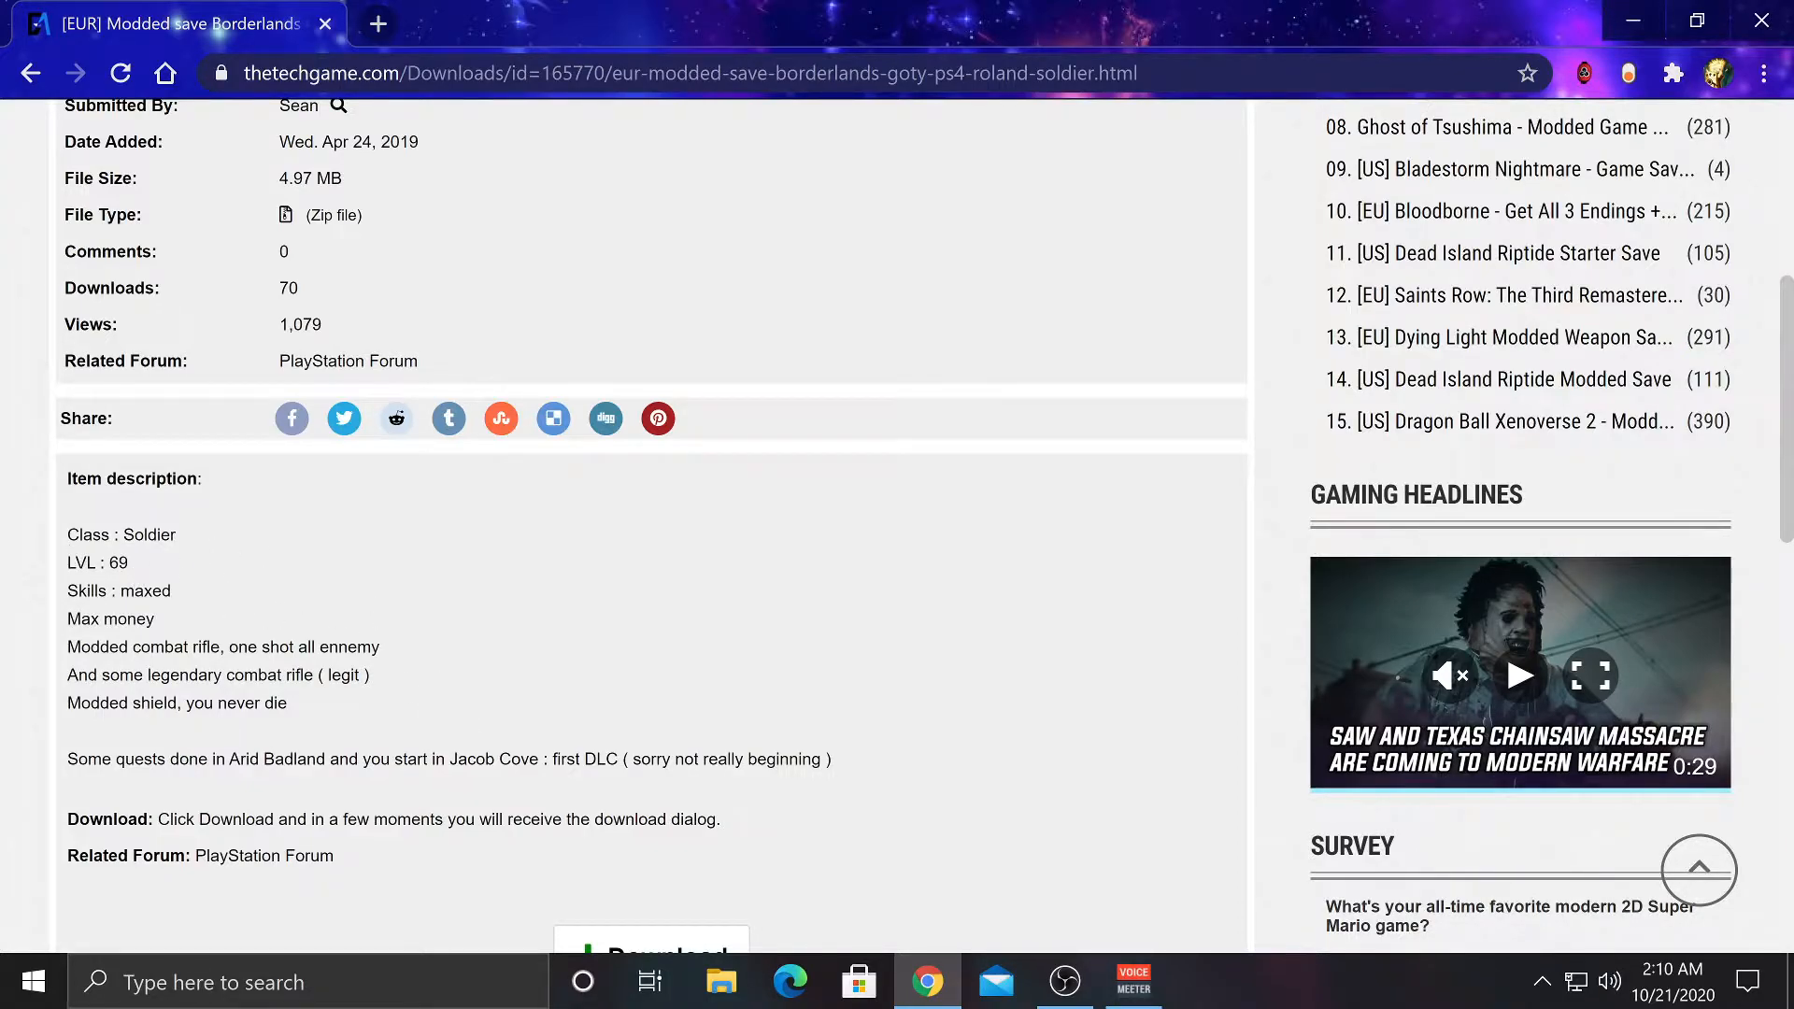
scroll(down, 3)
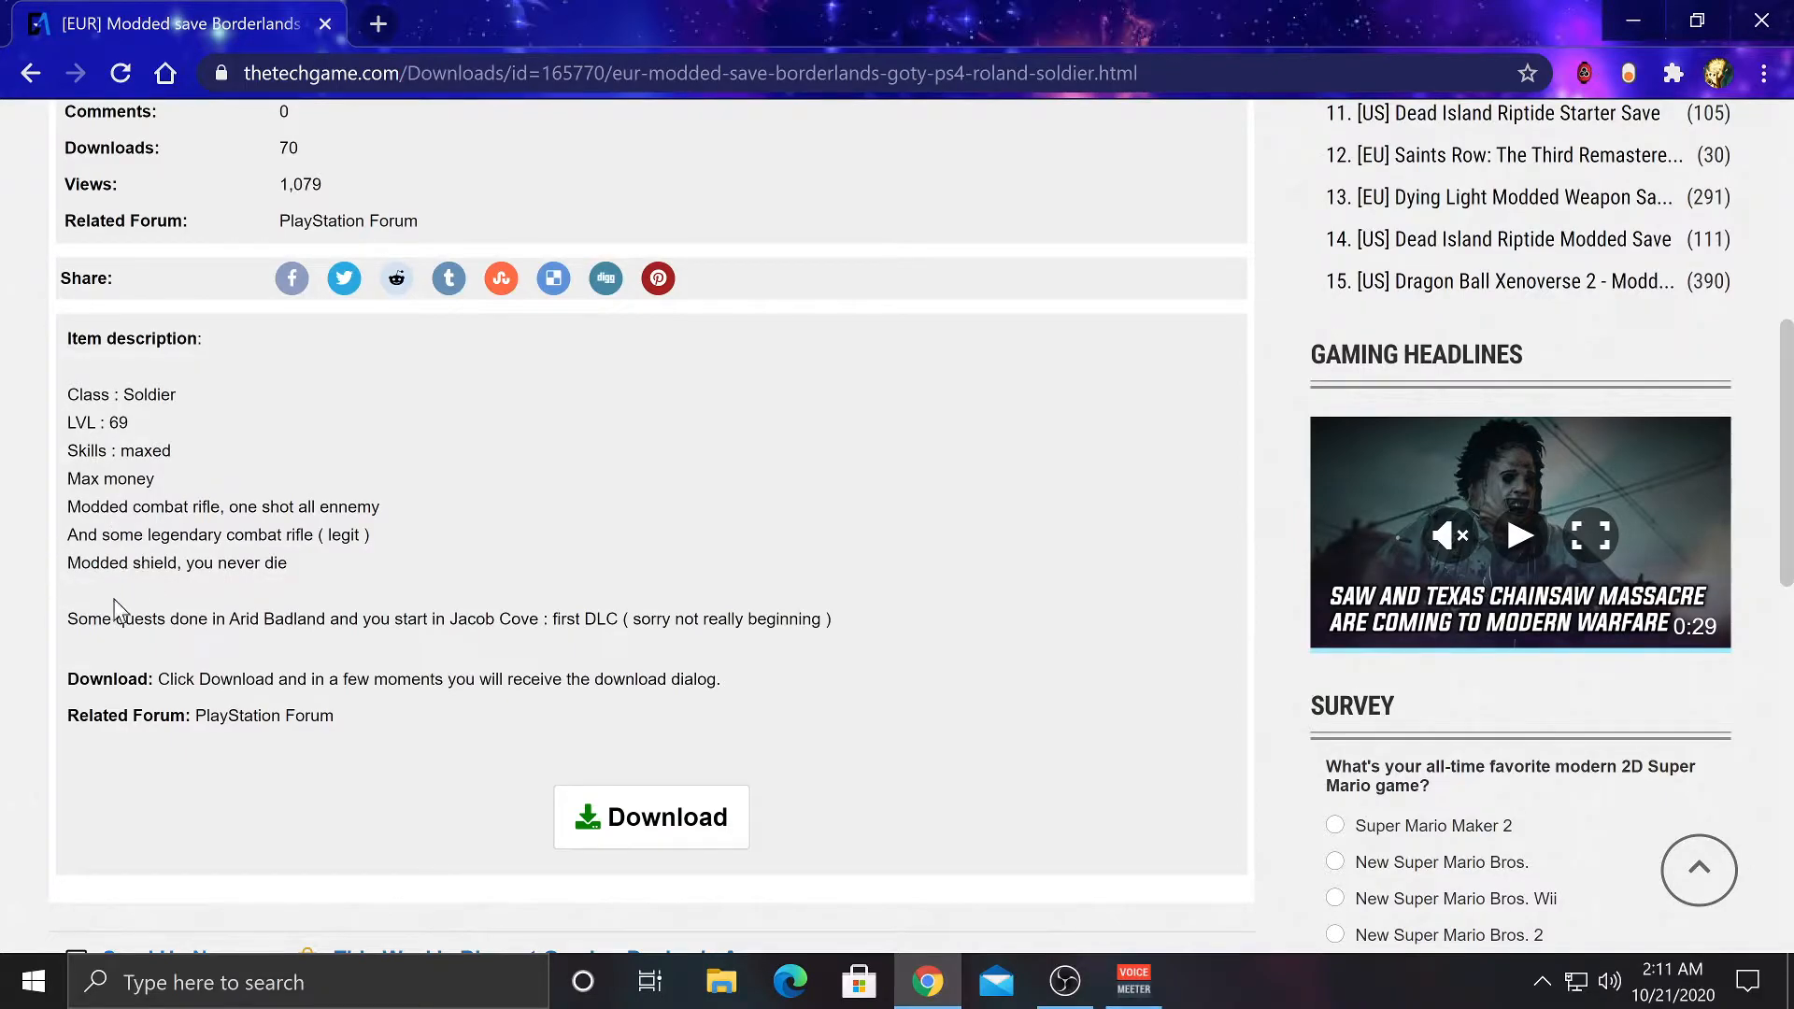
double_click(87, 506)
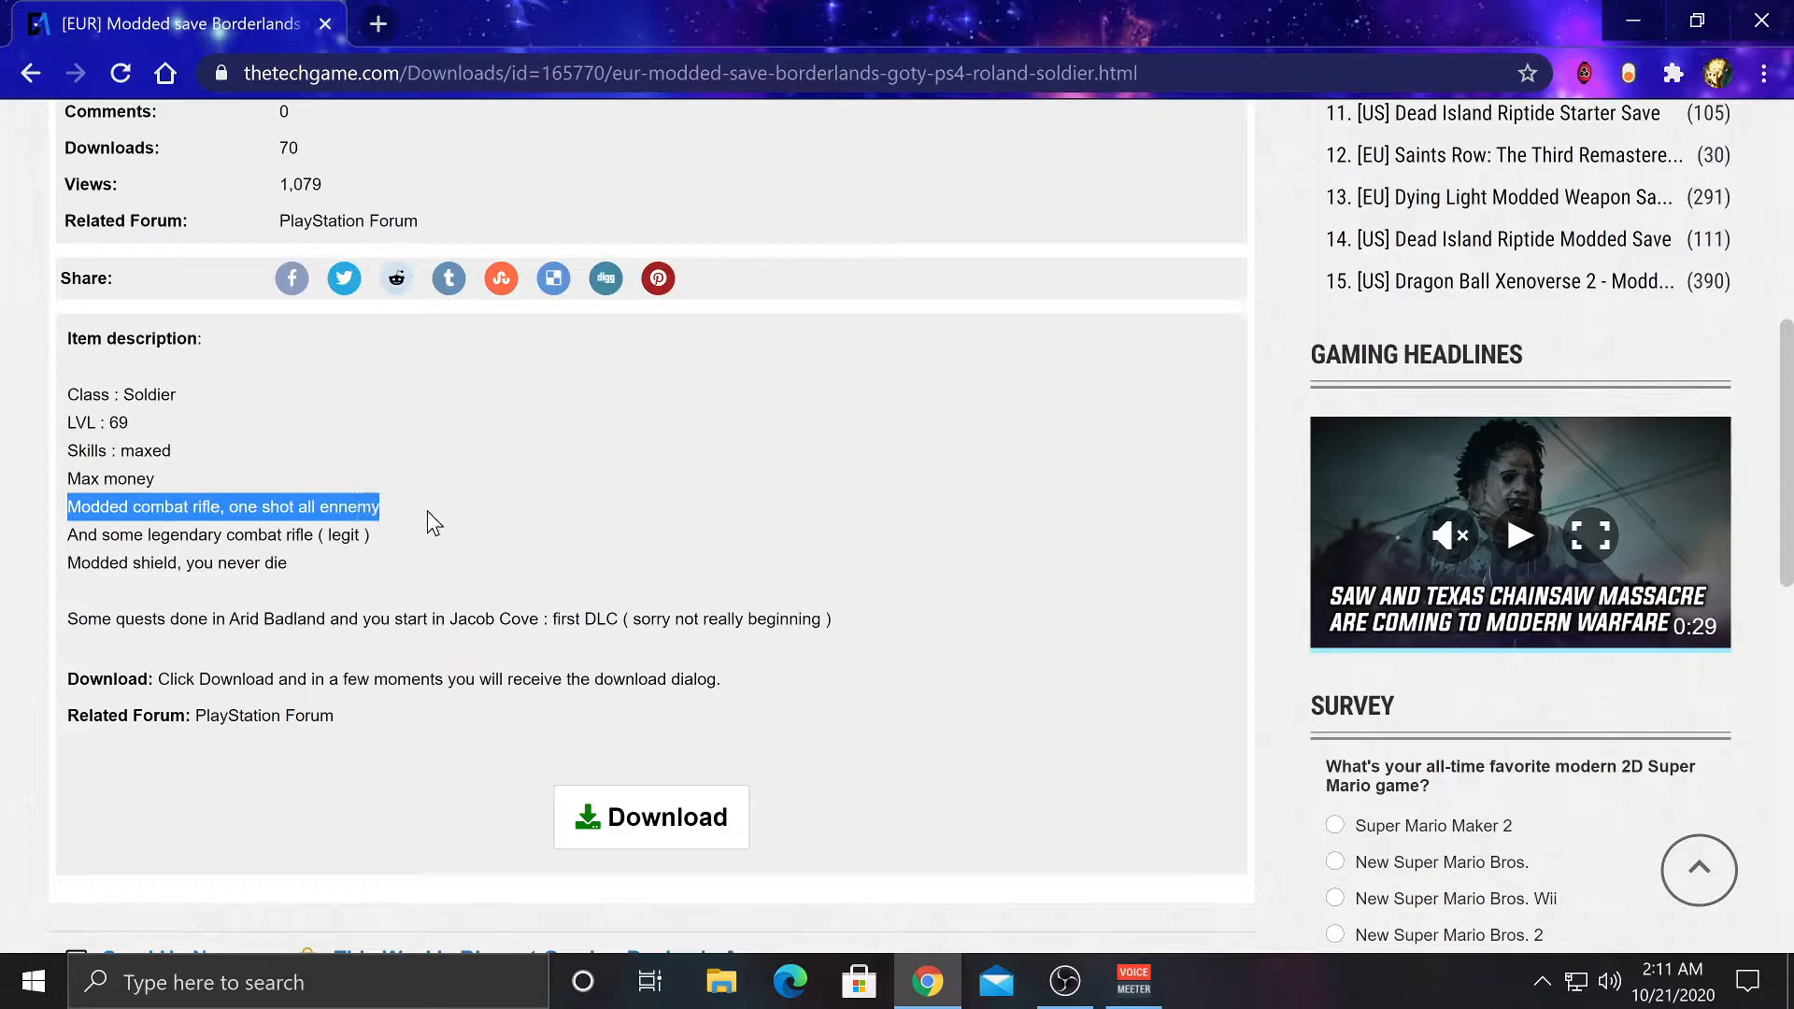
mouse_move(949, 557)
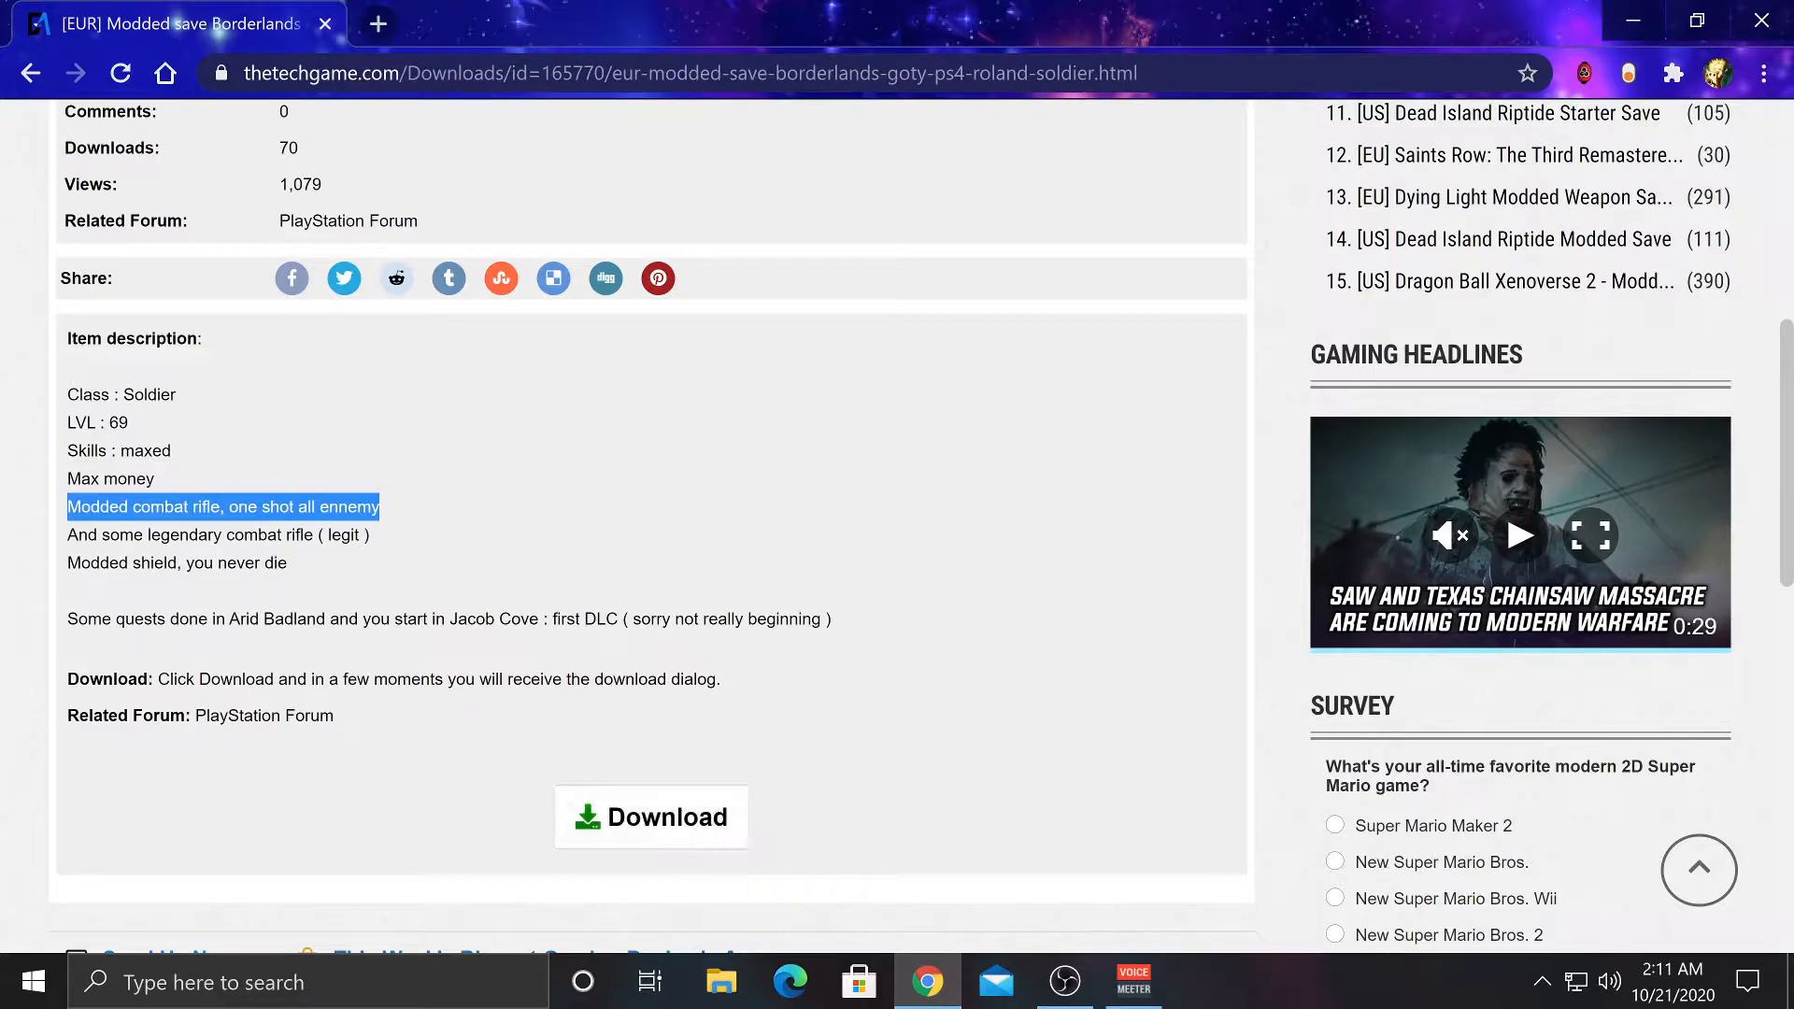
click(650, 816)
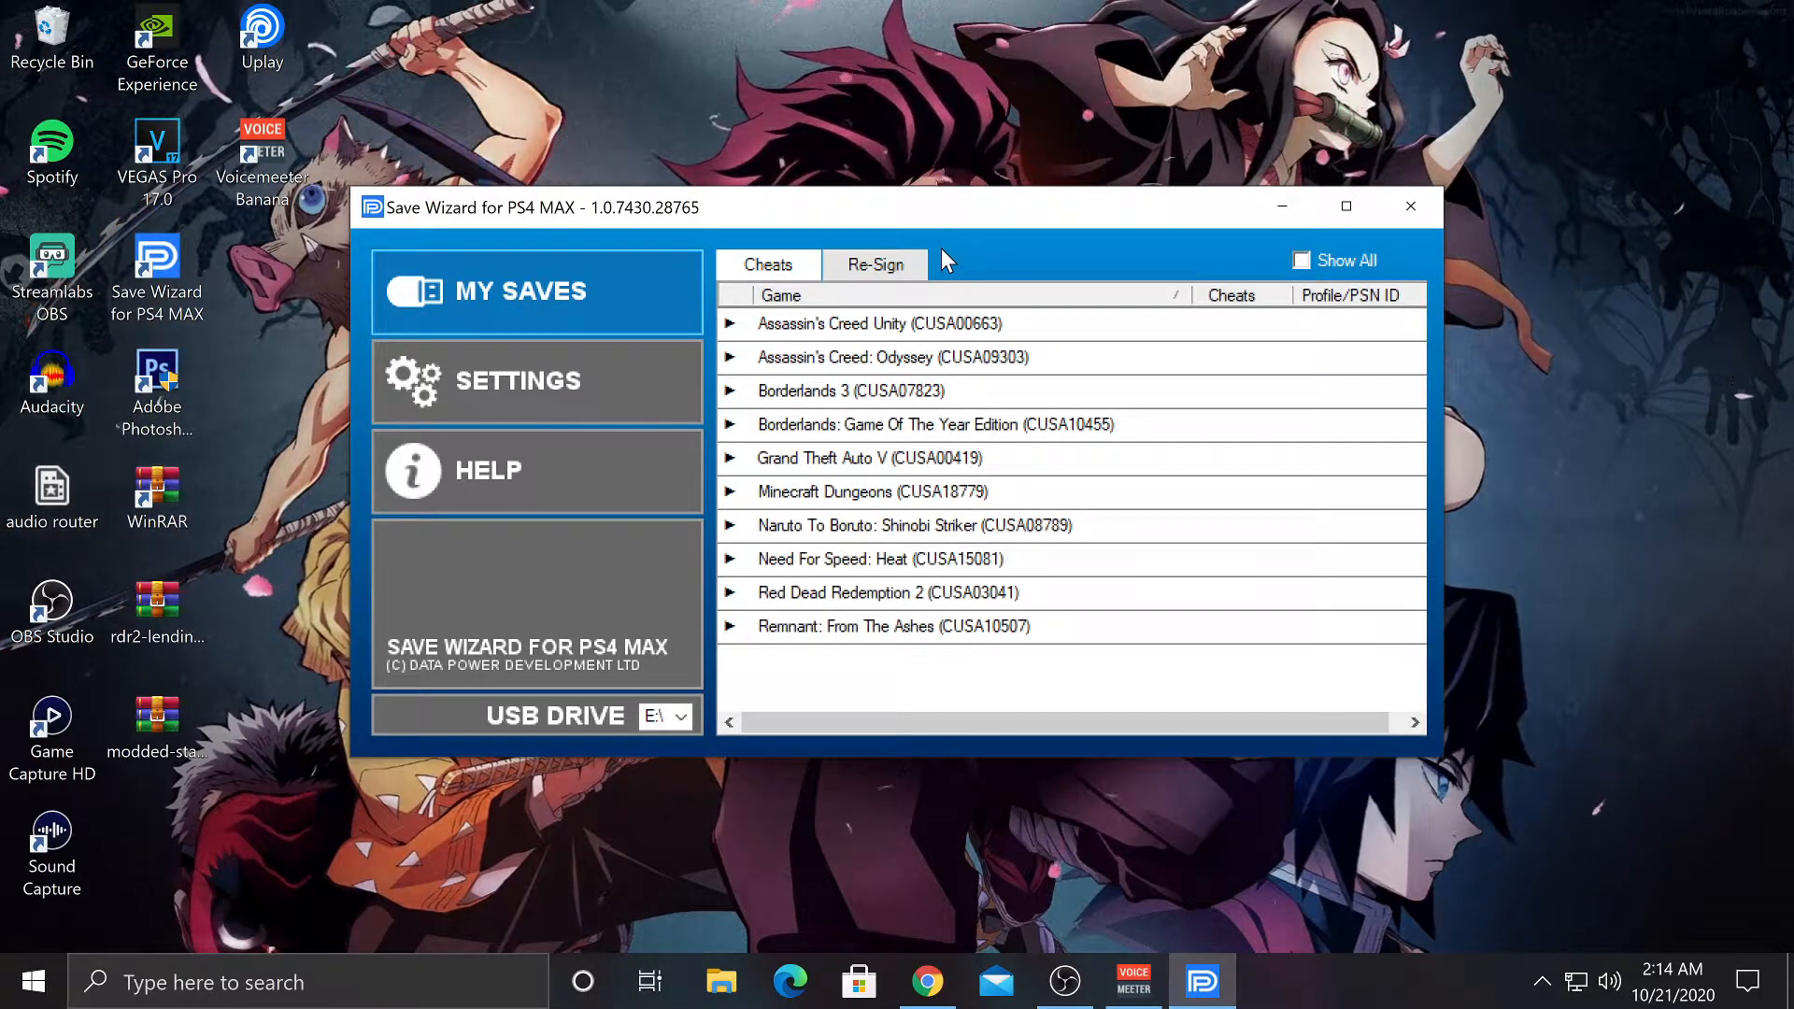
mouse_move(749, 459)
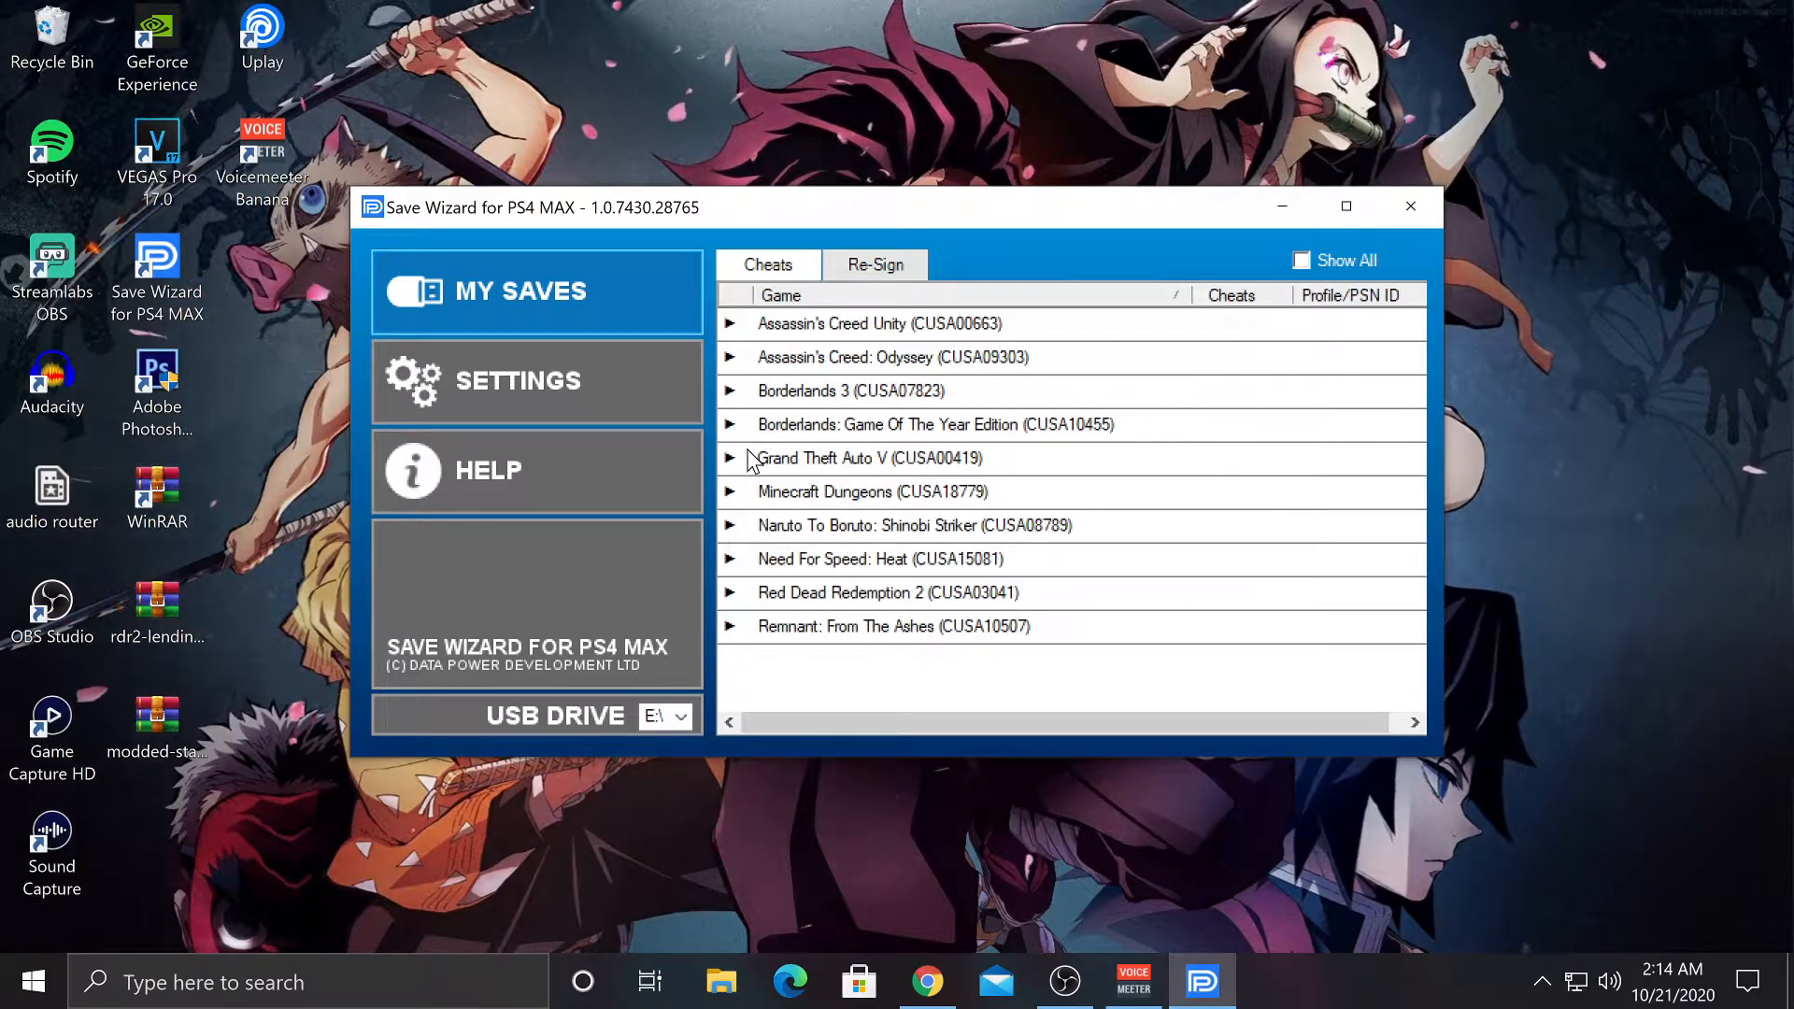
Step: Right-click a Borderlands 3 (CUSA07823) save to show its actions menu
right_click(835, 491)
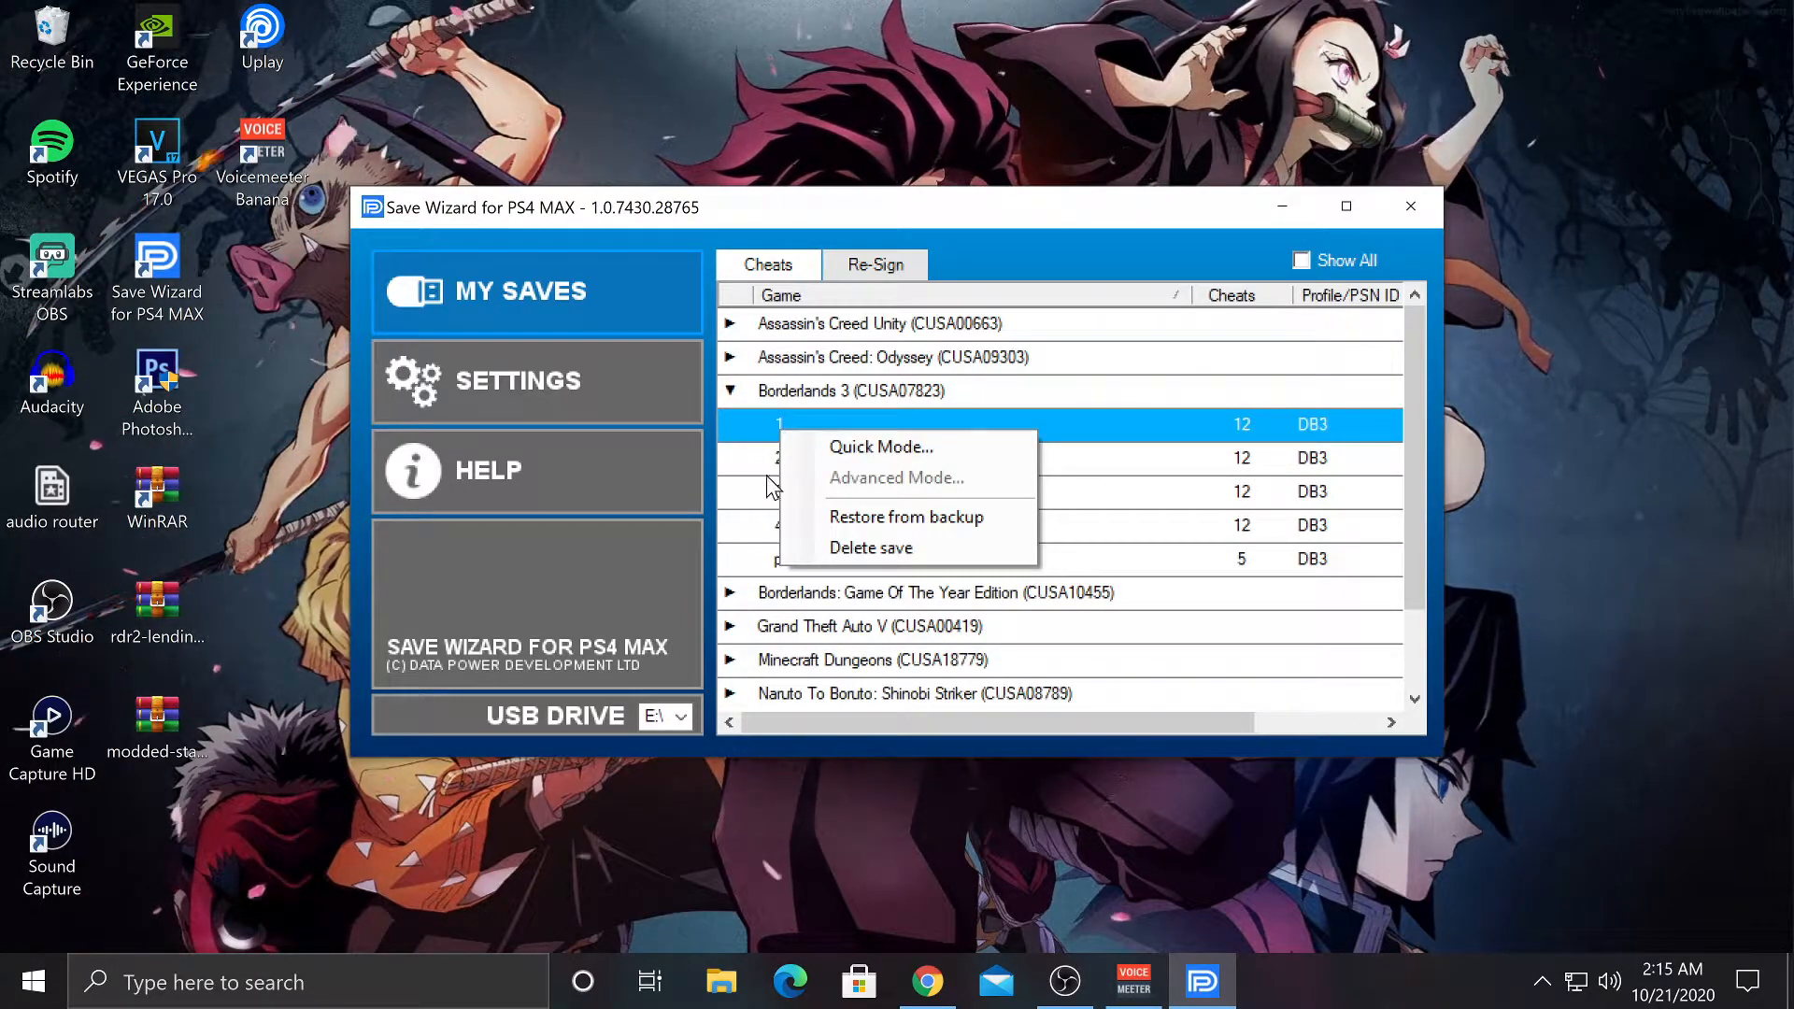
mouse_move(967, 486)
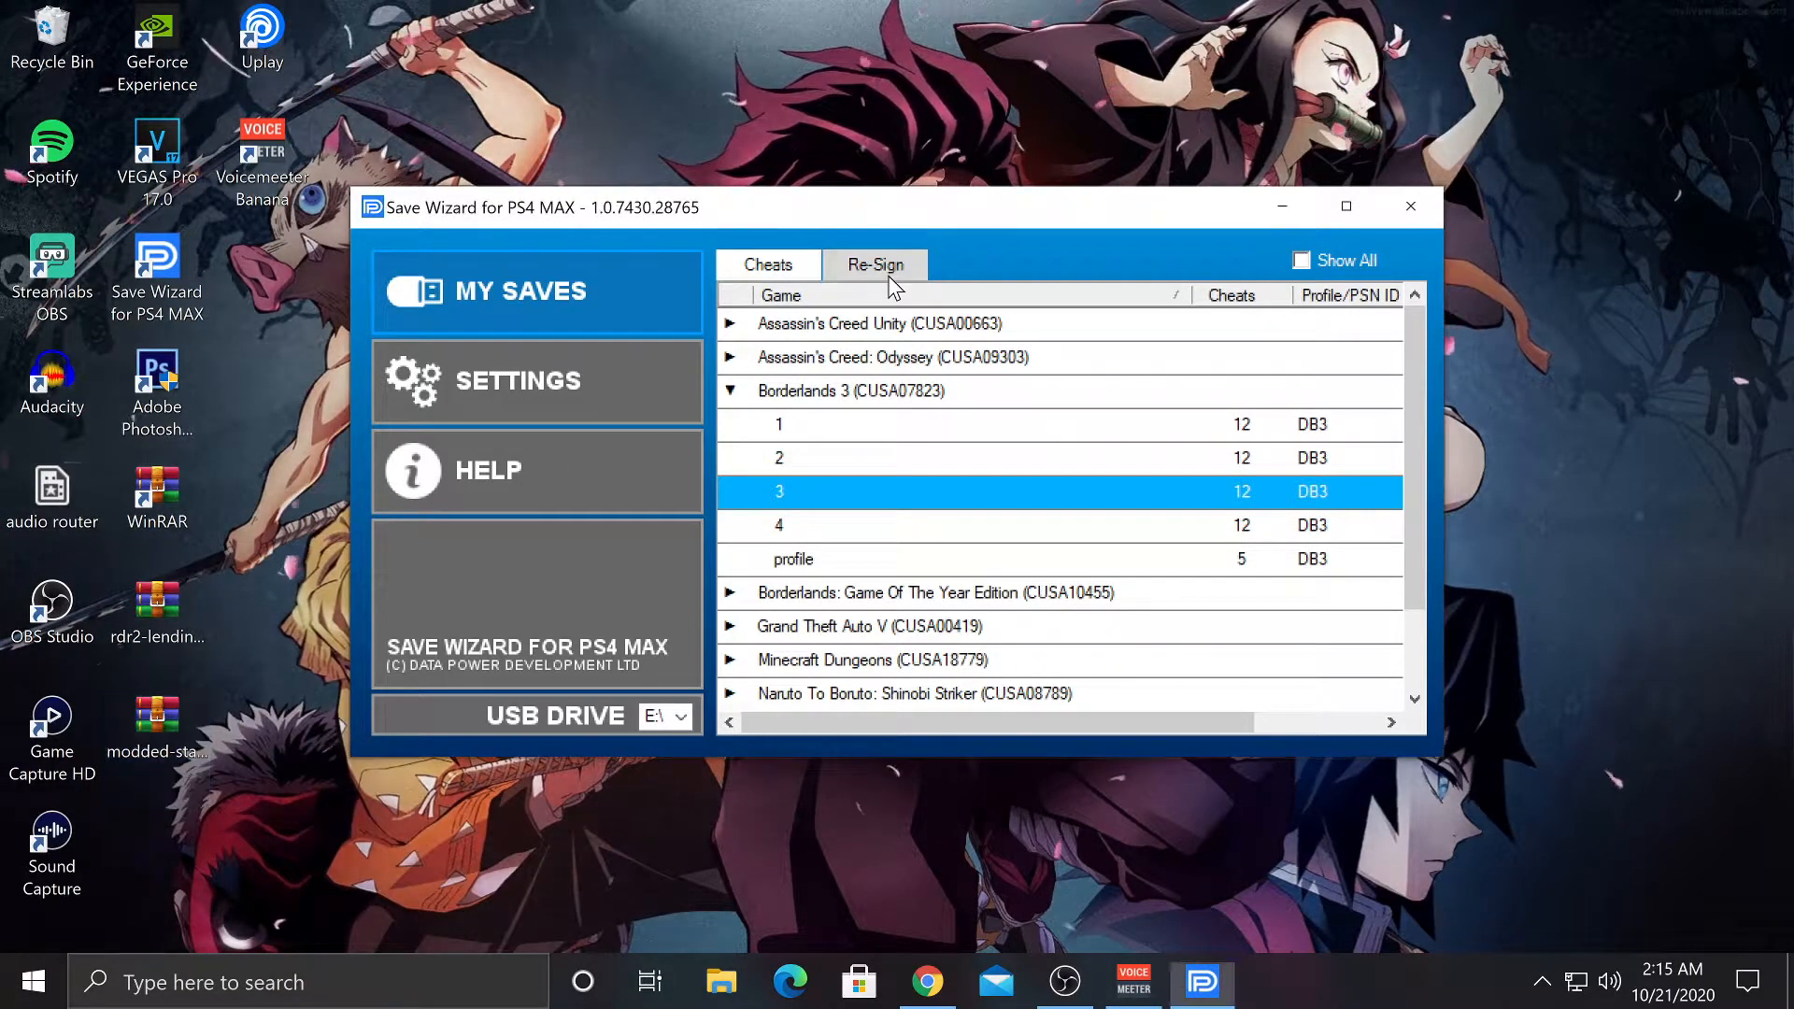
Step: Import and re-sign Save0004 from the modded-starter-save-borderlands-goty zip on the Re-Sign tab
click(872, 265)
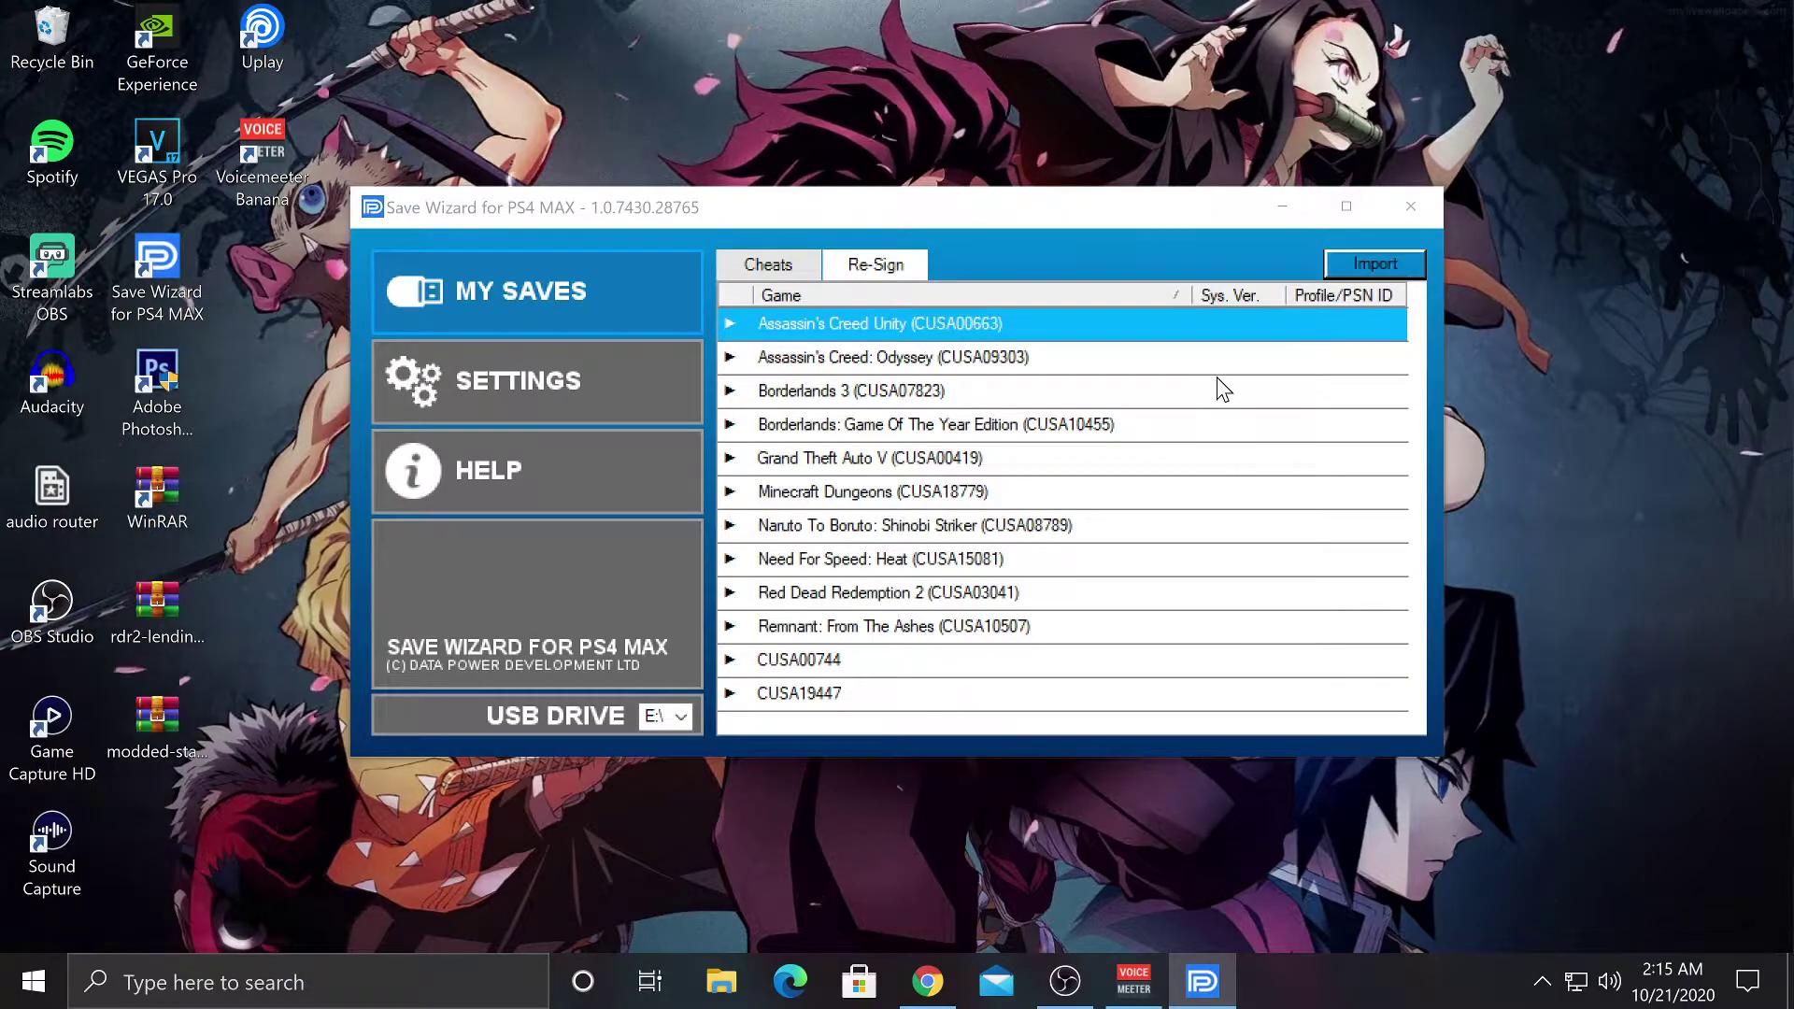
click(1373, 263)
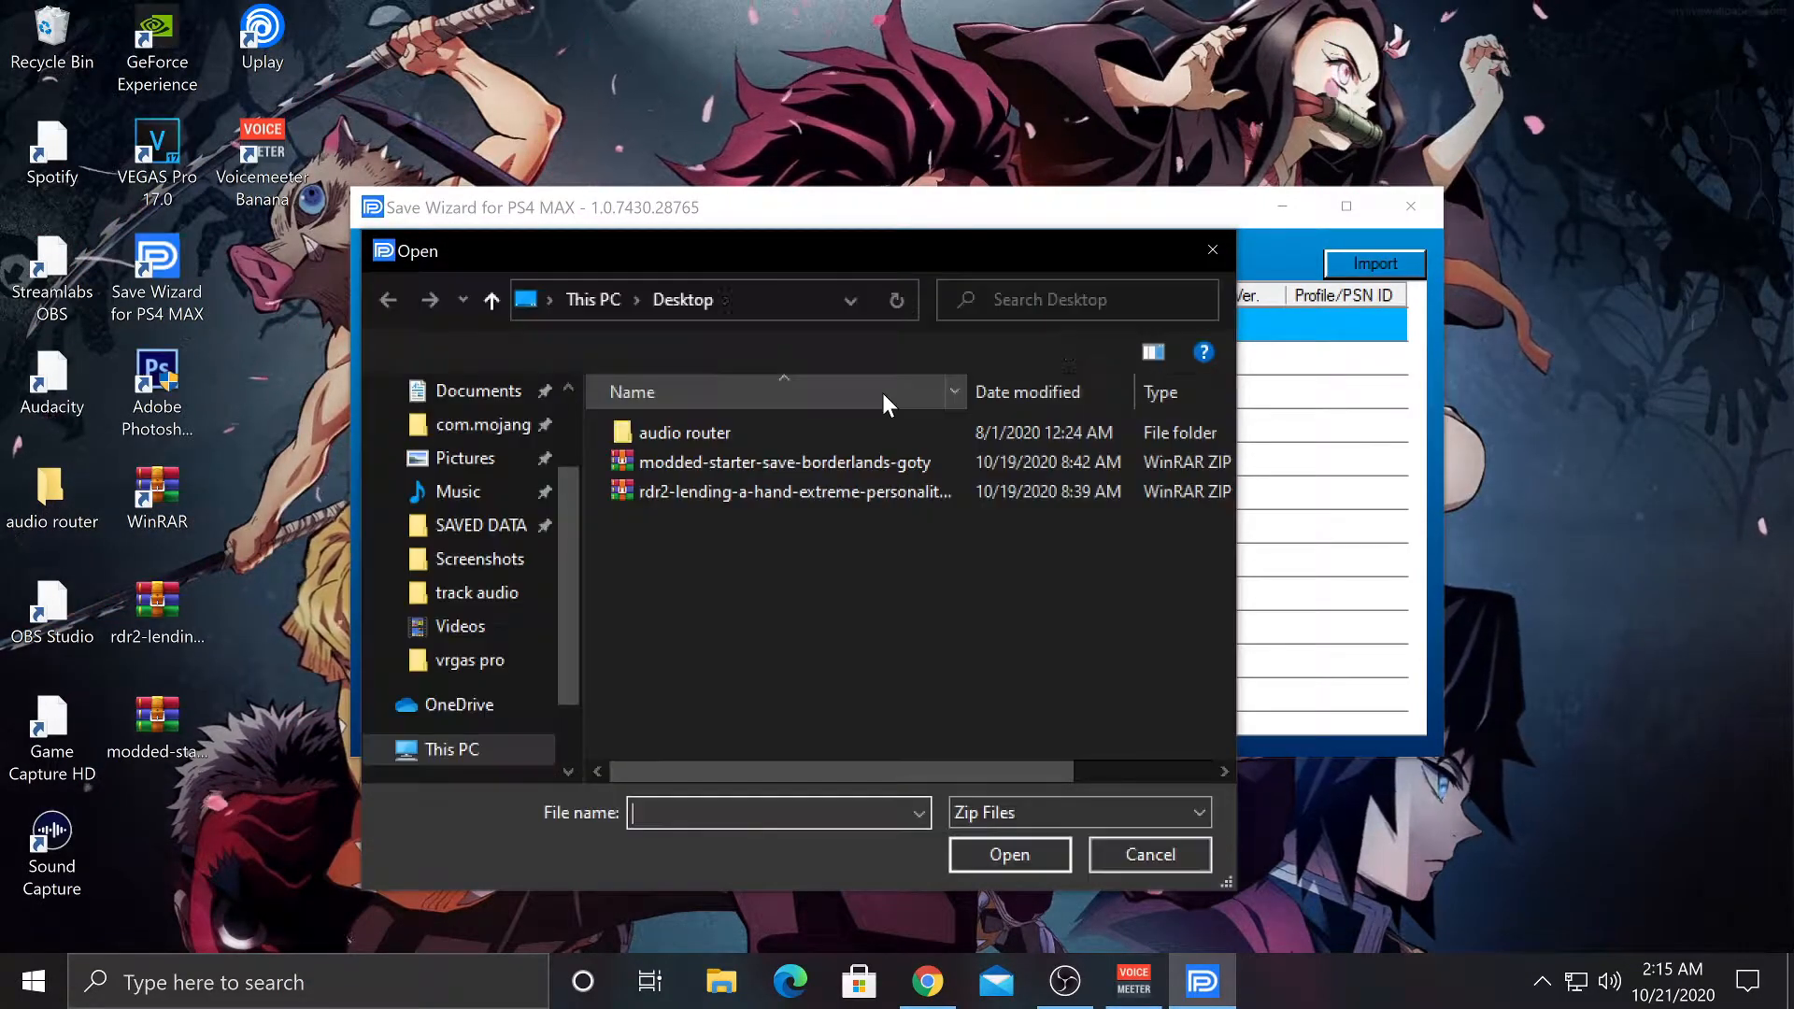
click(783, 462)
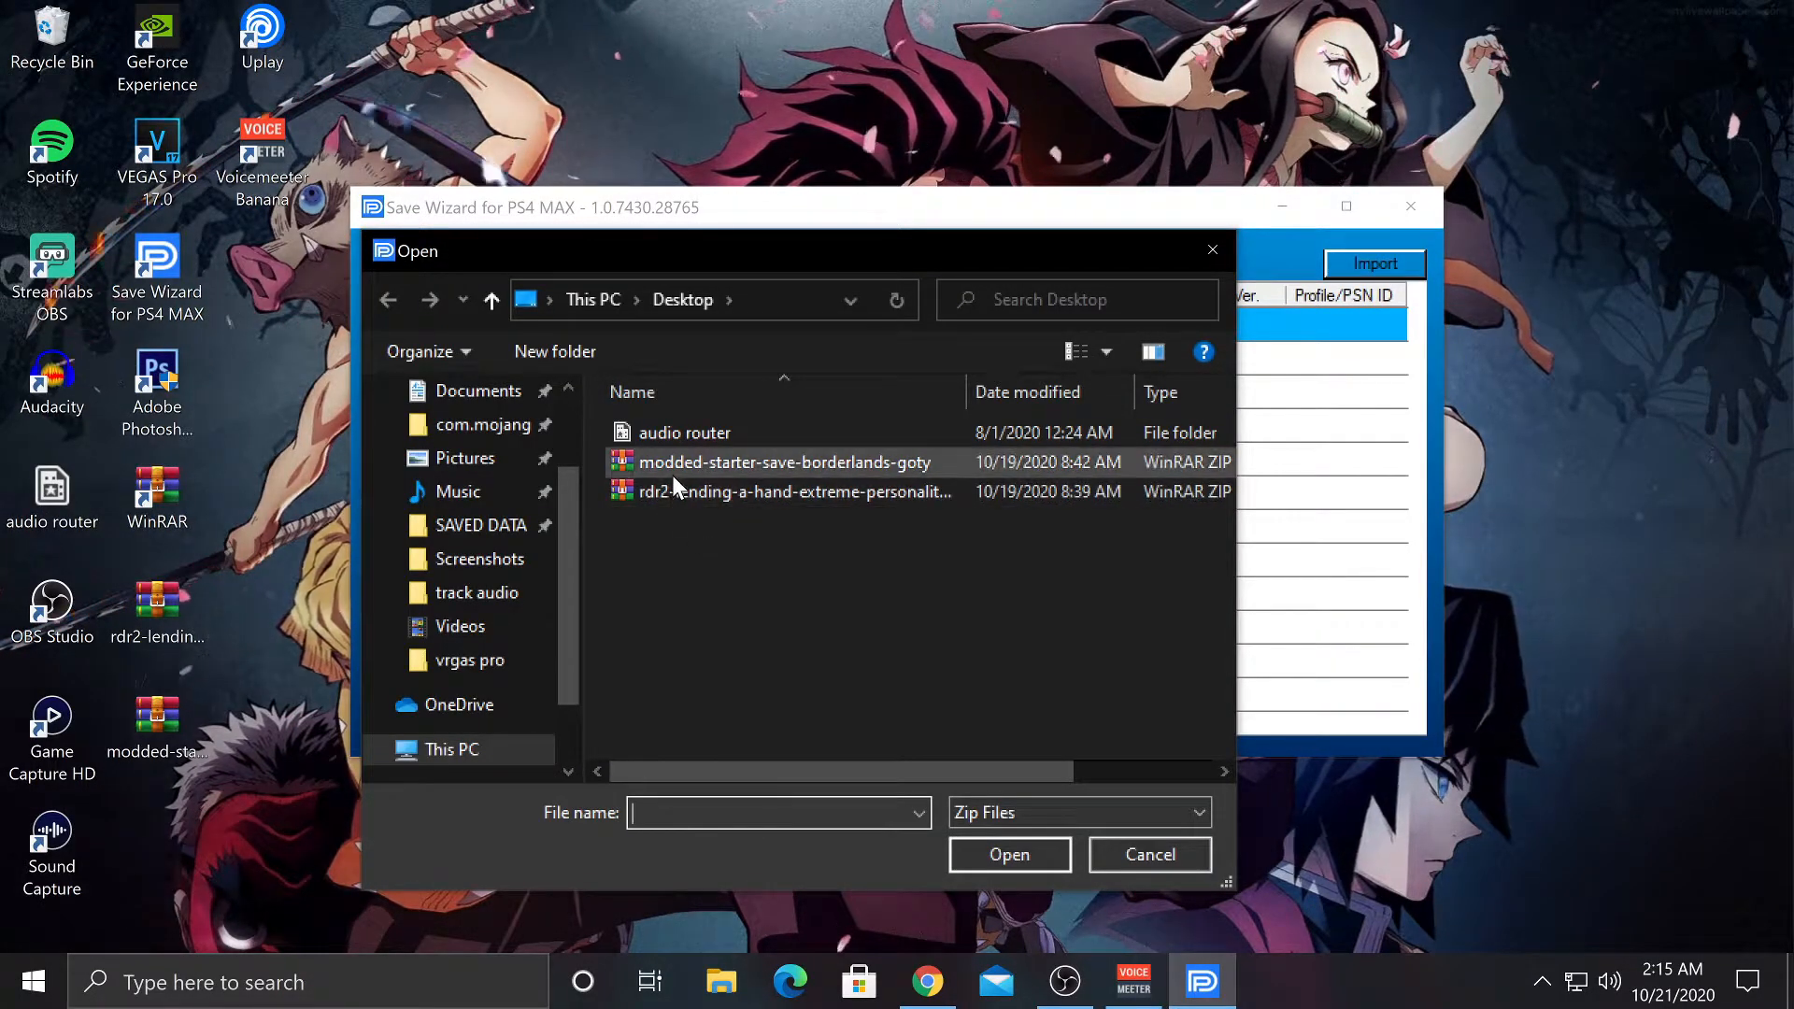
double_click(783, 460)
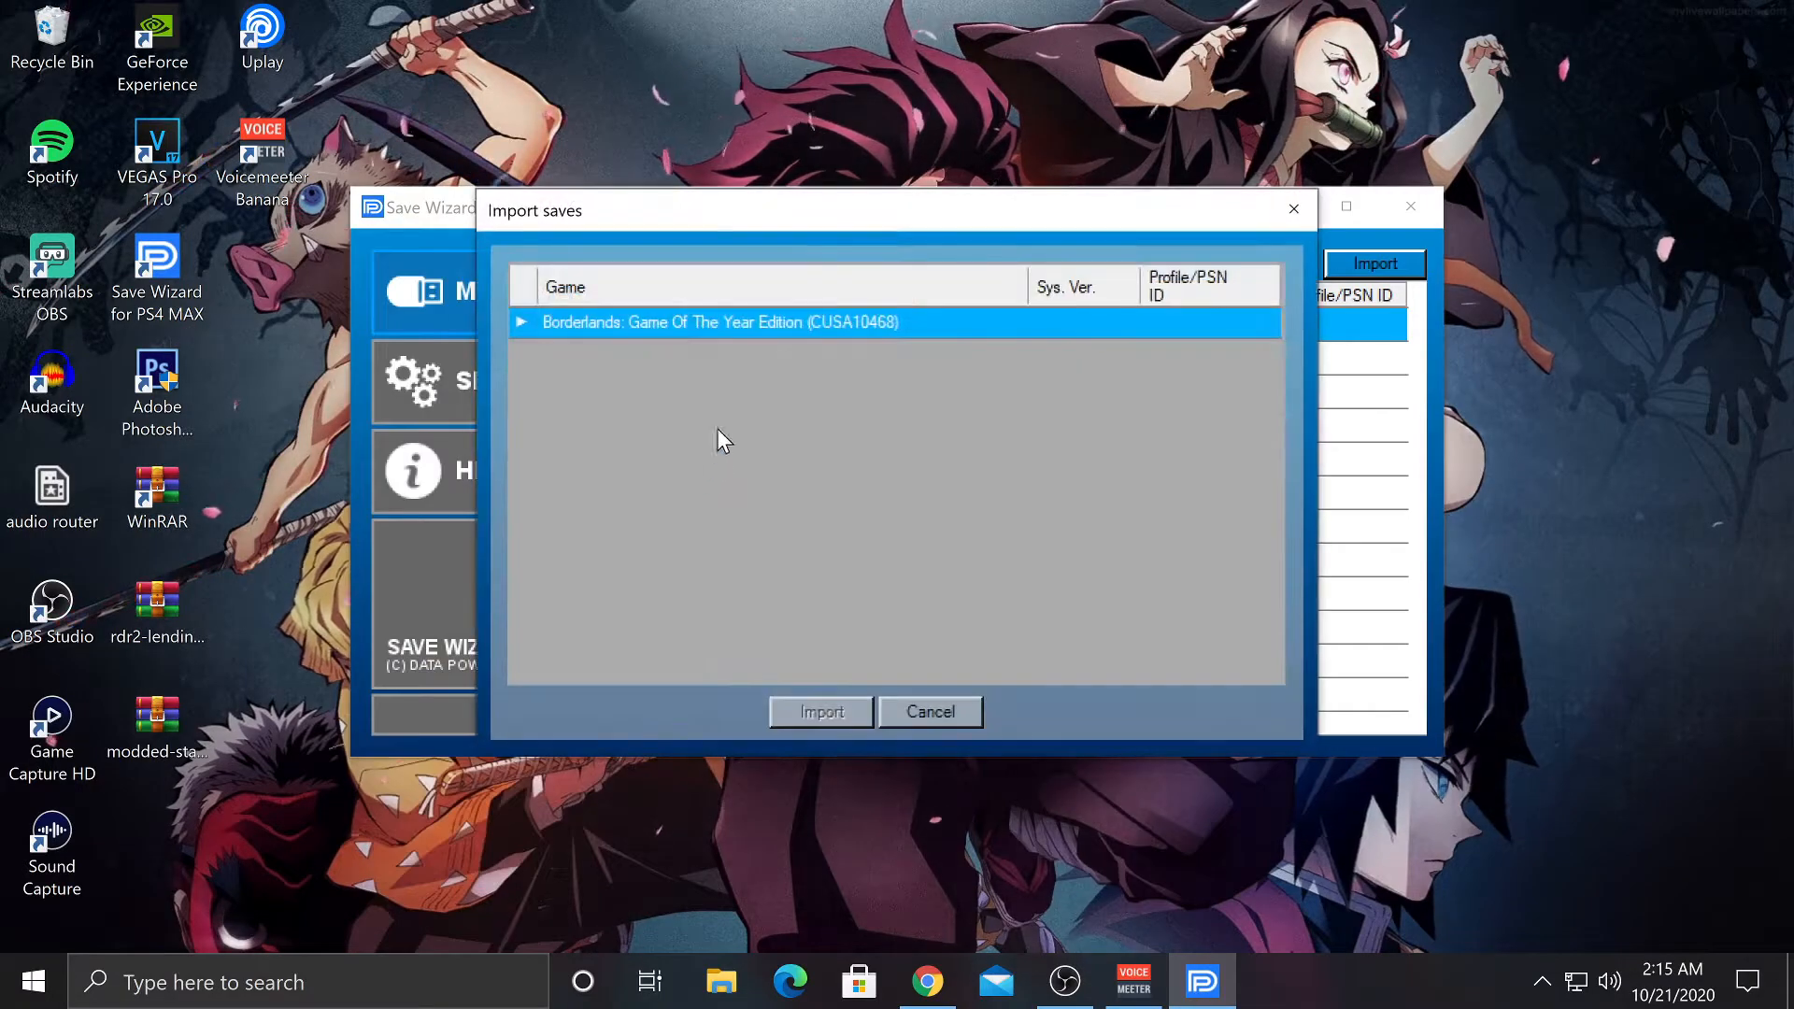
click(521, 321)
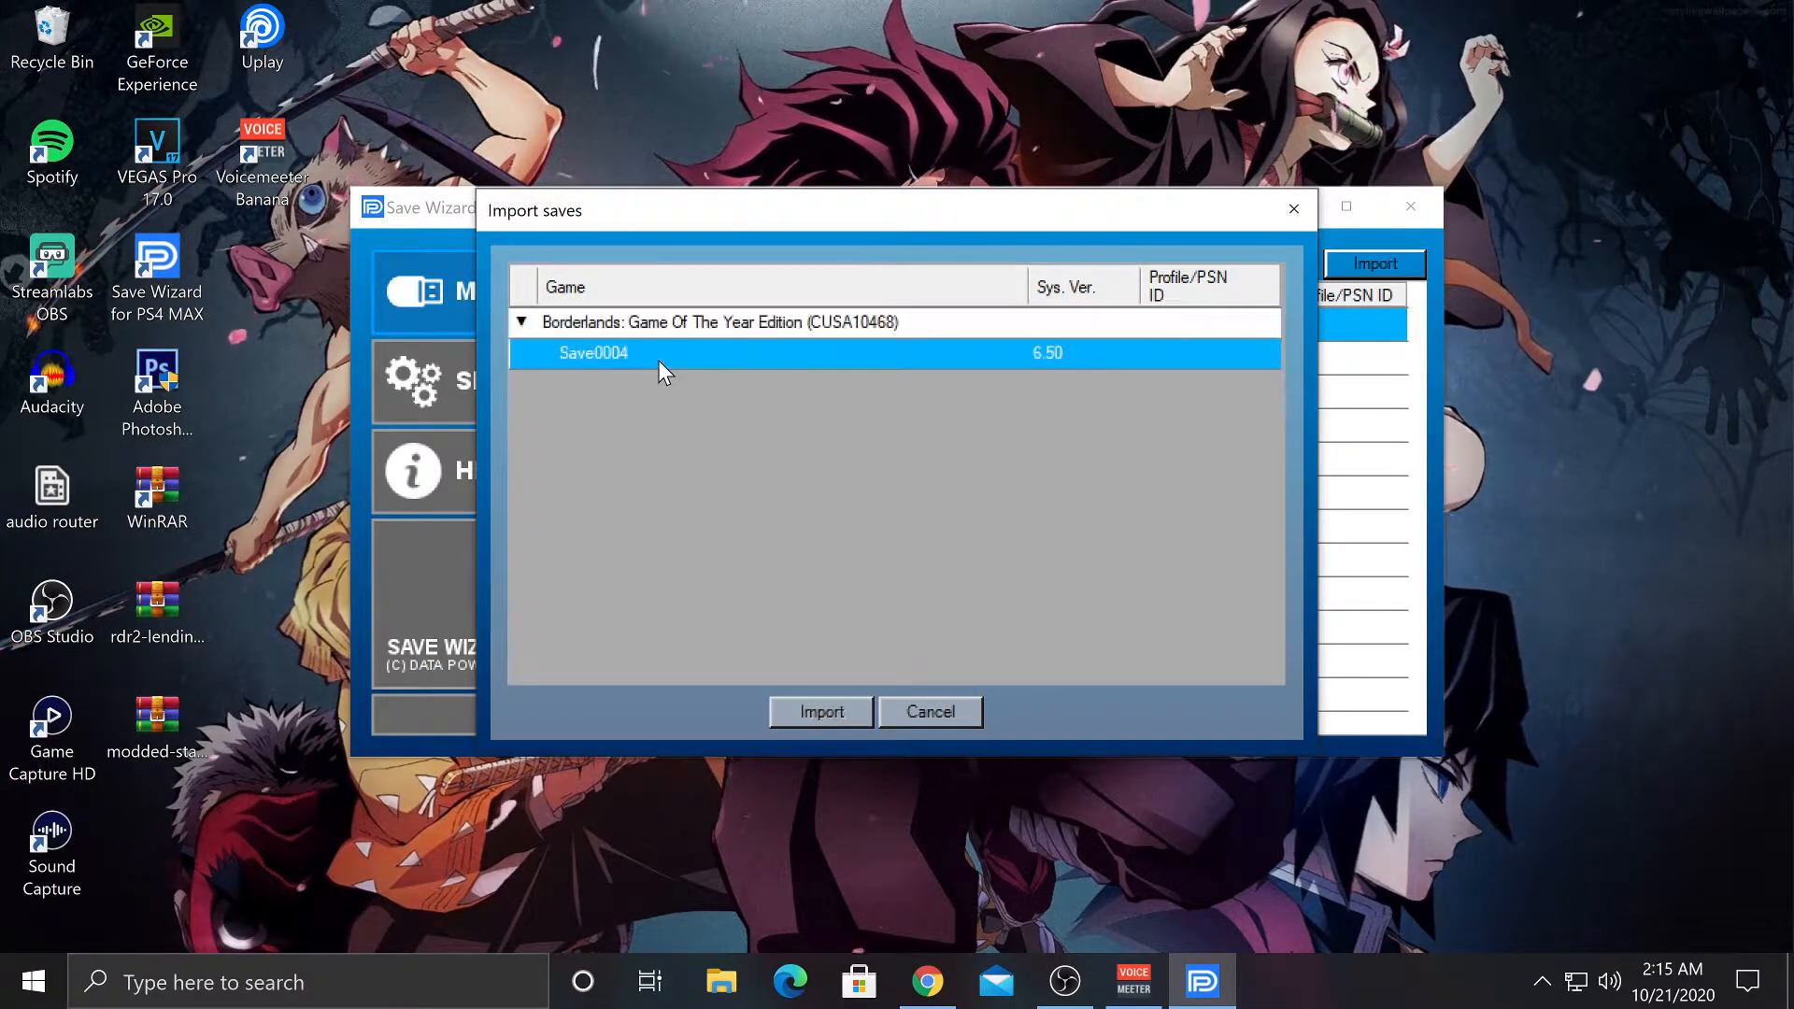
mouse_move(1011, 389)
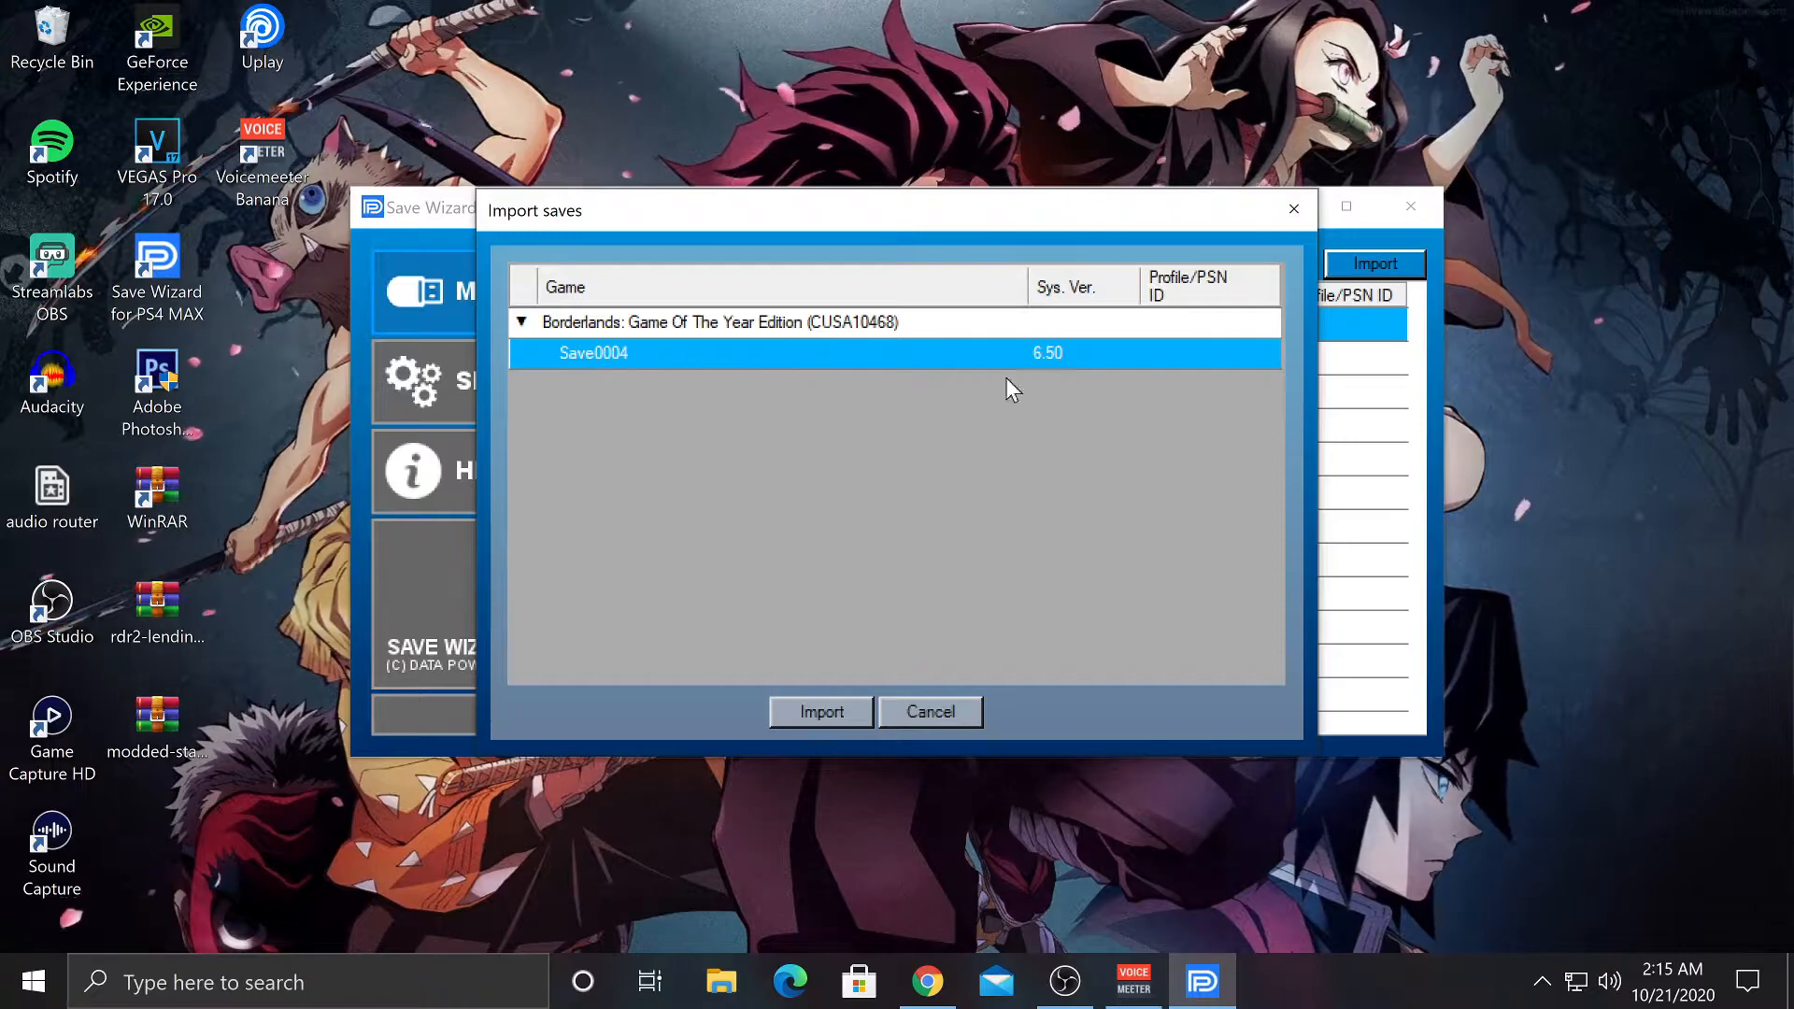
click(820, 712)
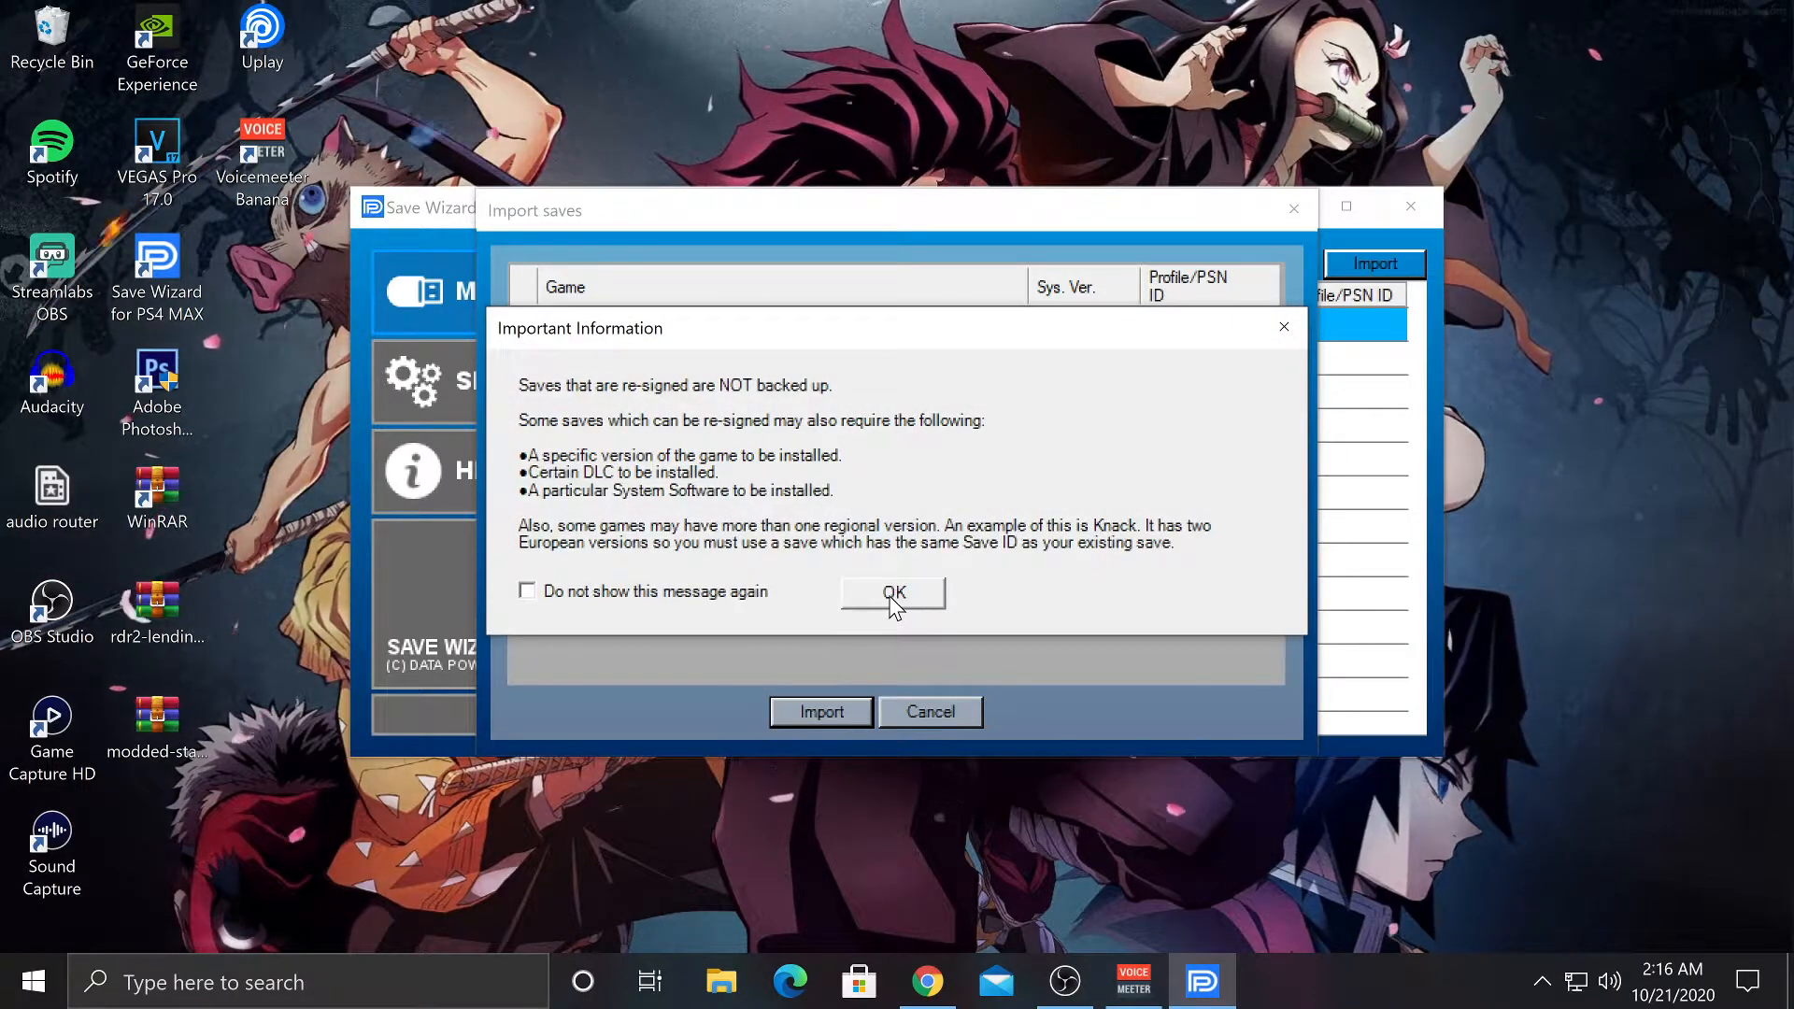
click(892, 592)
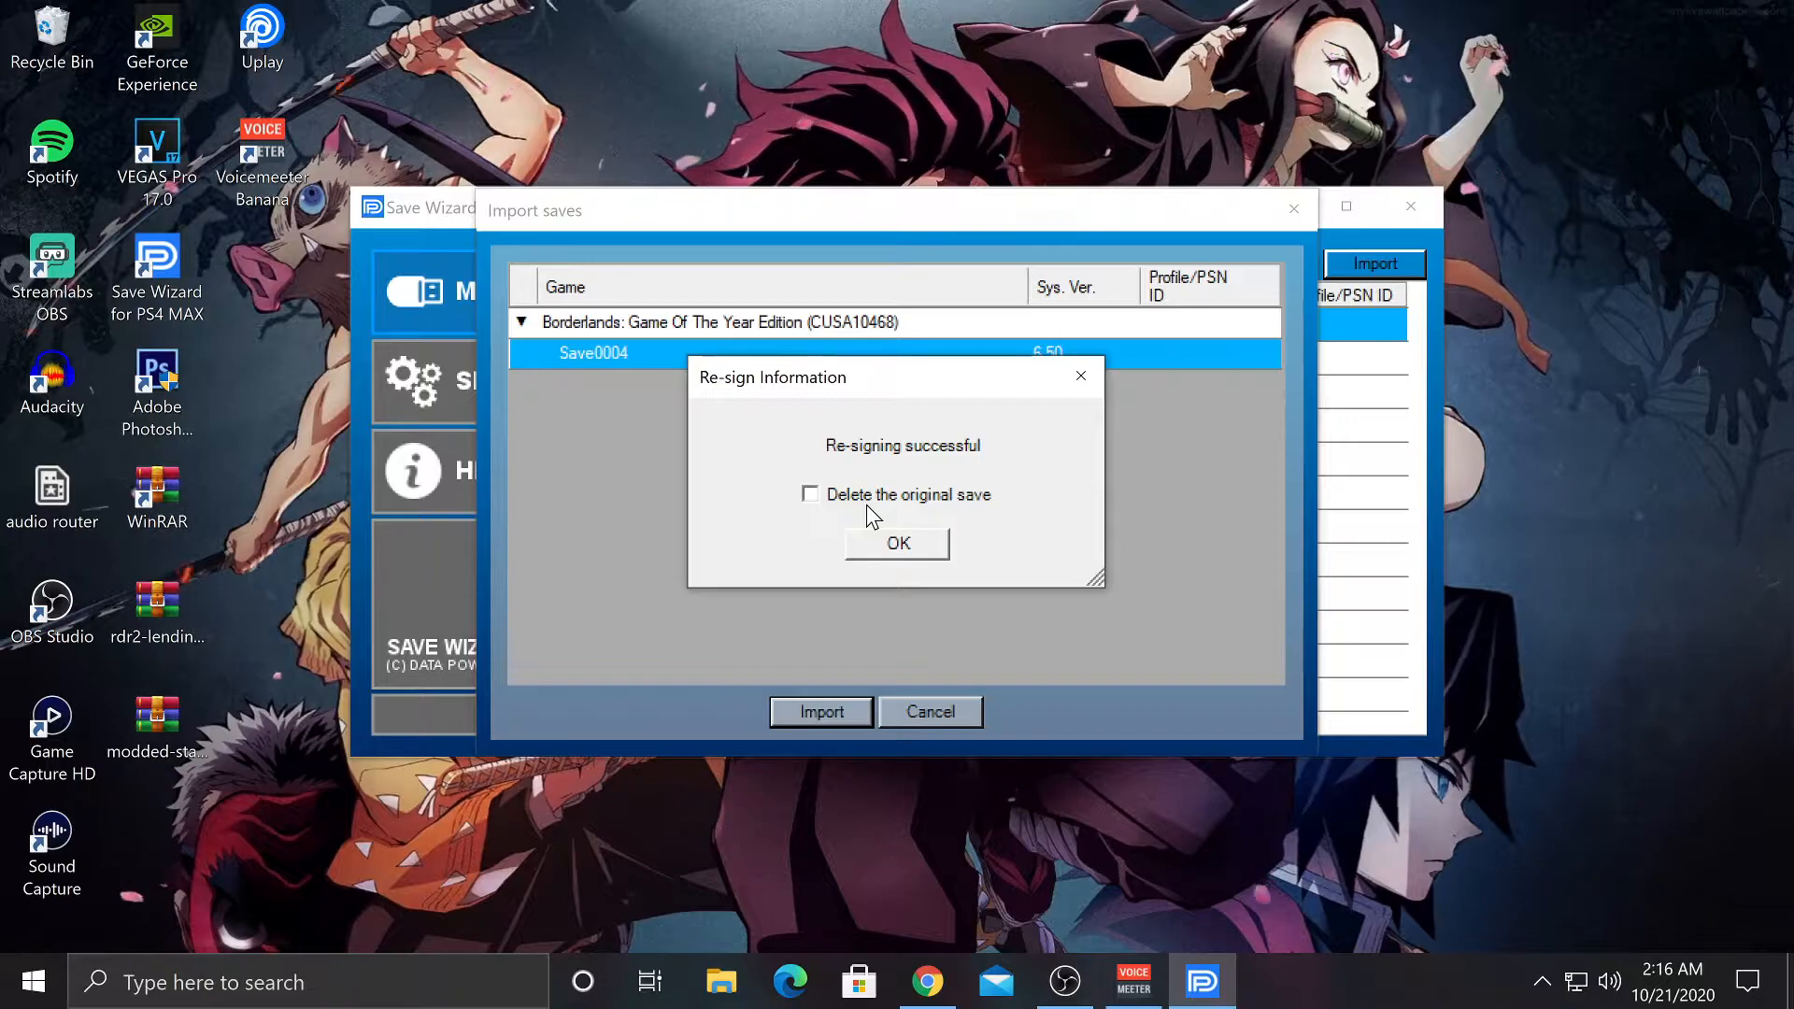
click(896, 542)
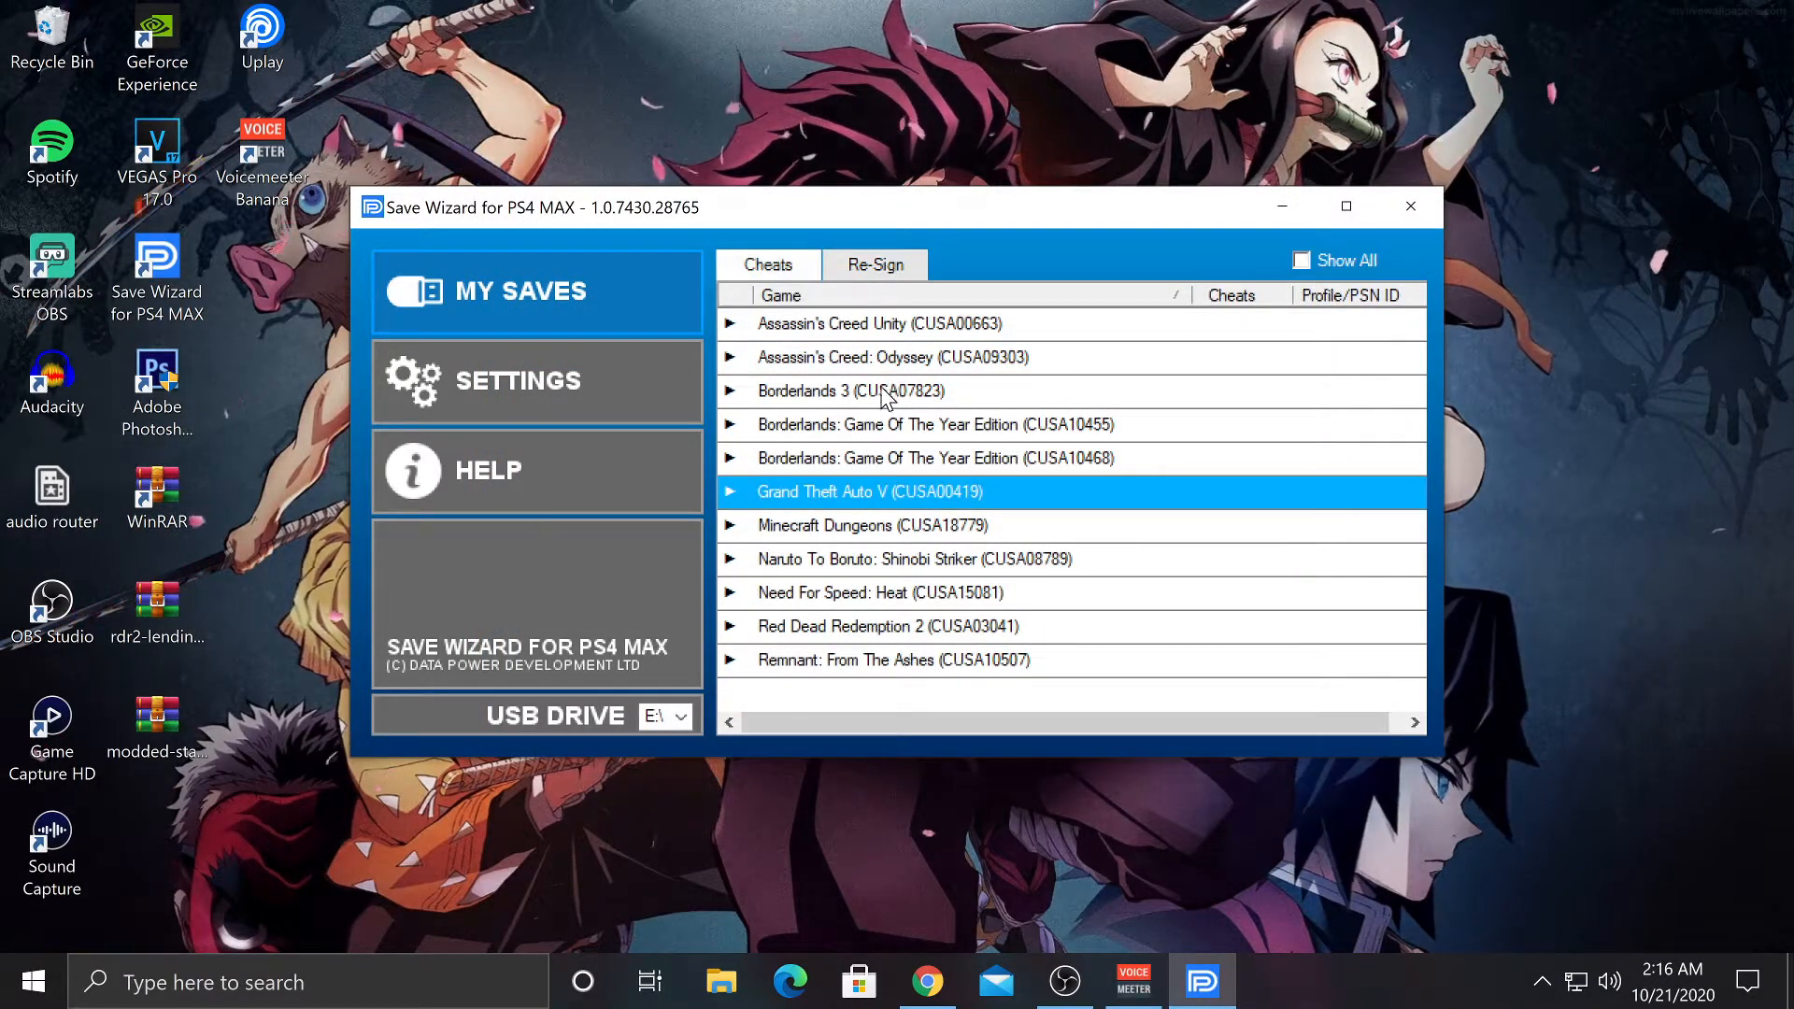
mouse_move(1052, 444)
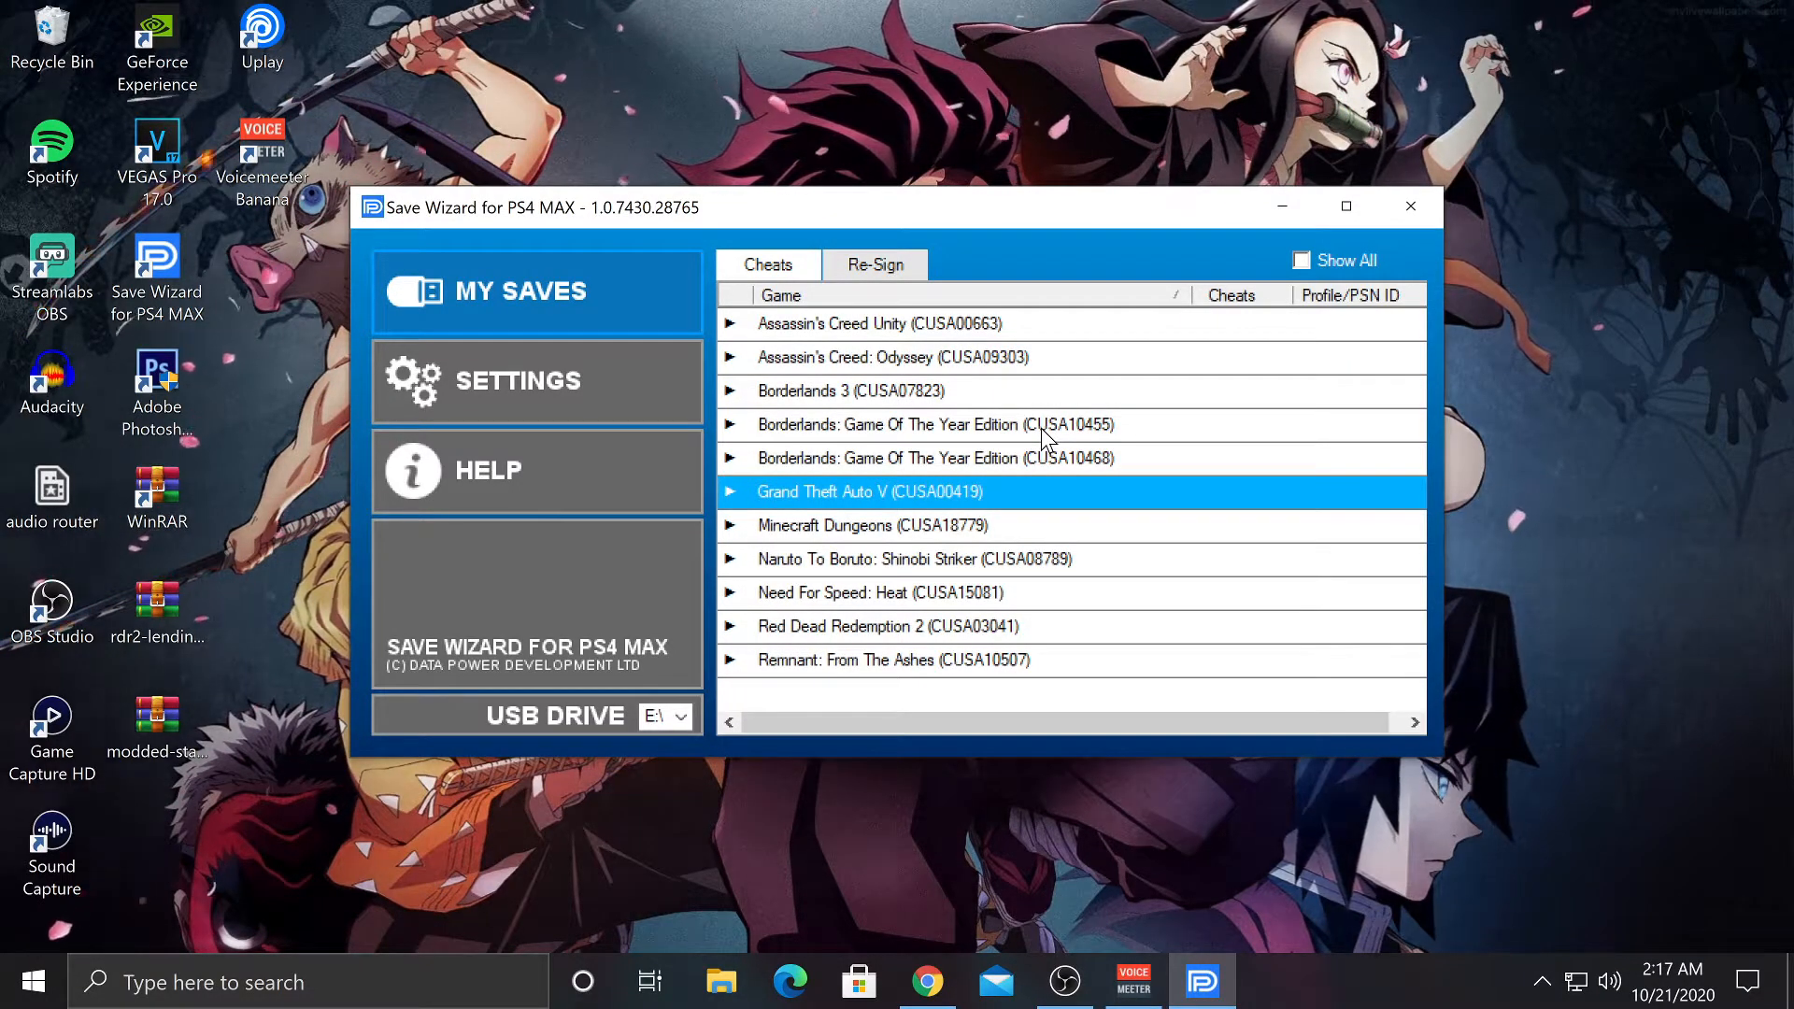
Step: Open CUSA10468 Save0004 in Advanced Mode and export it to the Desktop as Save0004.sav
click(927, 458)
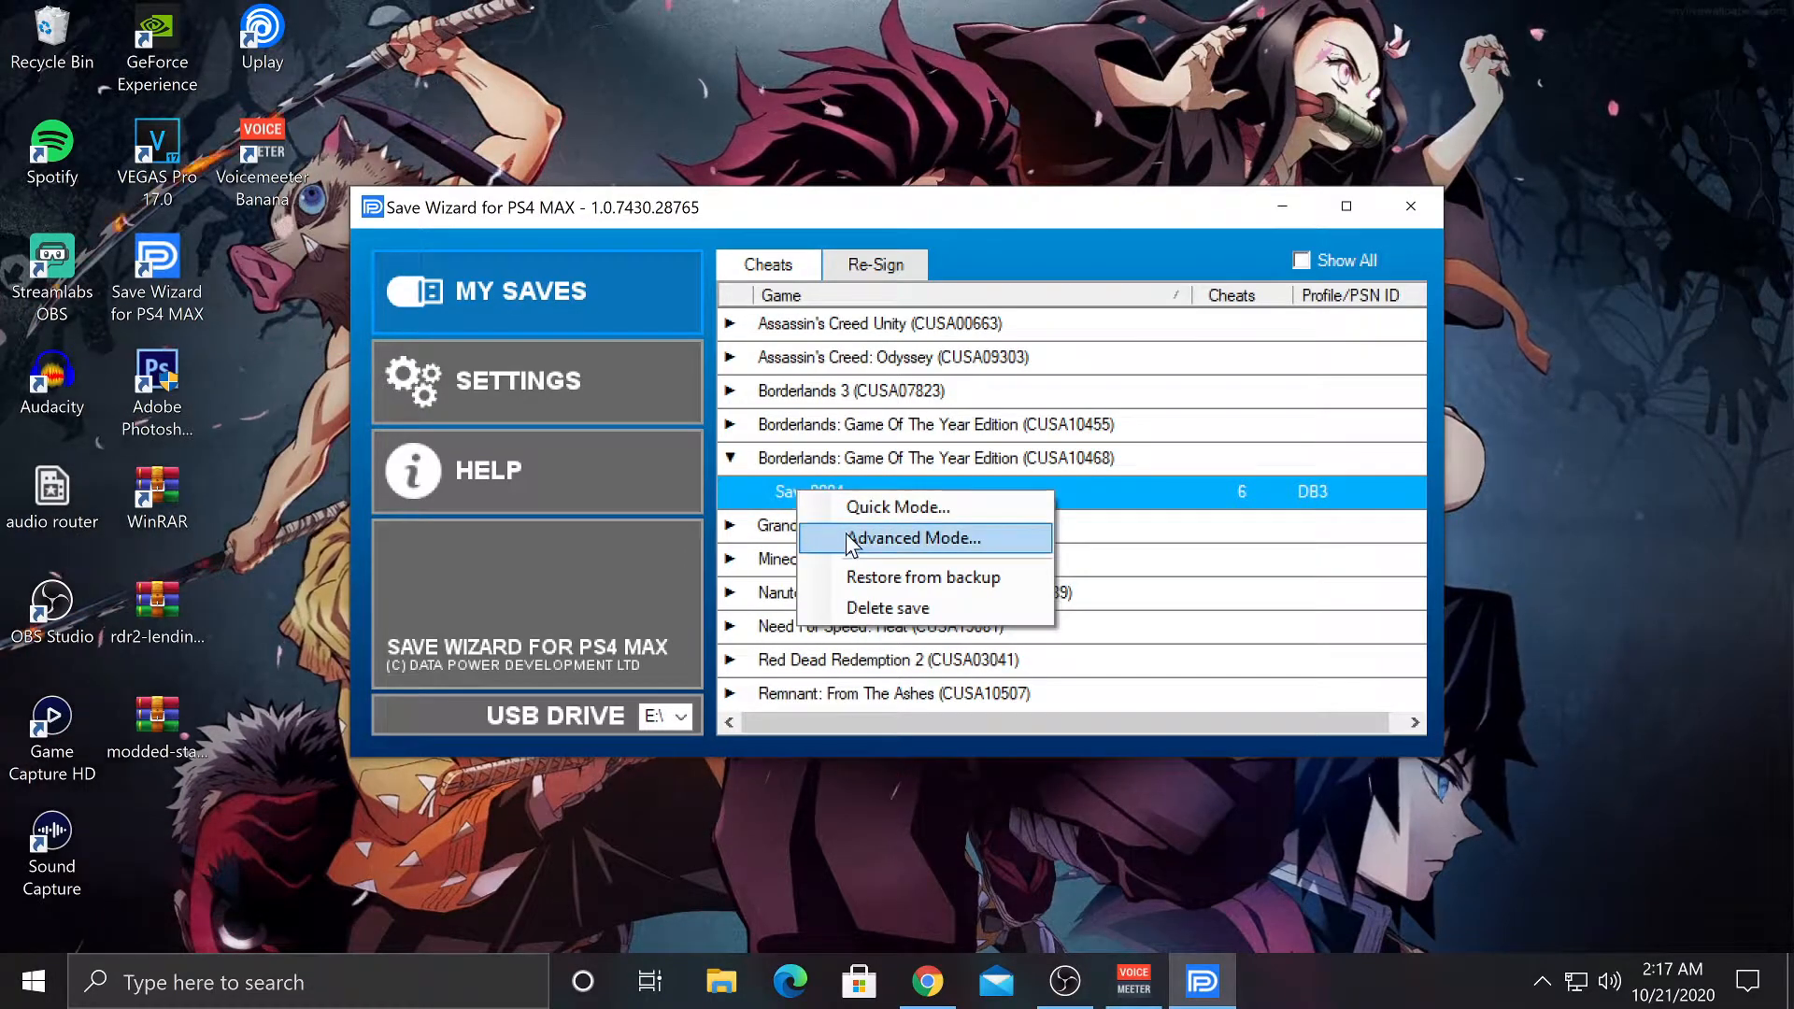
click(912, 539)
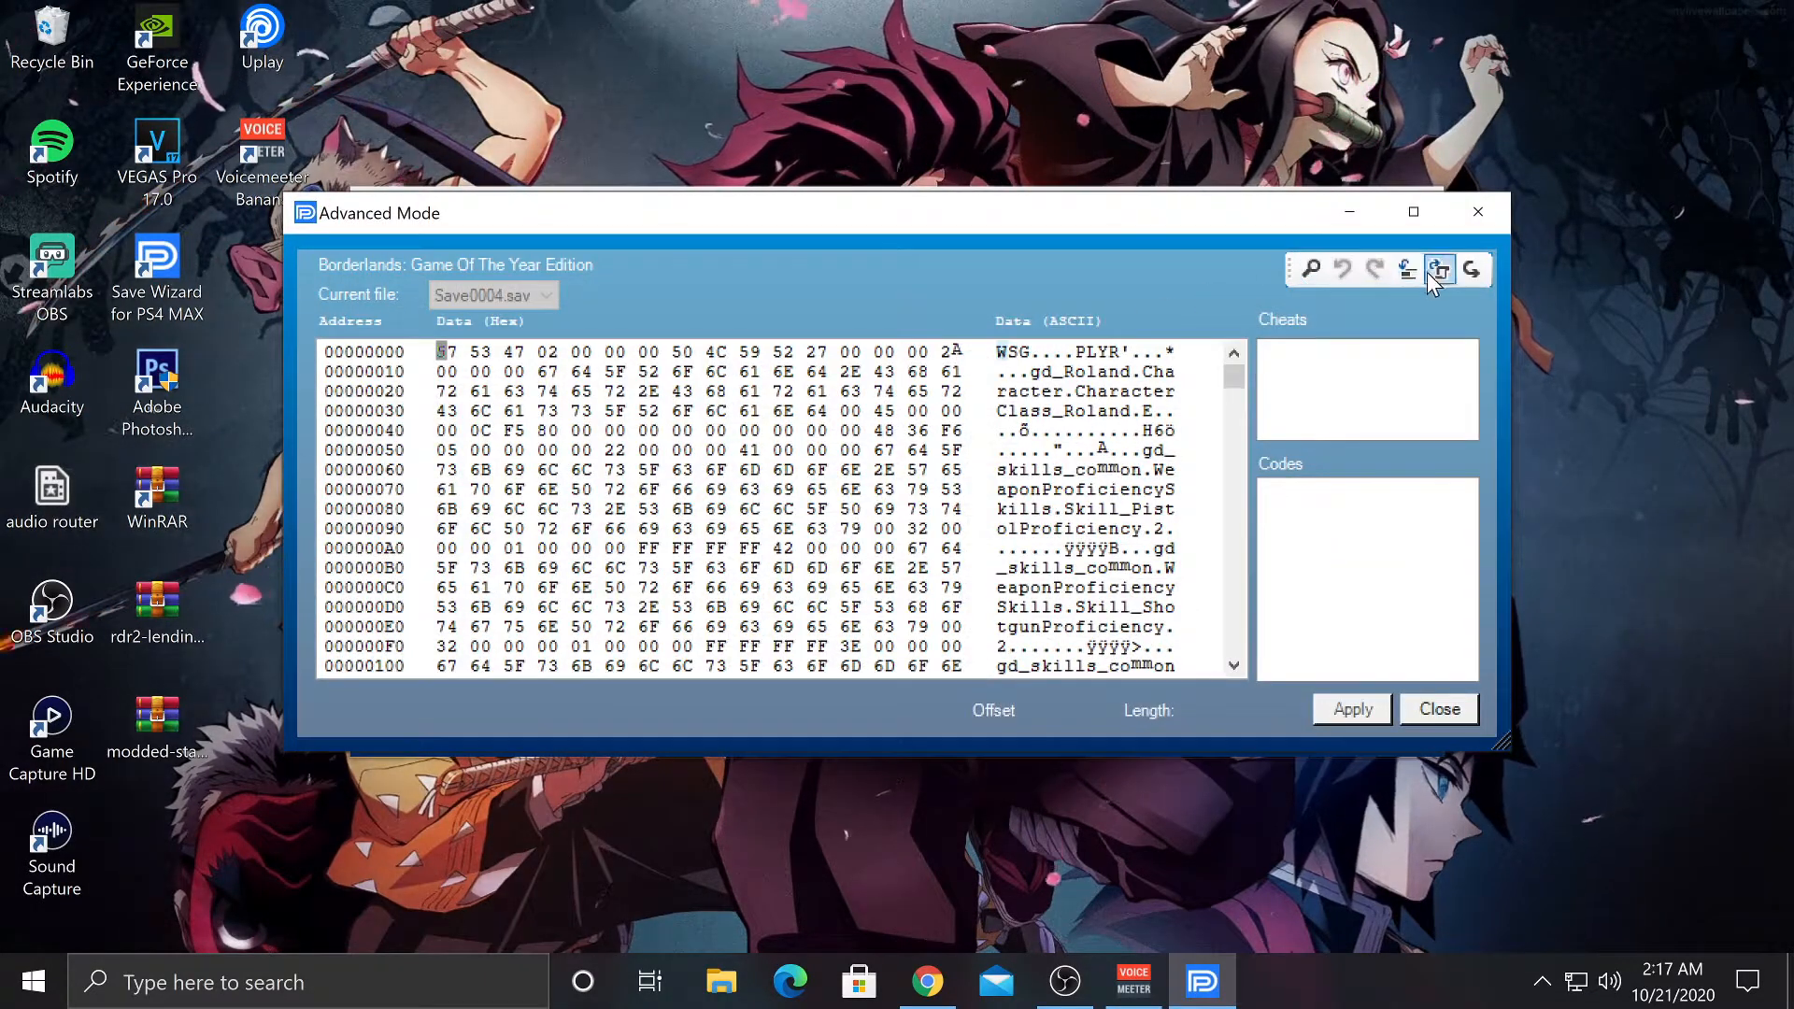
click(1438, 270)
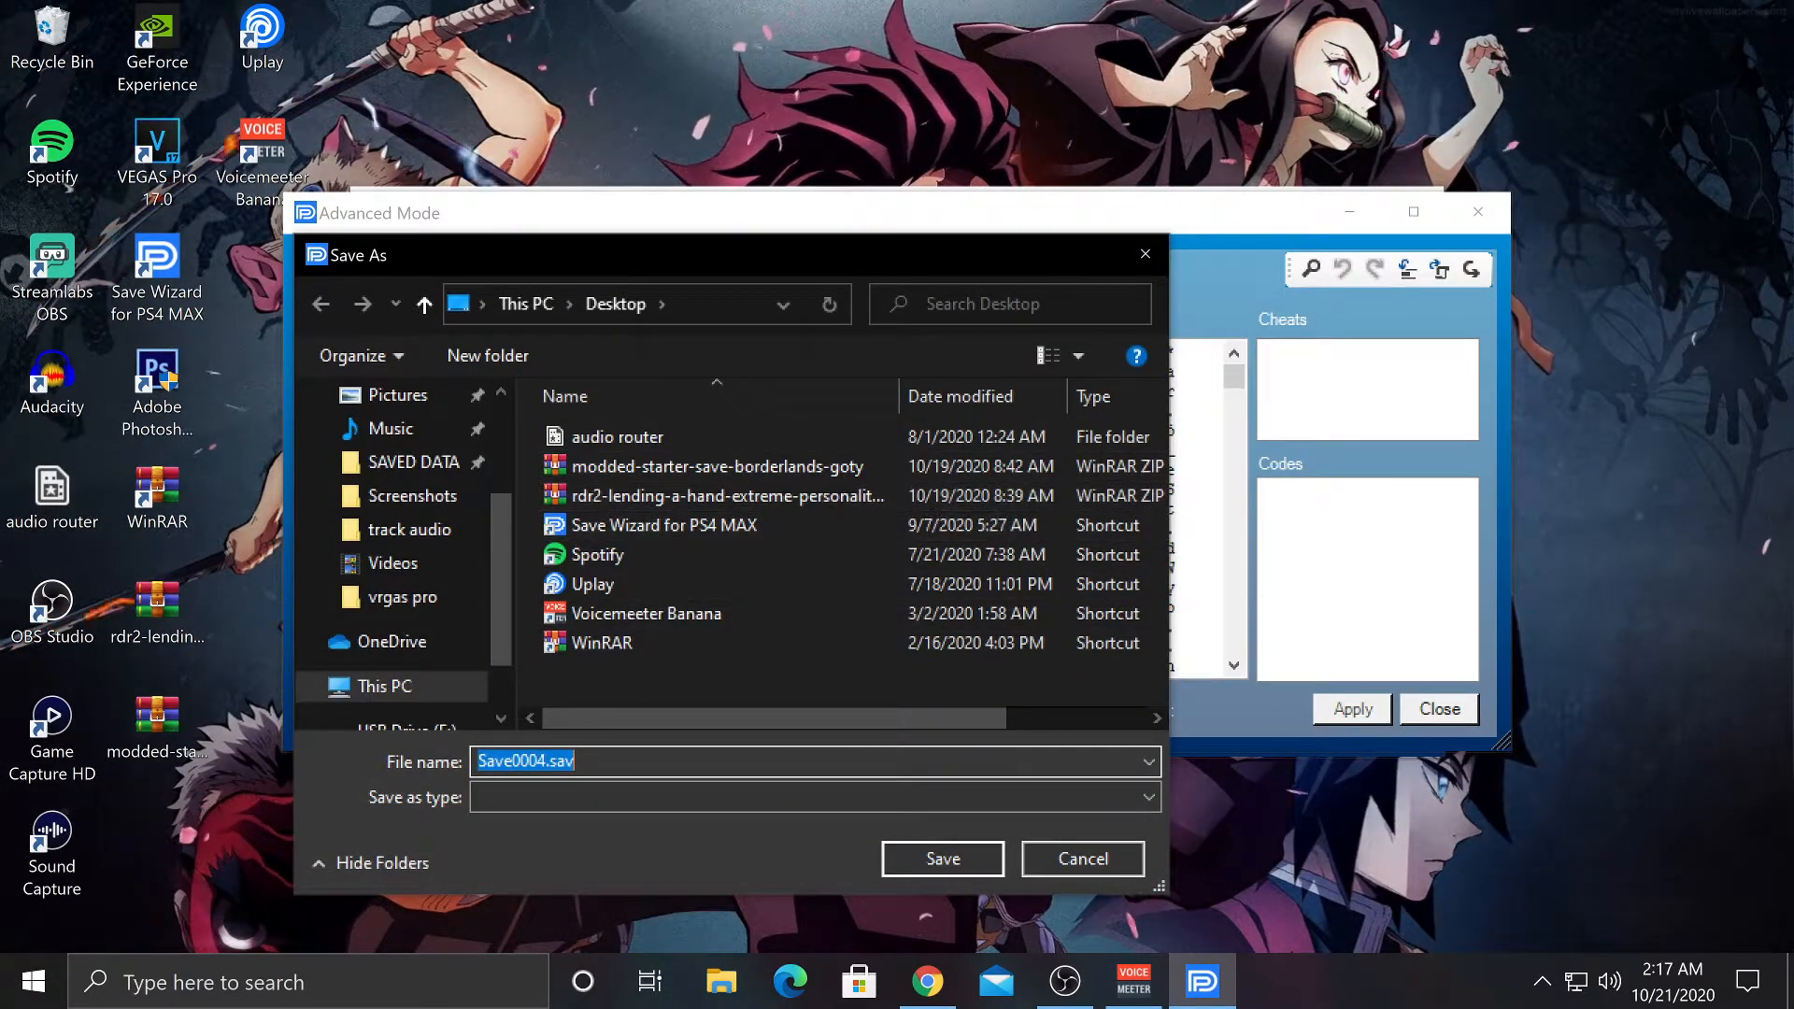
mouse_move(941, 858)
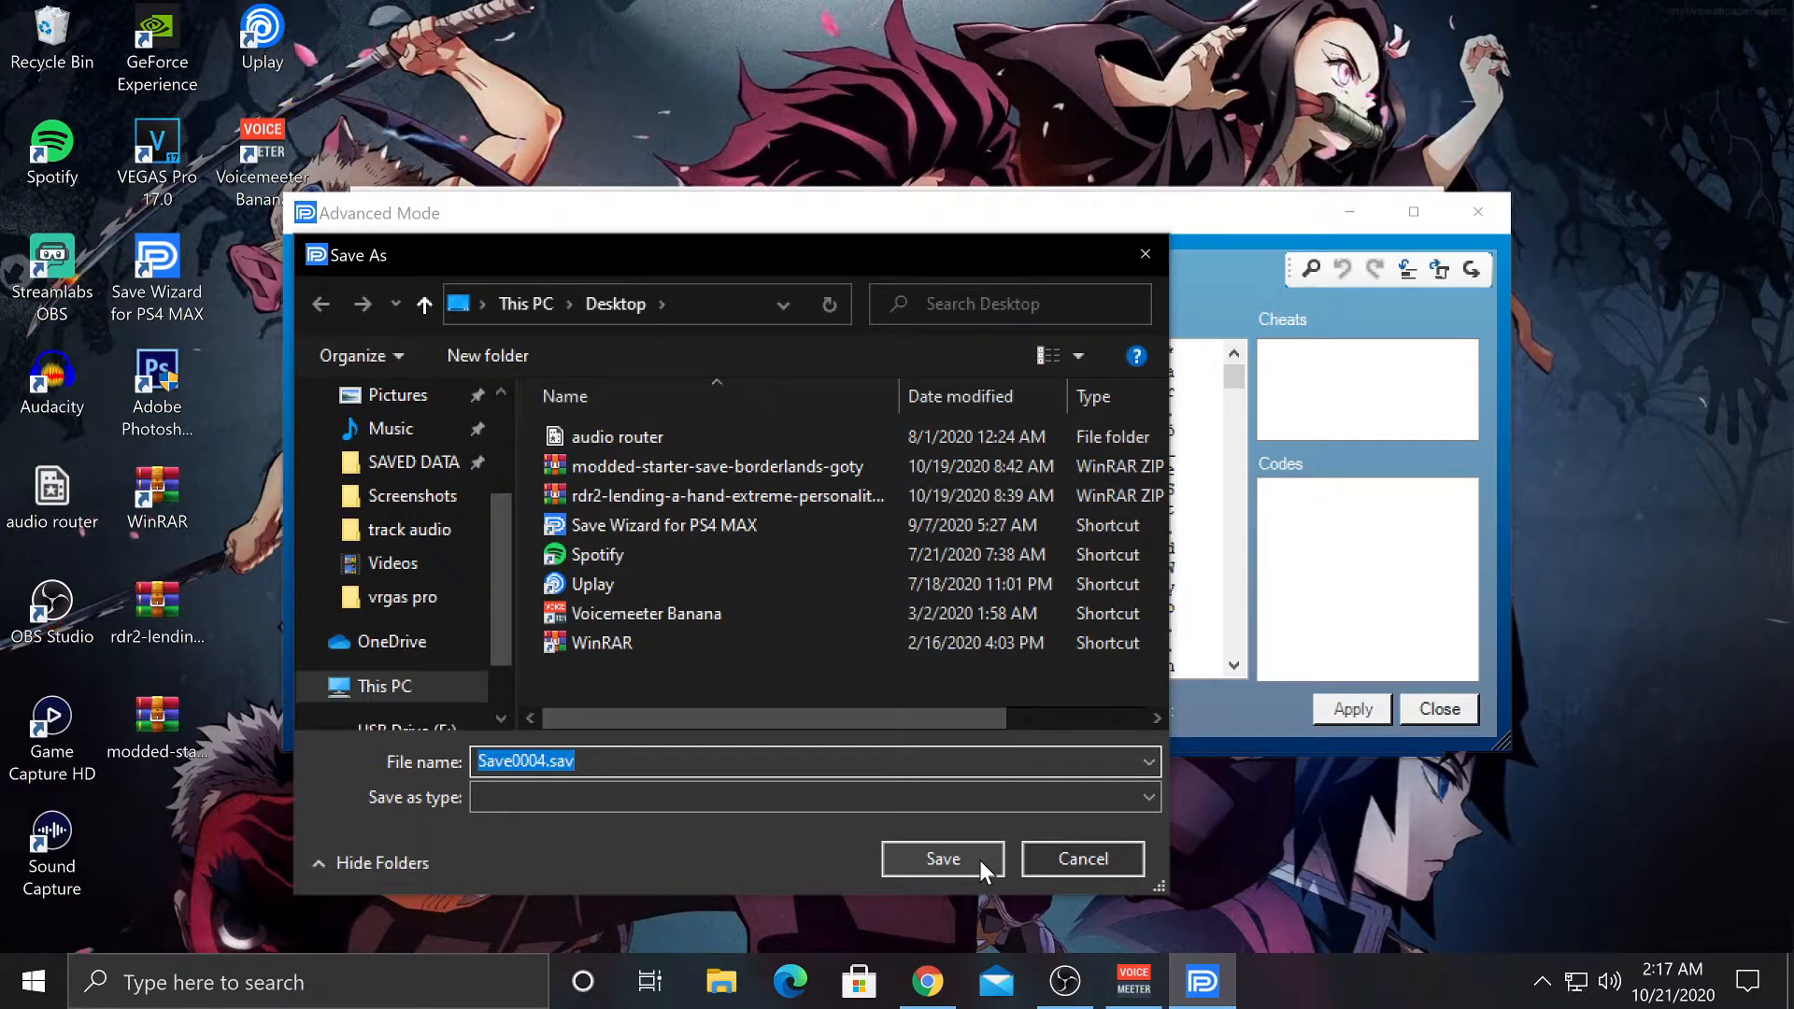
click(942, 859)
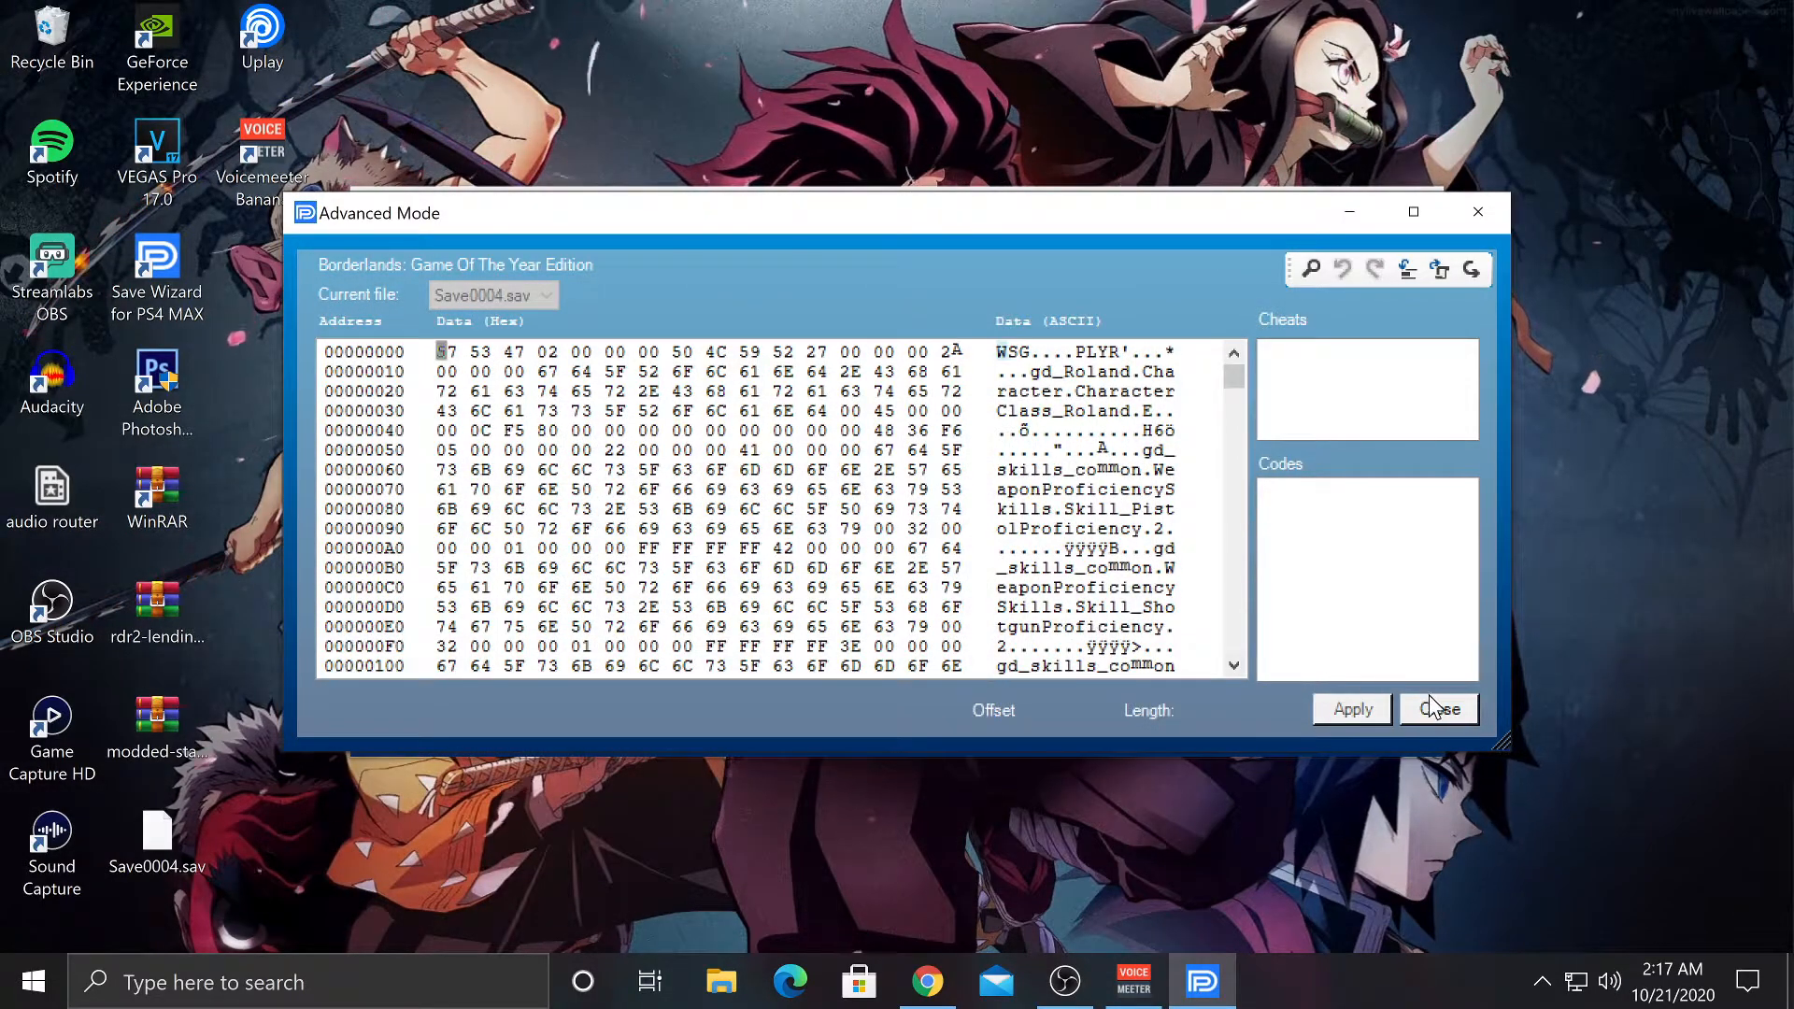
click(1438, 708)
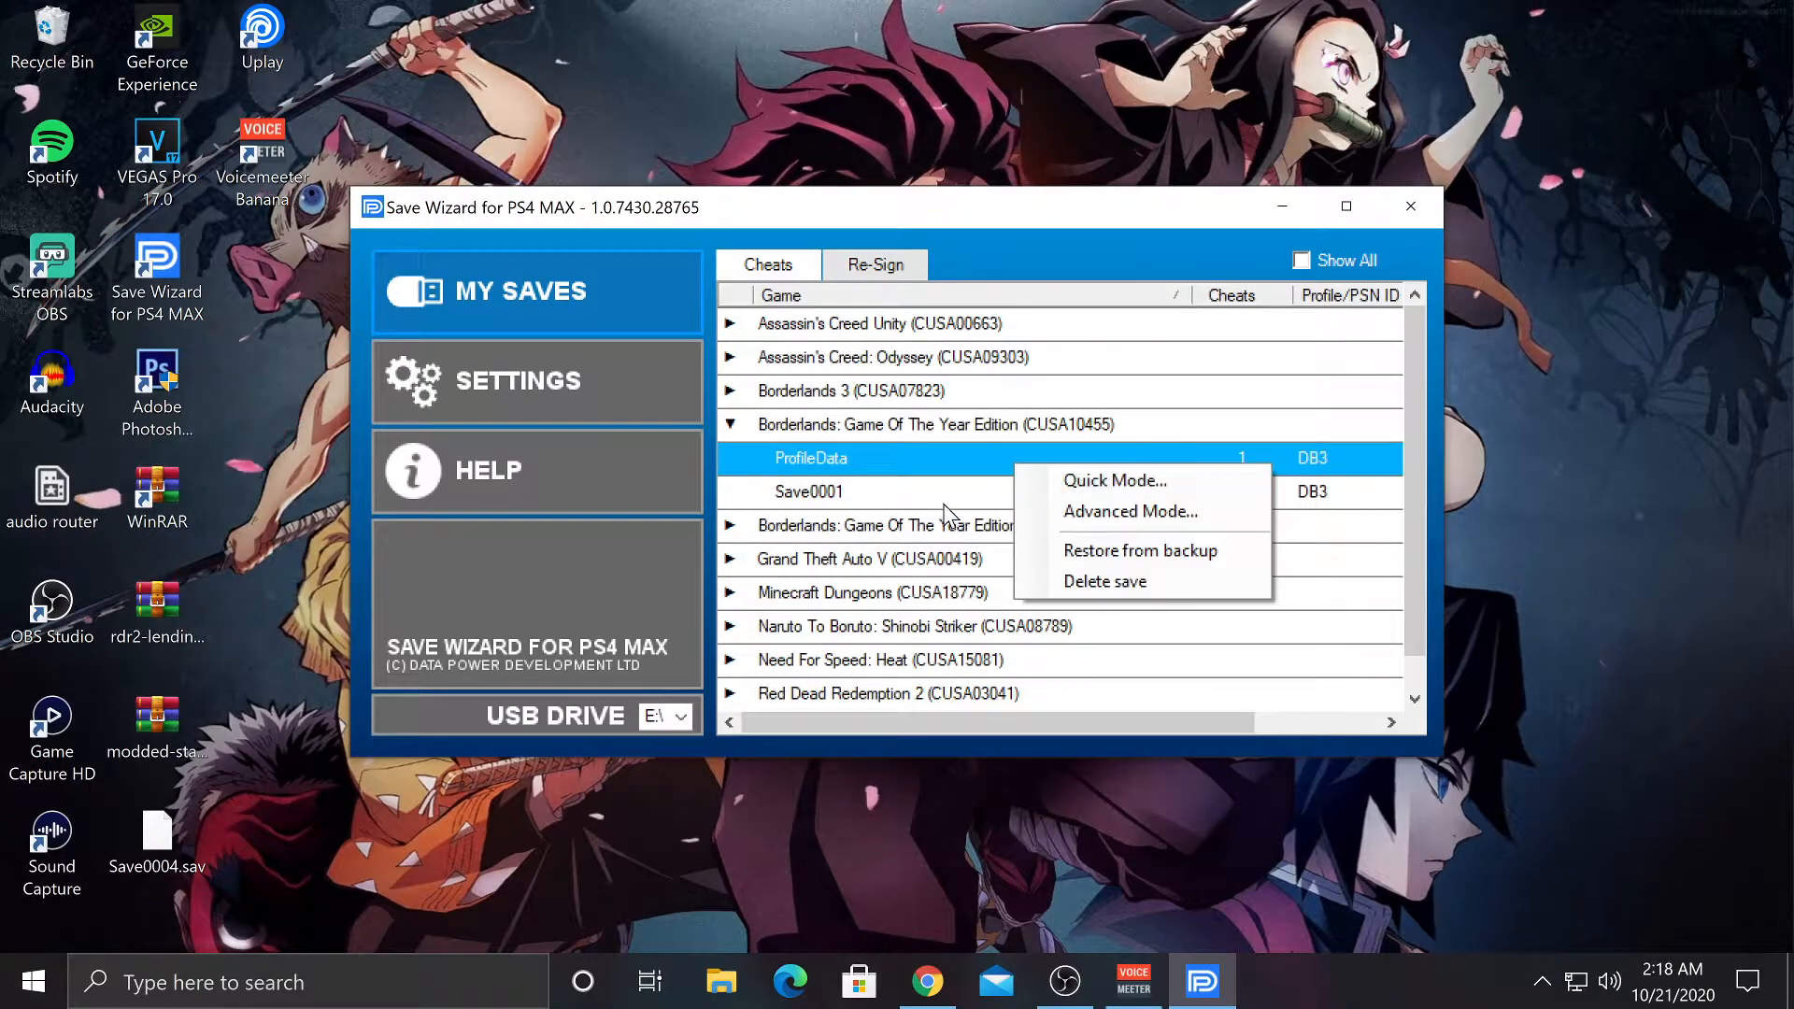
Step: Open CUSA10455 Save0001 in Advanced Mode and import Save0004.sav from the Desktop
click(1131, 511)
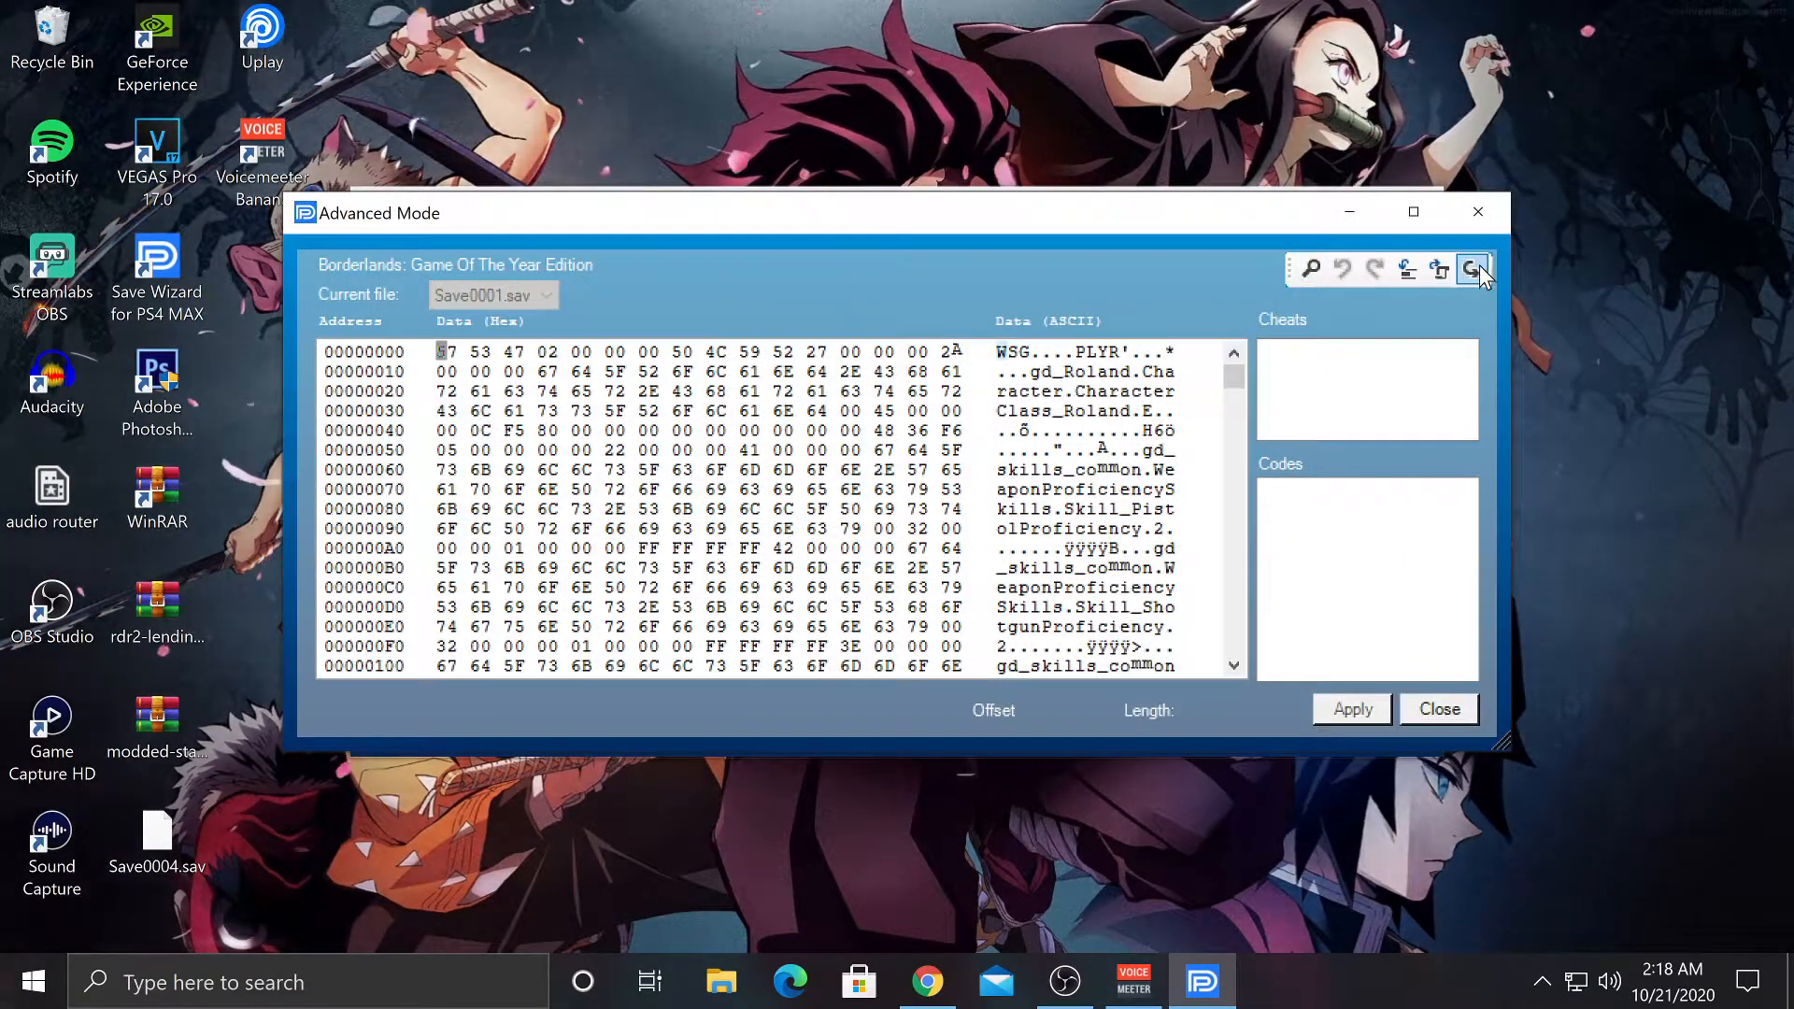
mouse_move(1473, 269)
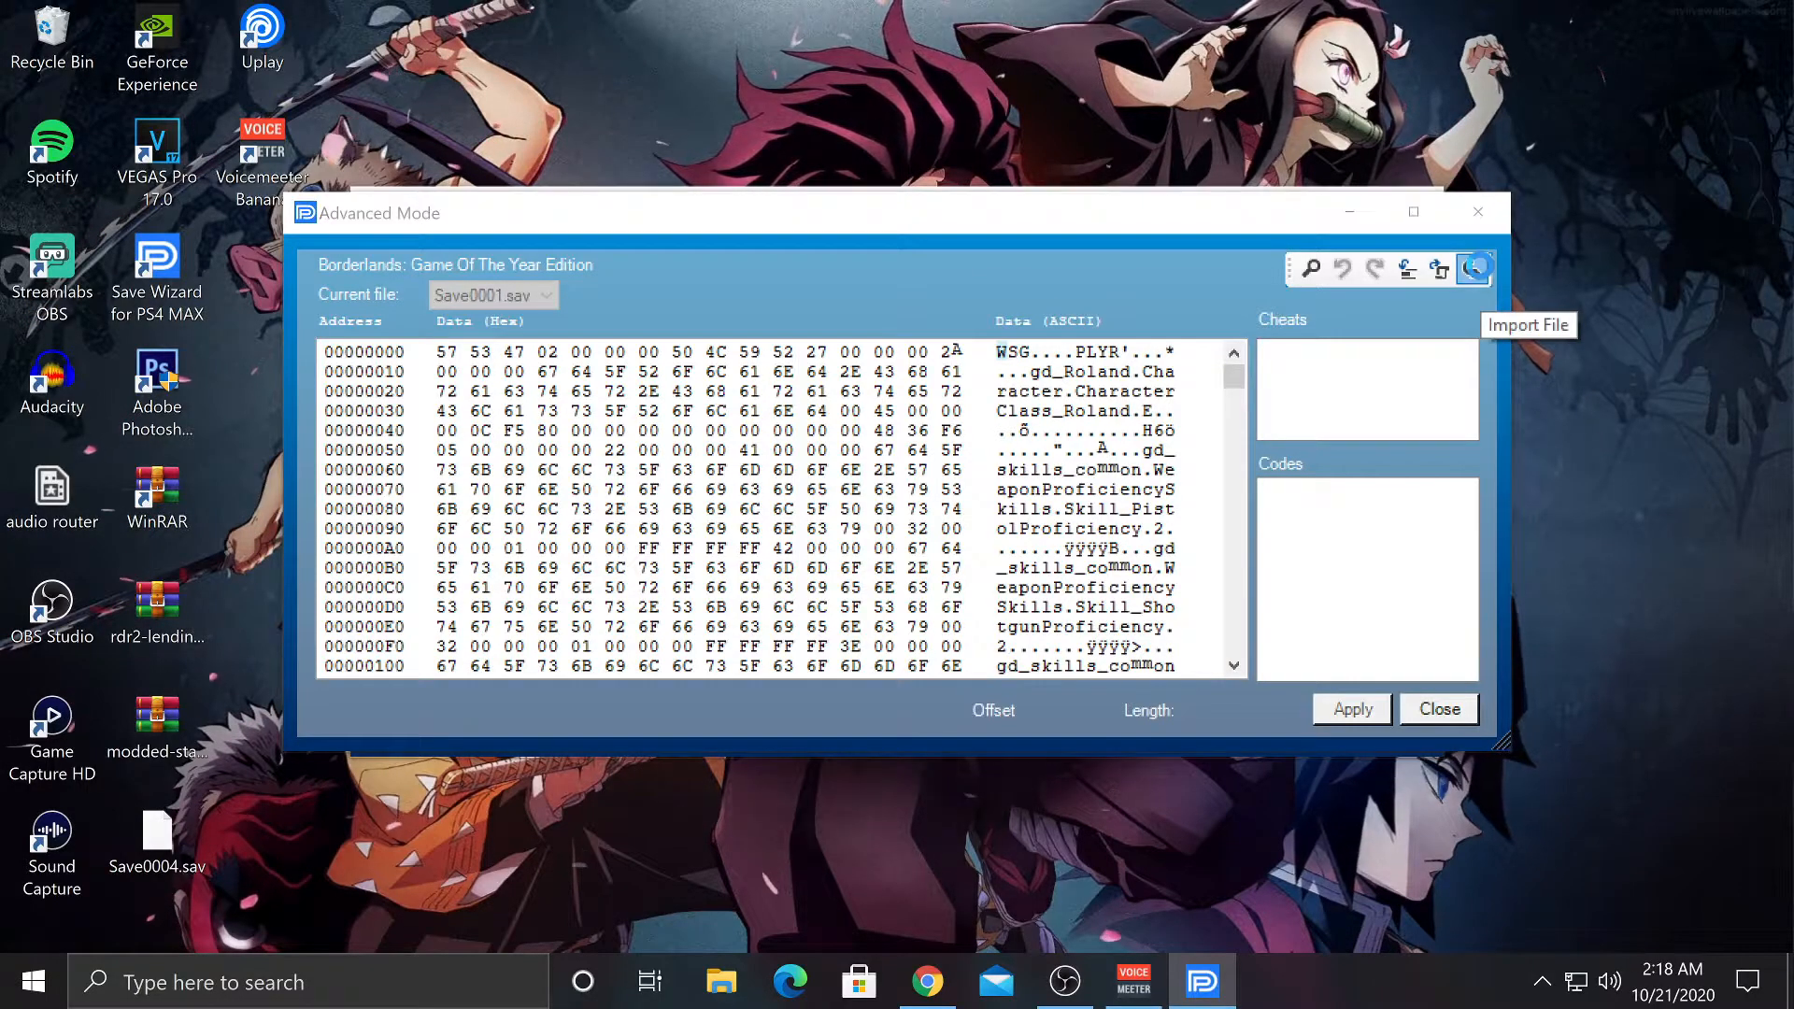
click(1472, 269)
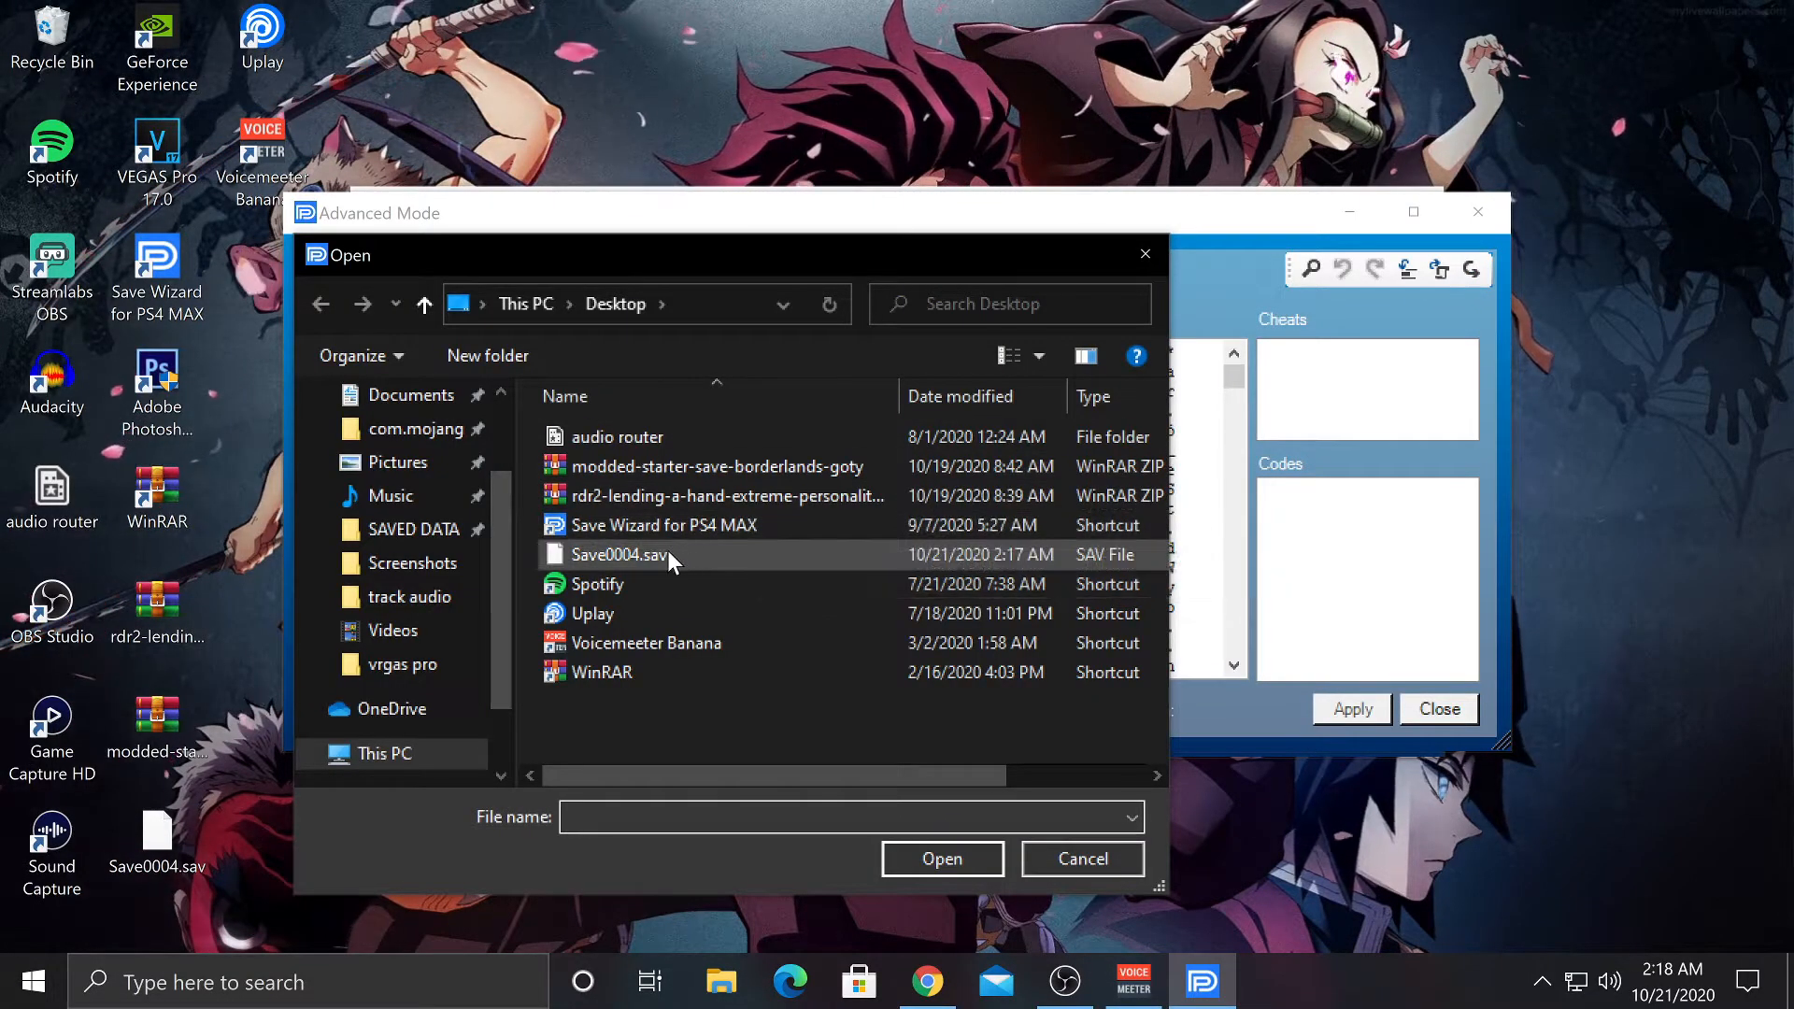
click(617, 554)
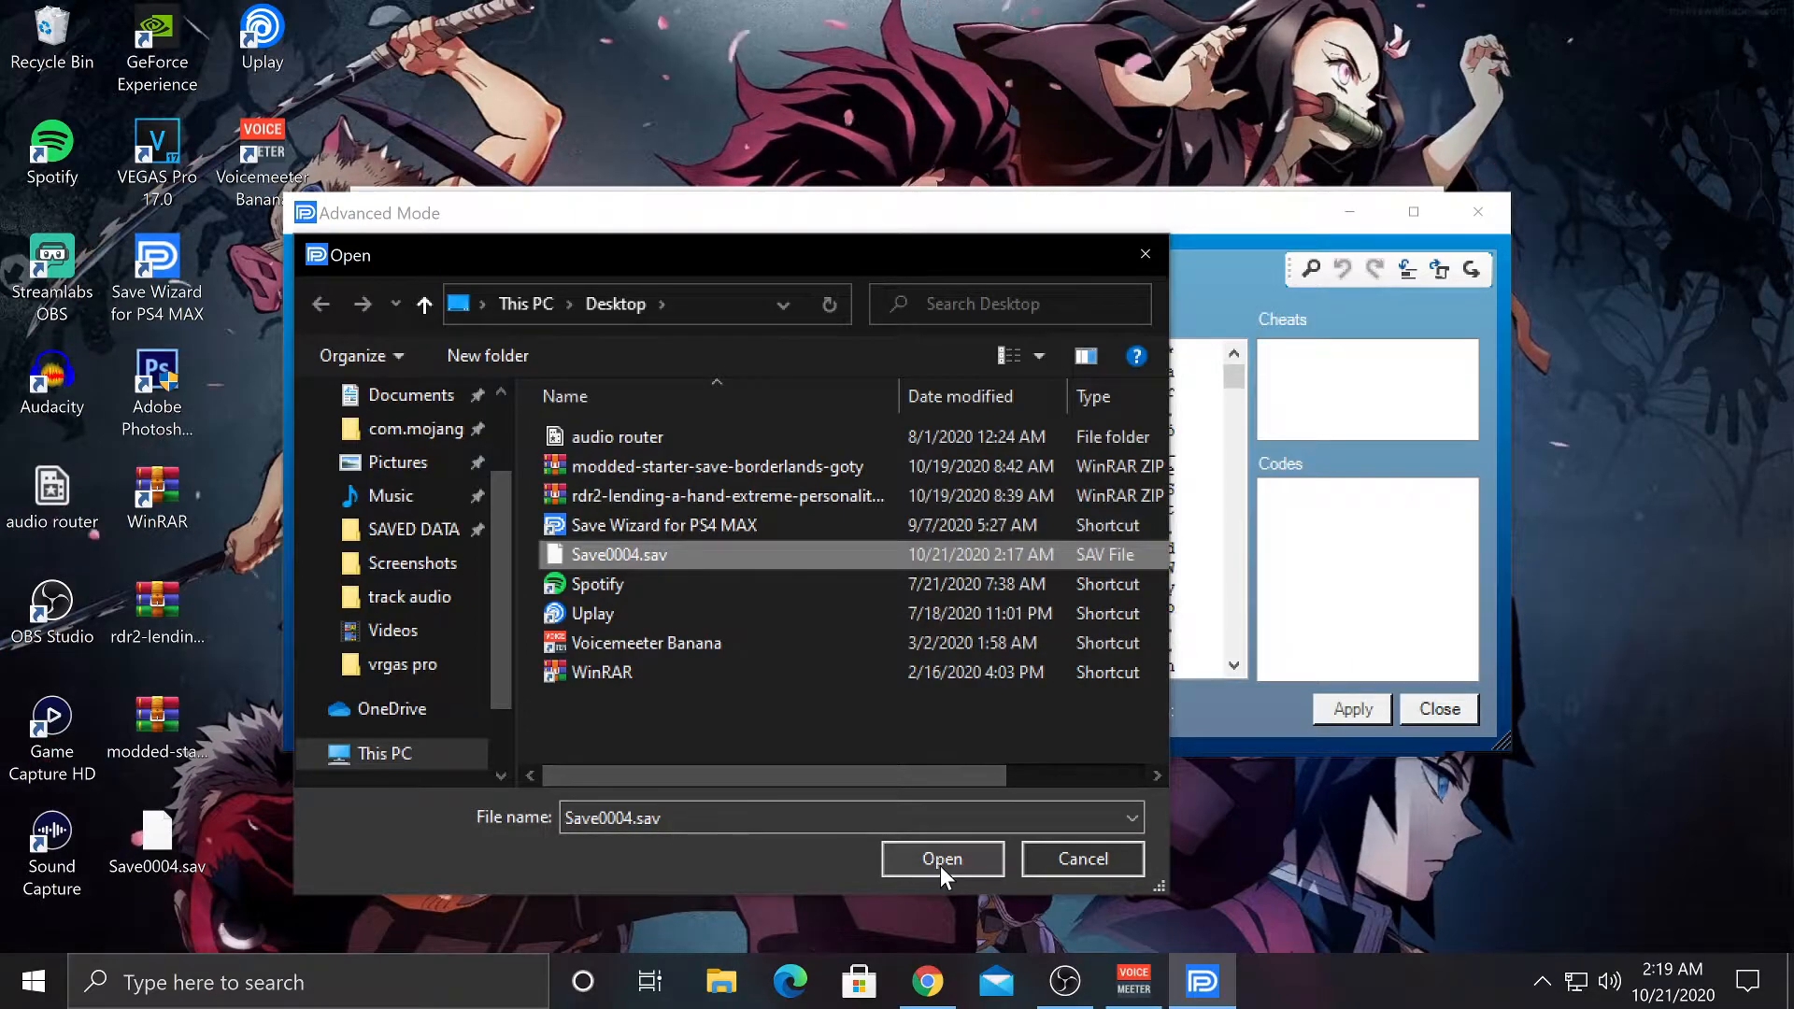
click(940, 859)
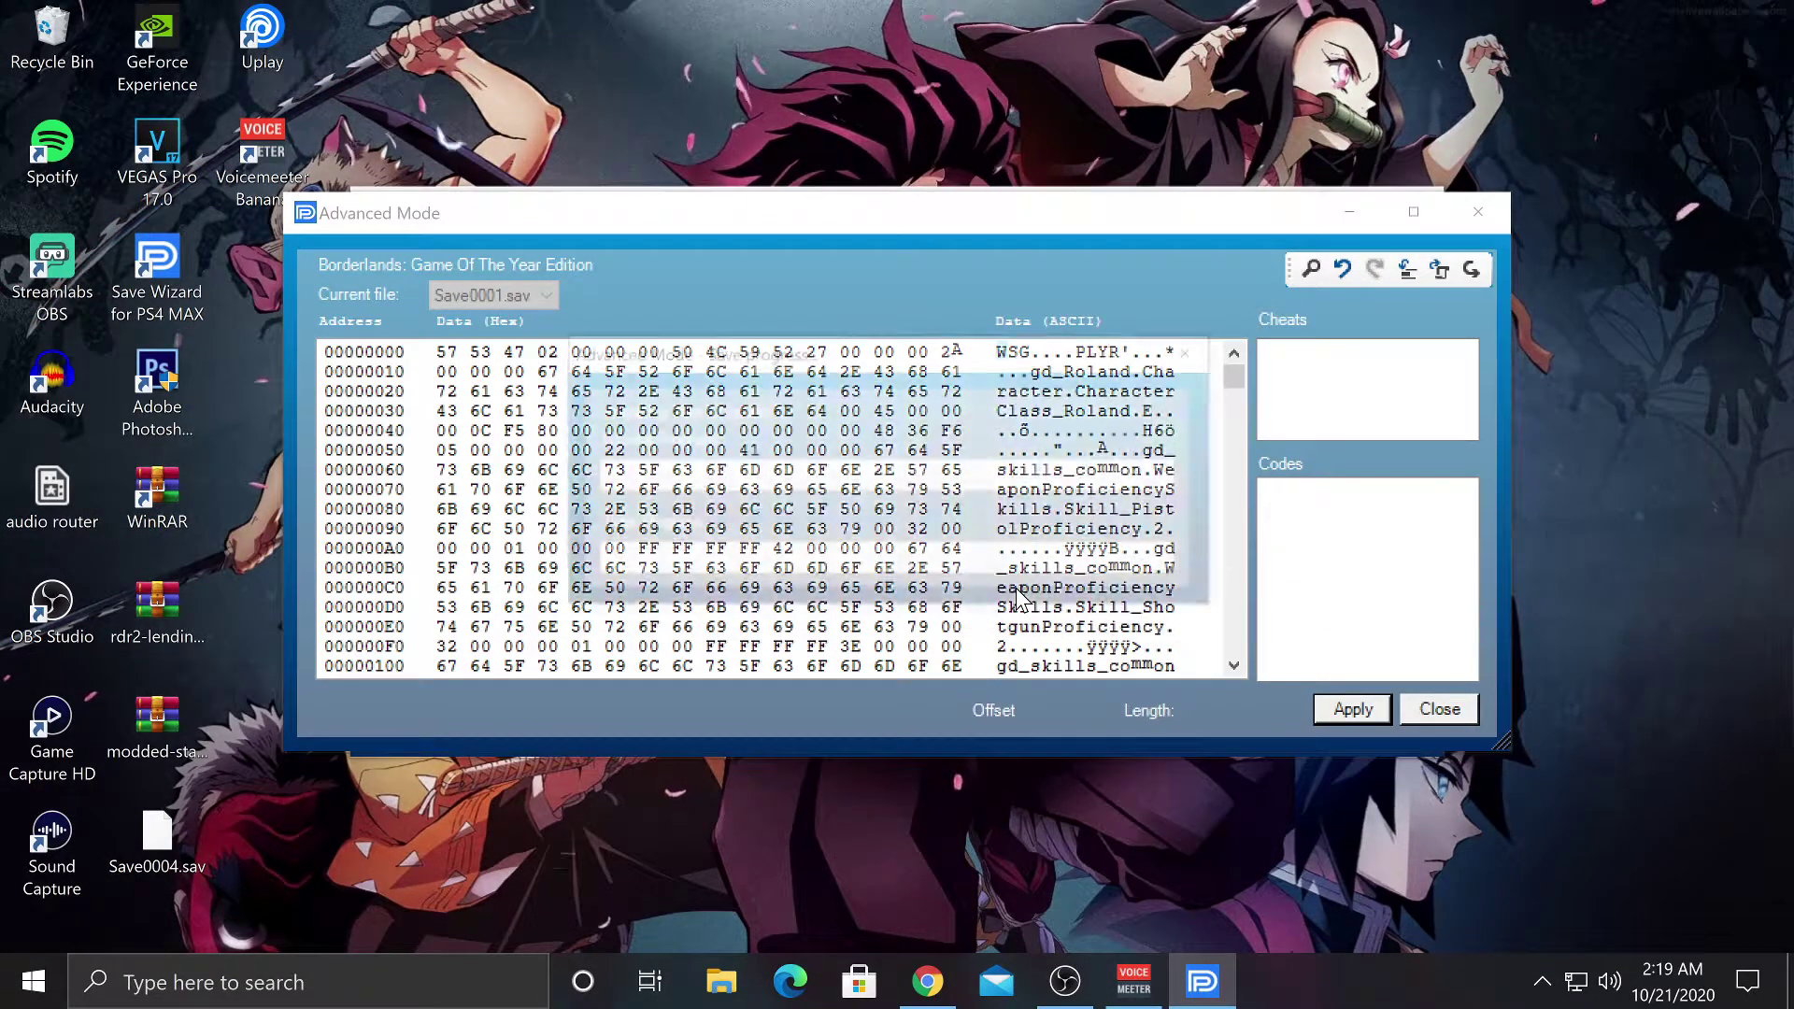
Step: Apply the imported Save0004.sav data to Save0001 and dismiss the success message
click(1351, 708)
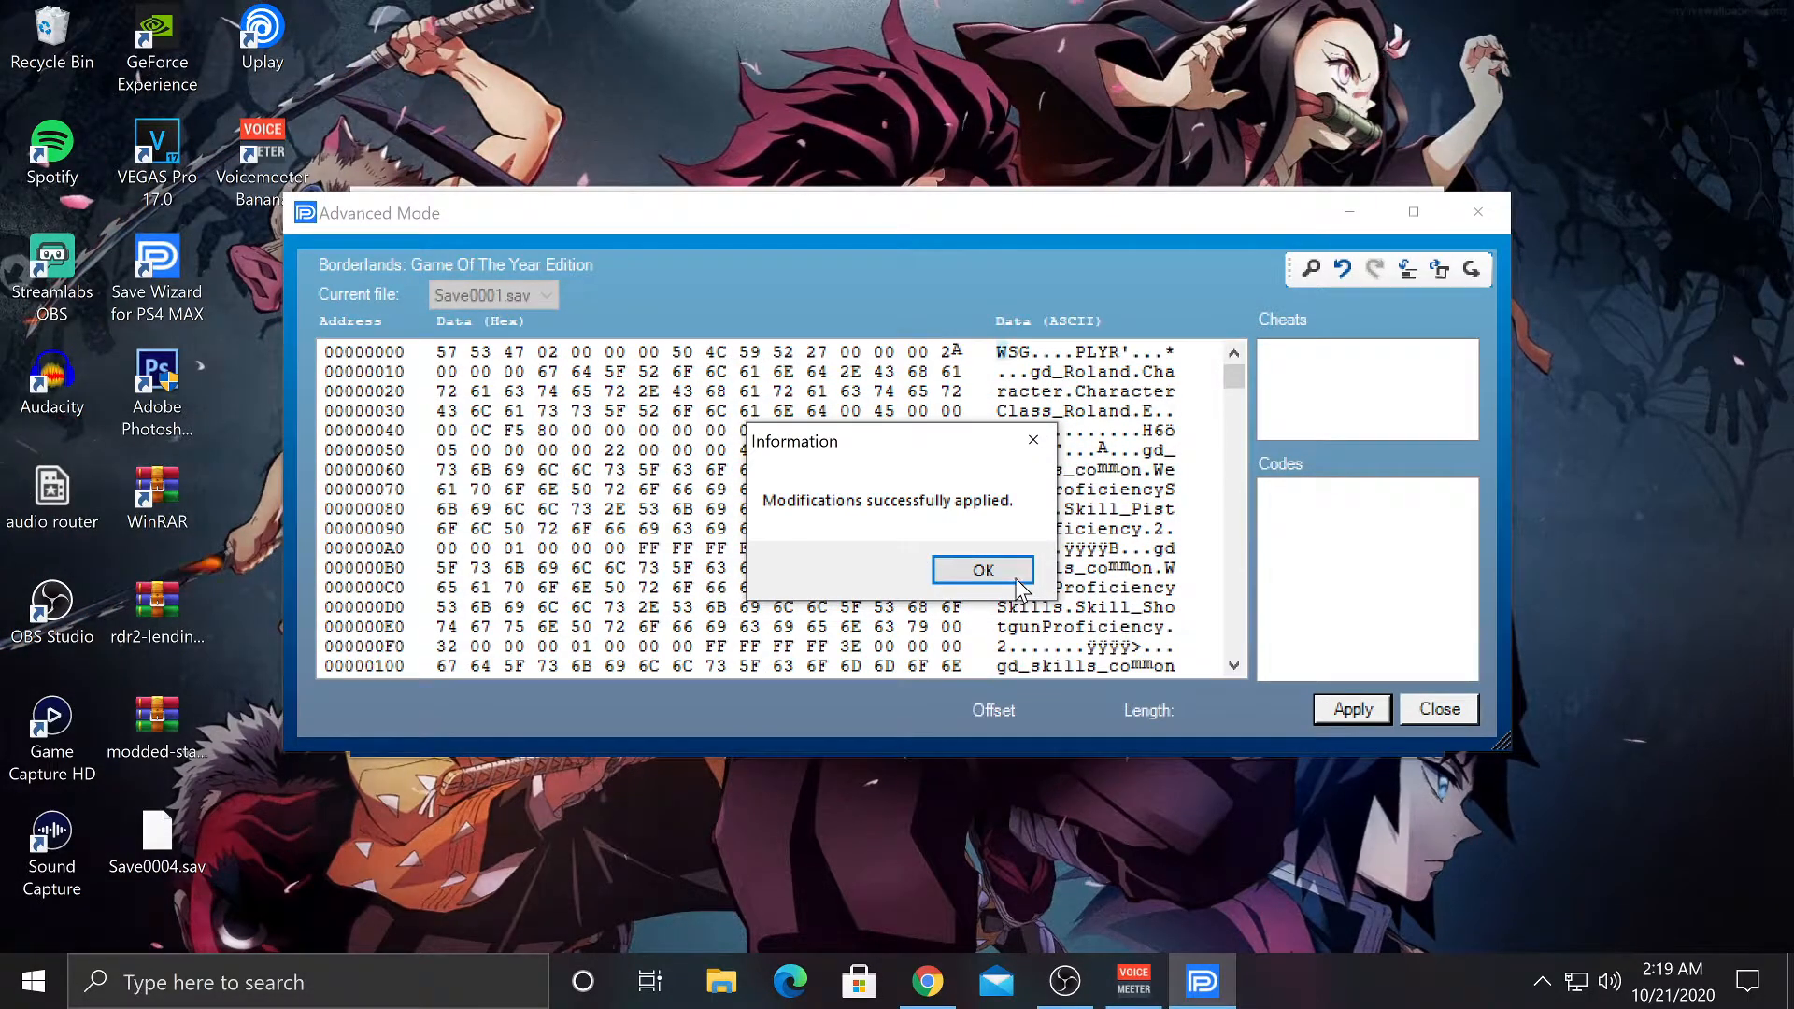
click(980, 570)
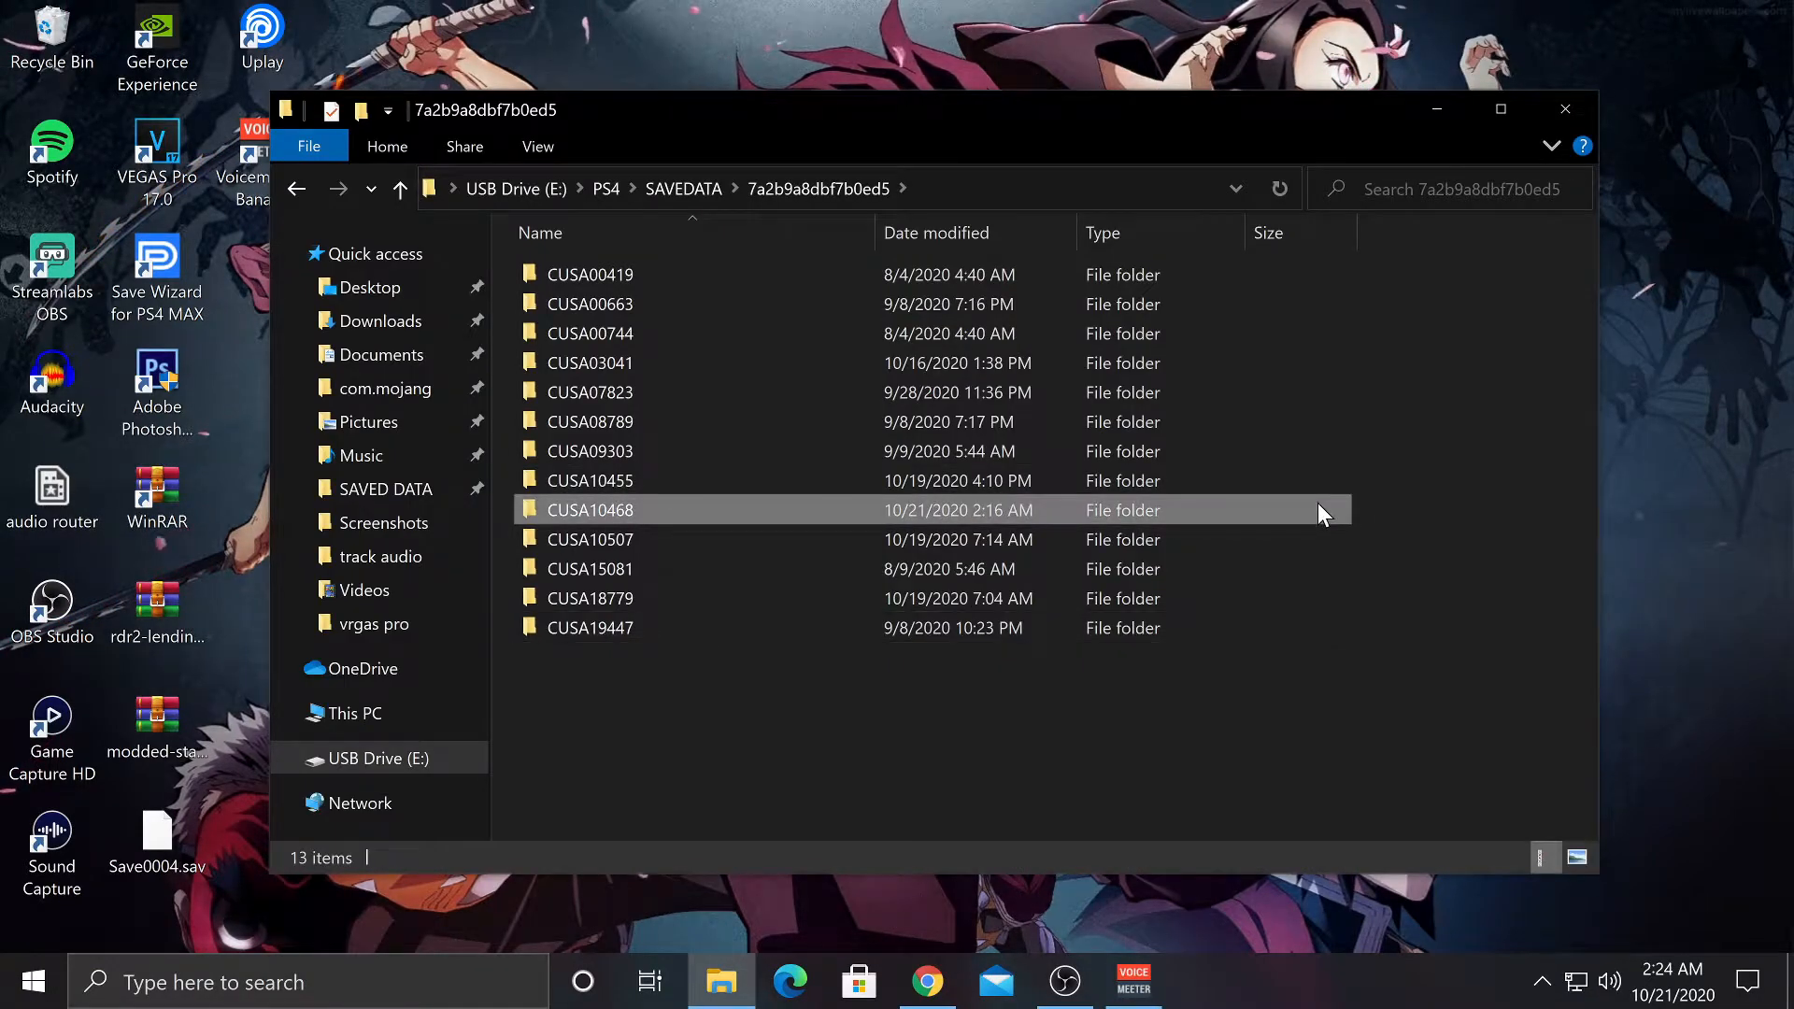
Step: Delete the CUSA10468 folder from the USB drive, confirming permanent deletion
right_click(589, 509)
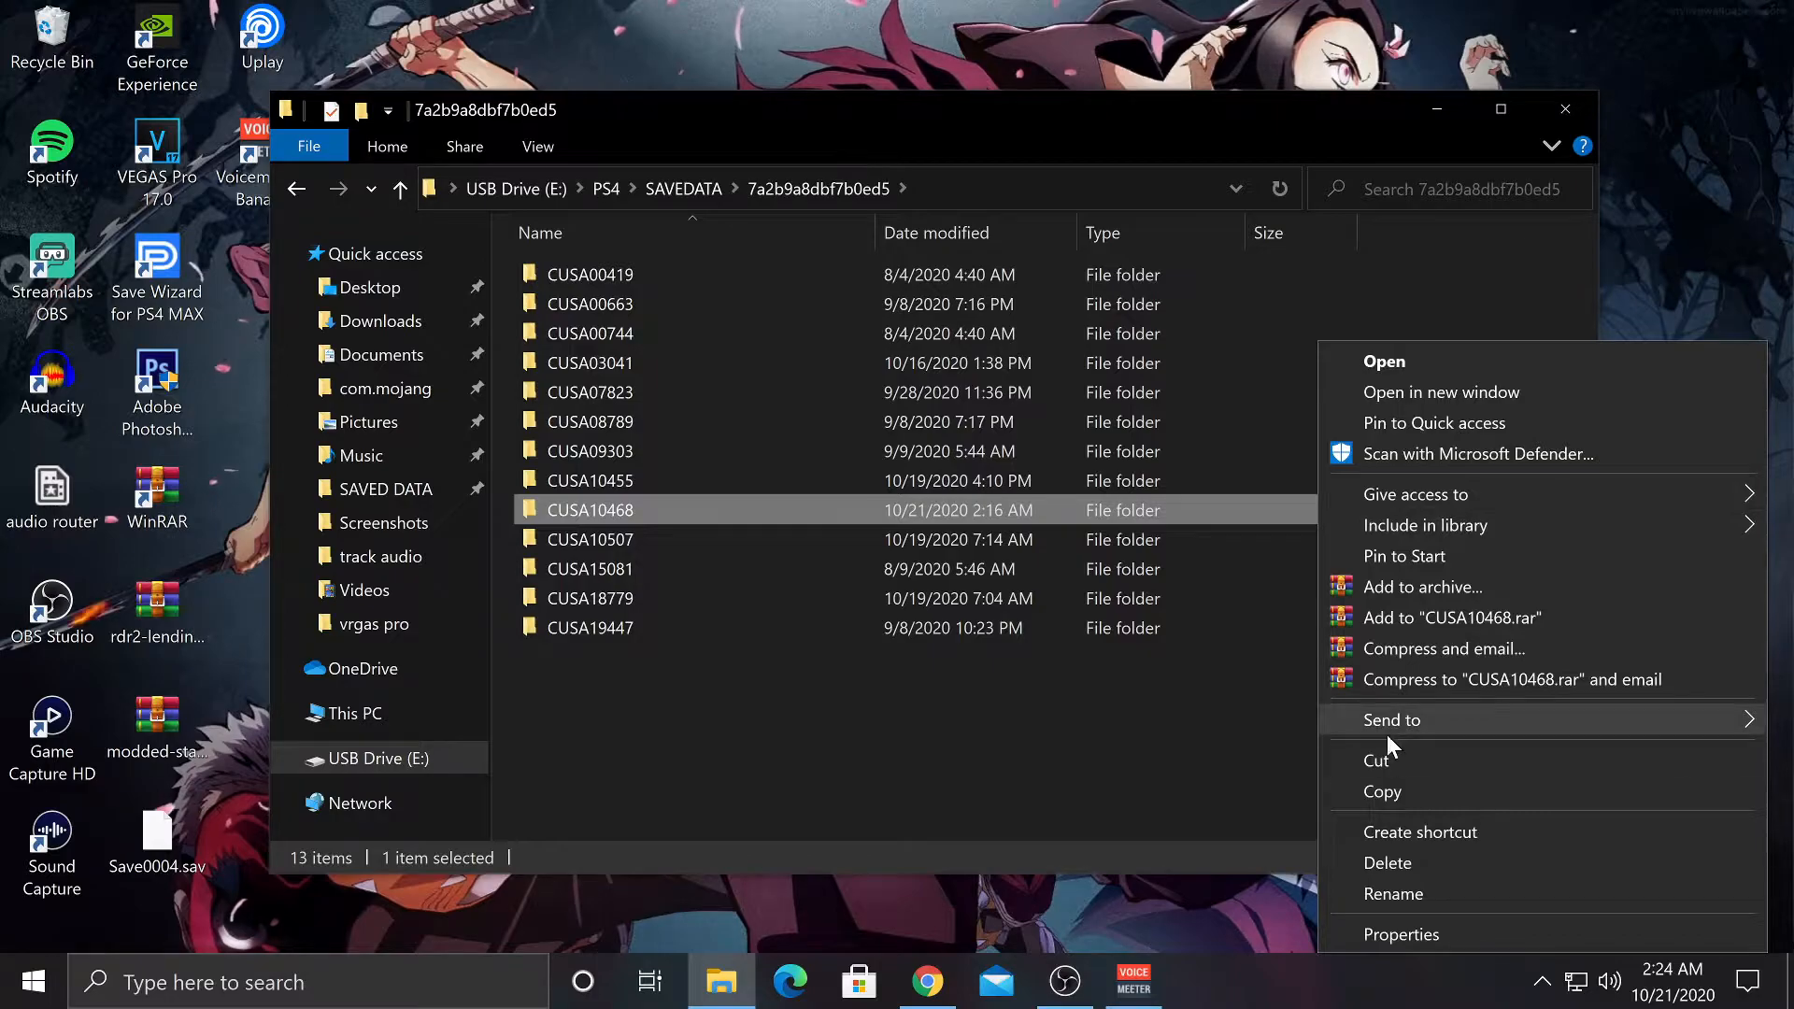
click(1386, 862)
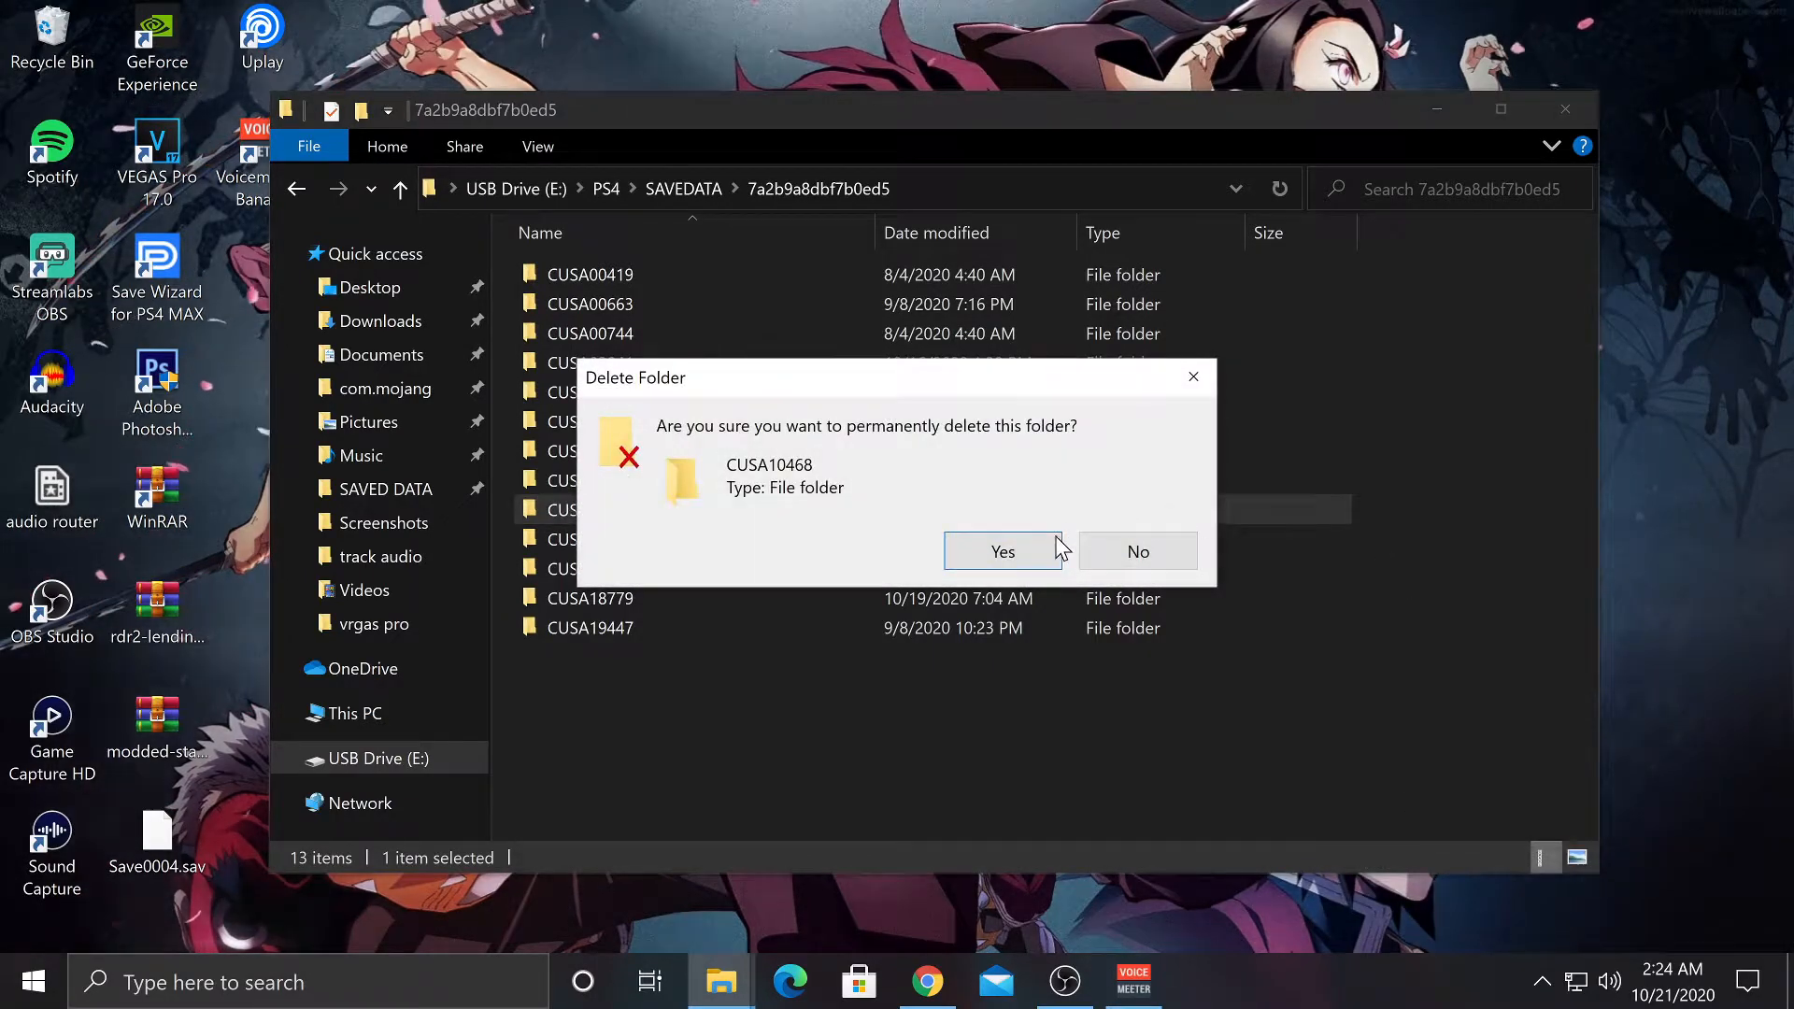
click(1003, 551)
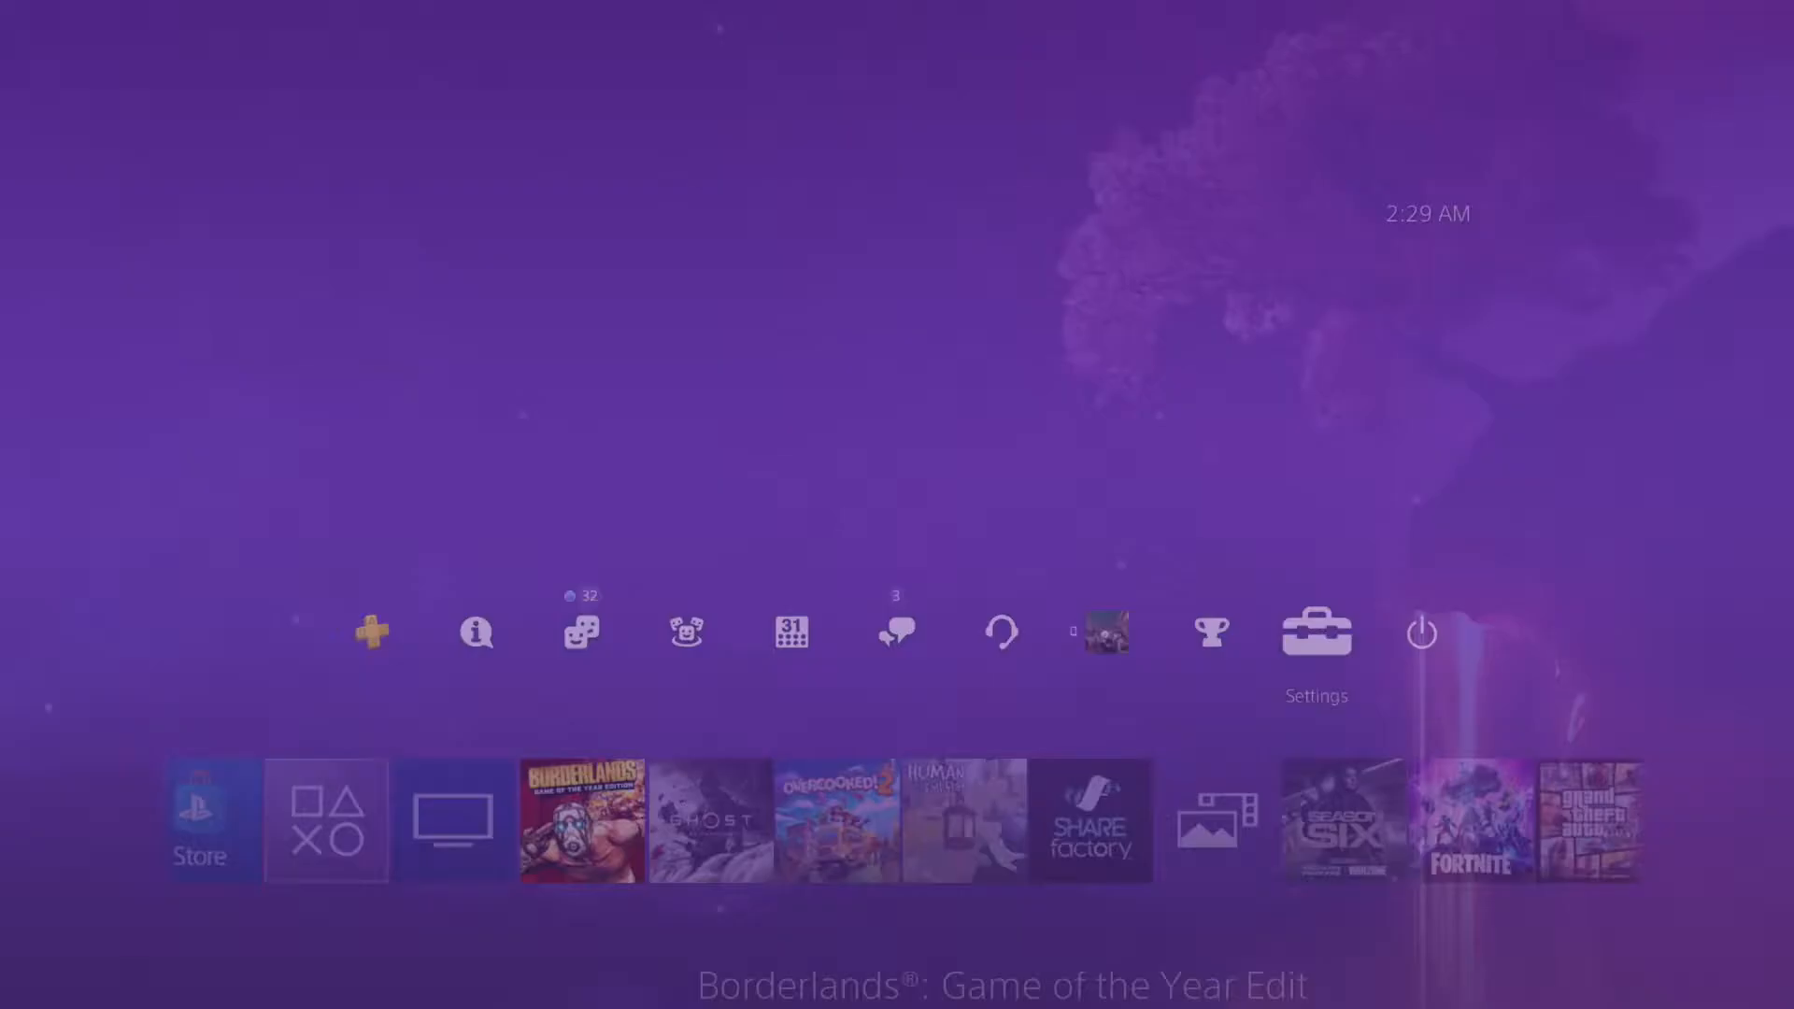
Step: Copy Save0001 from USB into system storage, overwriting the existing saved data
click(1316, 632)
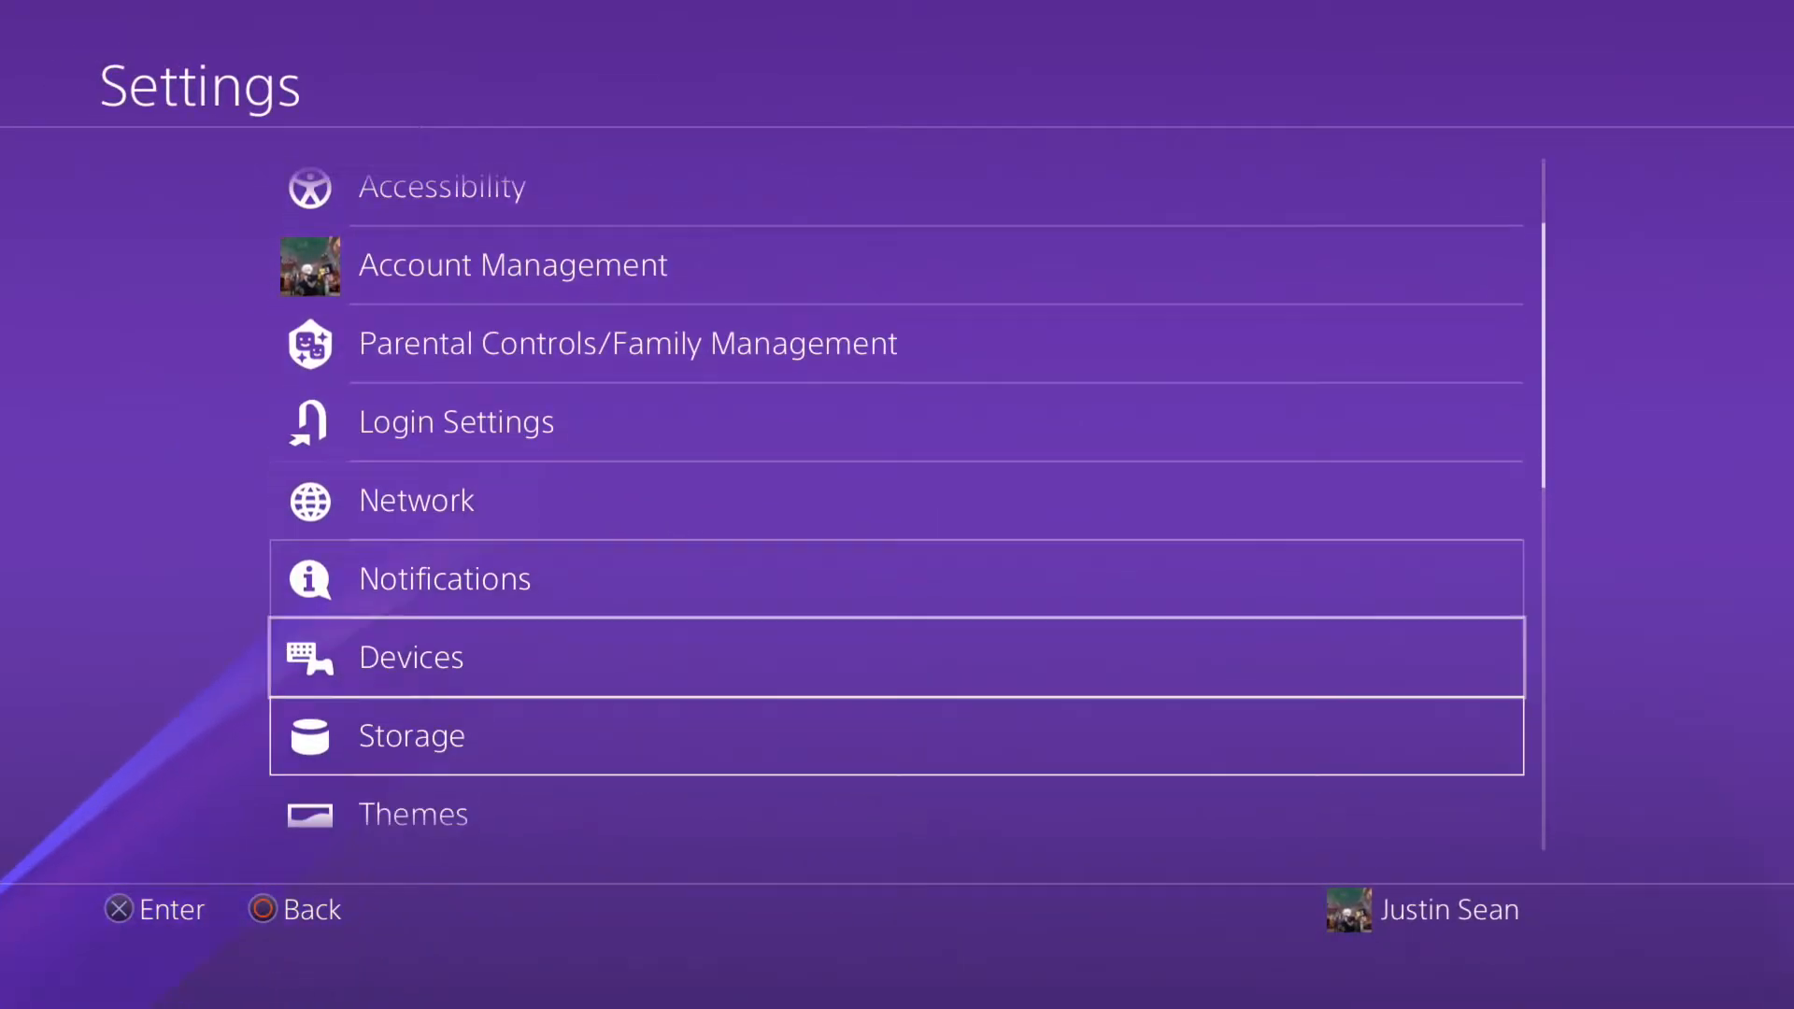
scroll(down, 3)
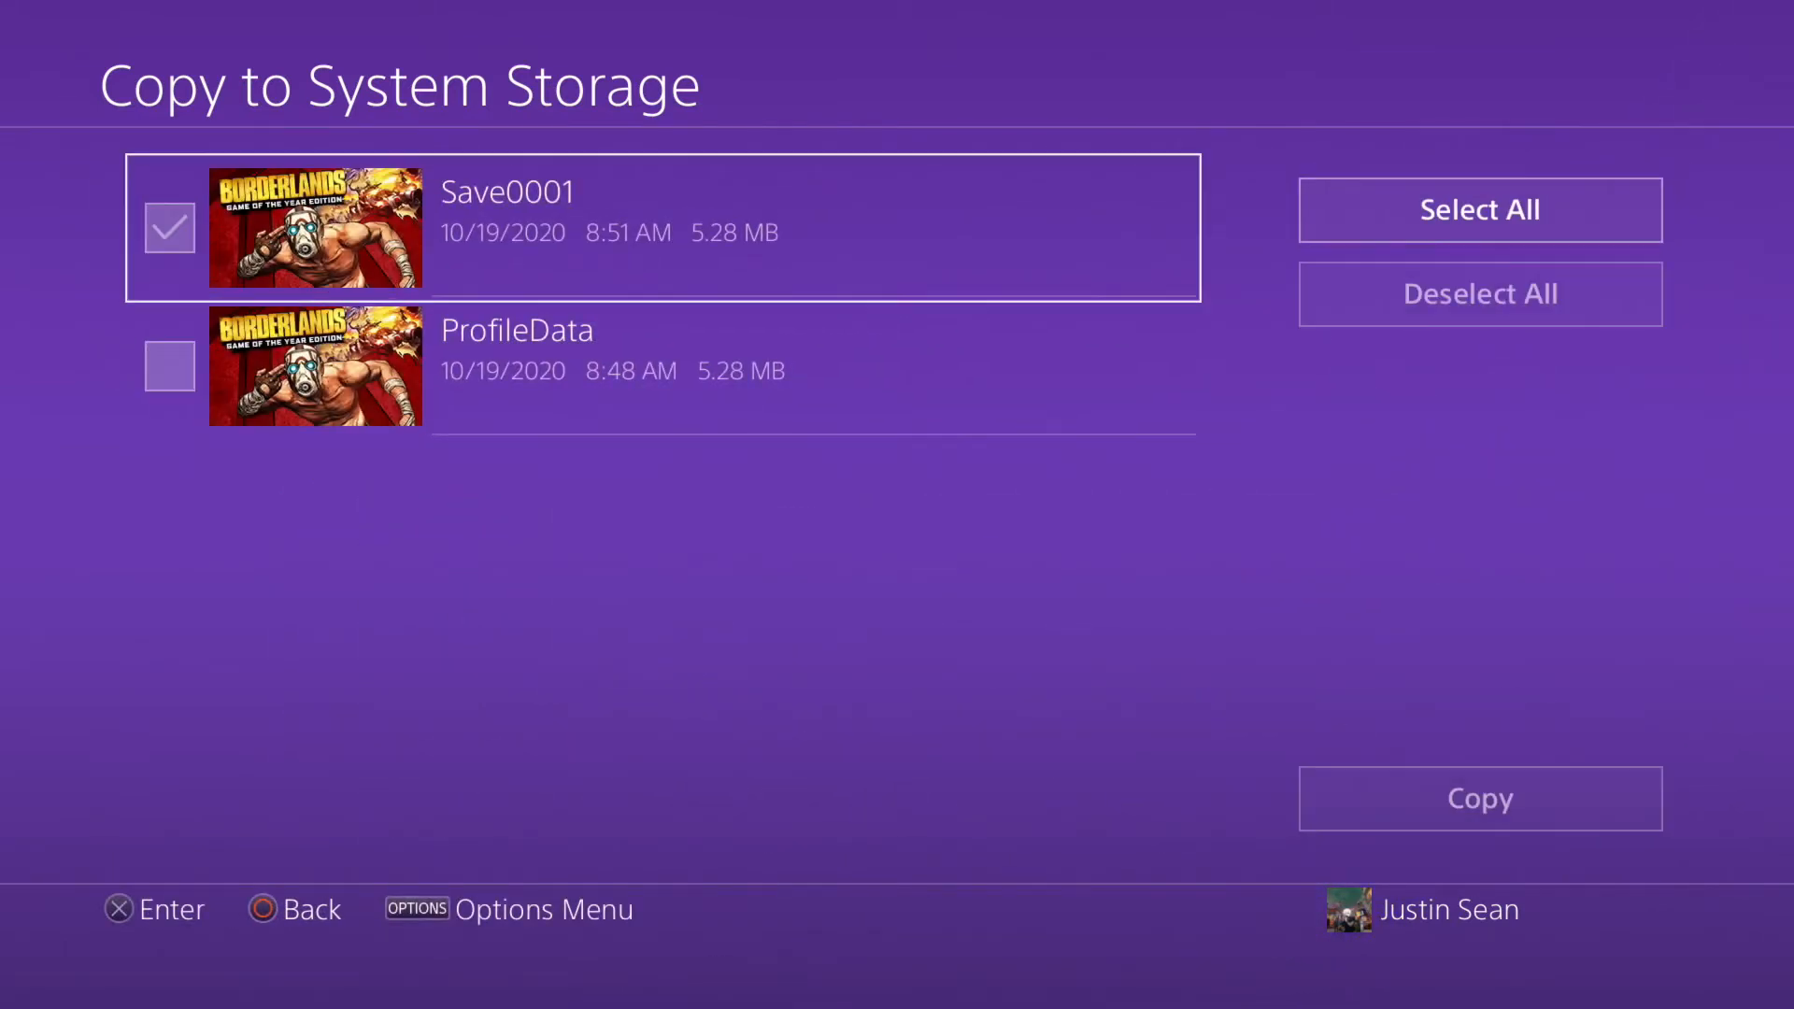
click(1478, 797)
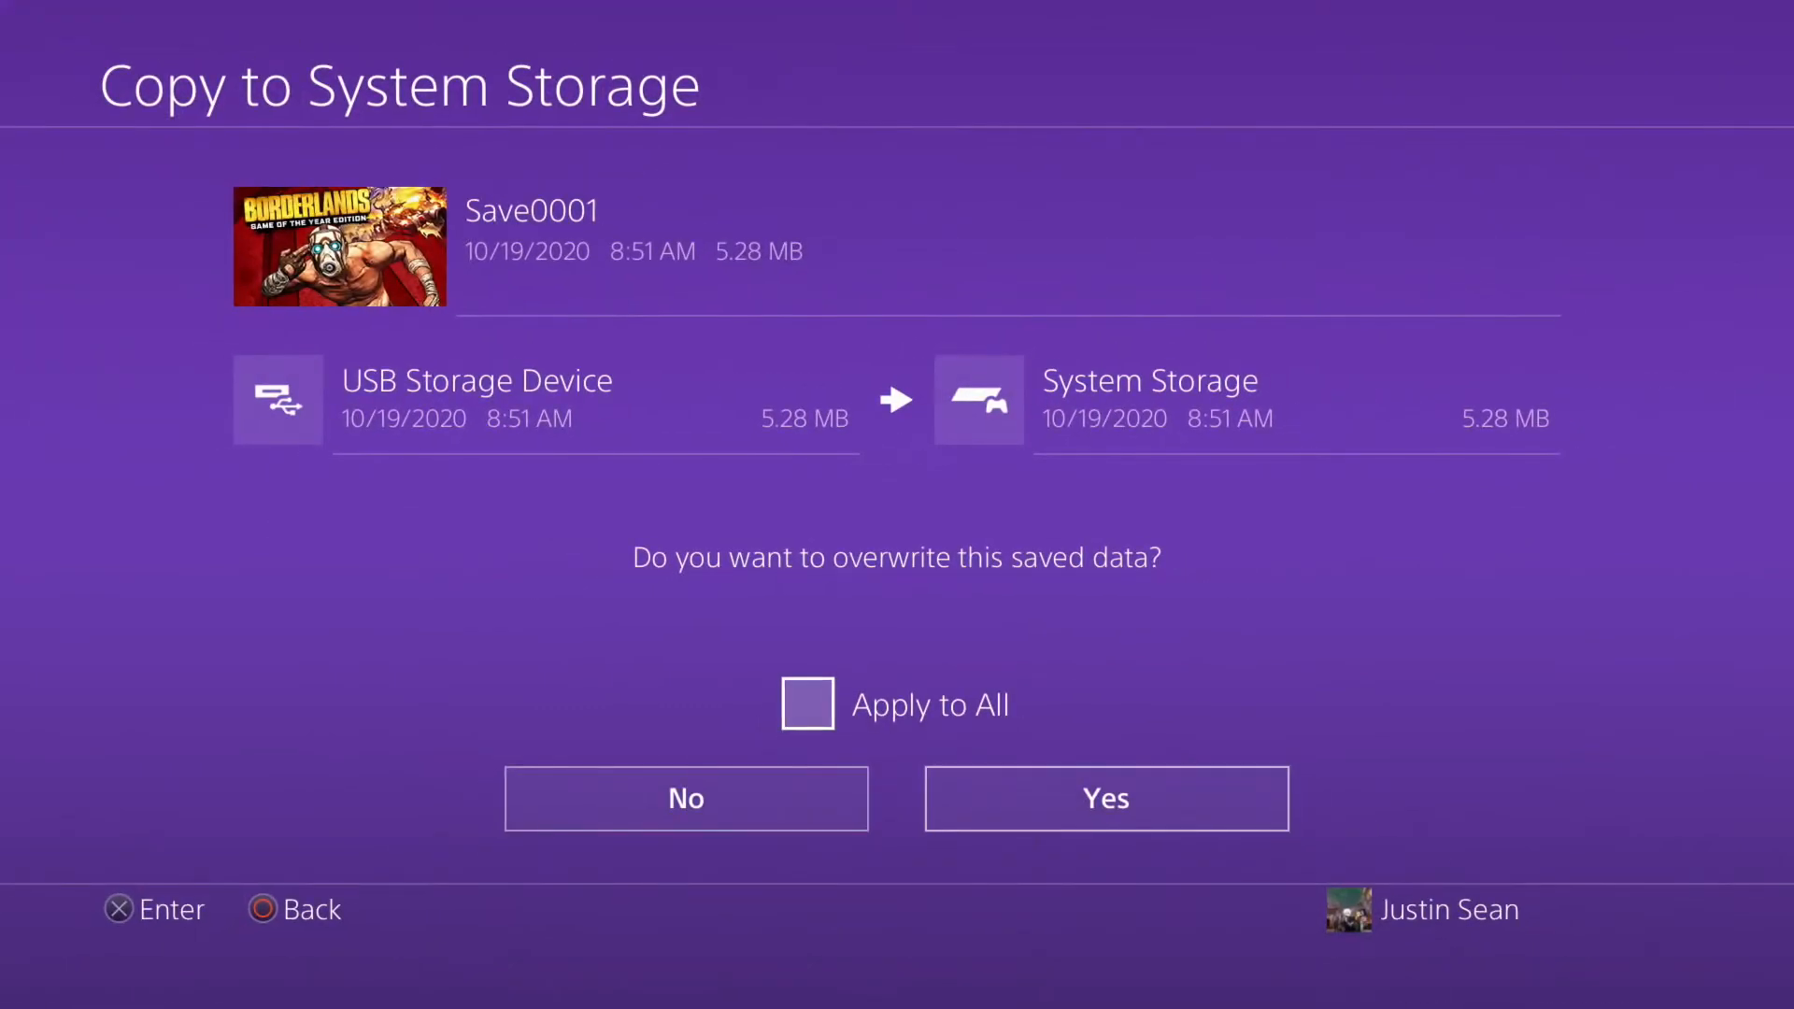
click(1105, 797)
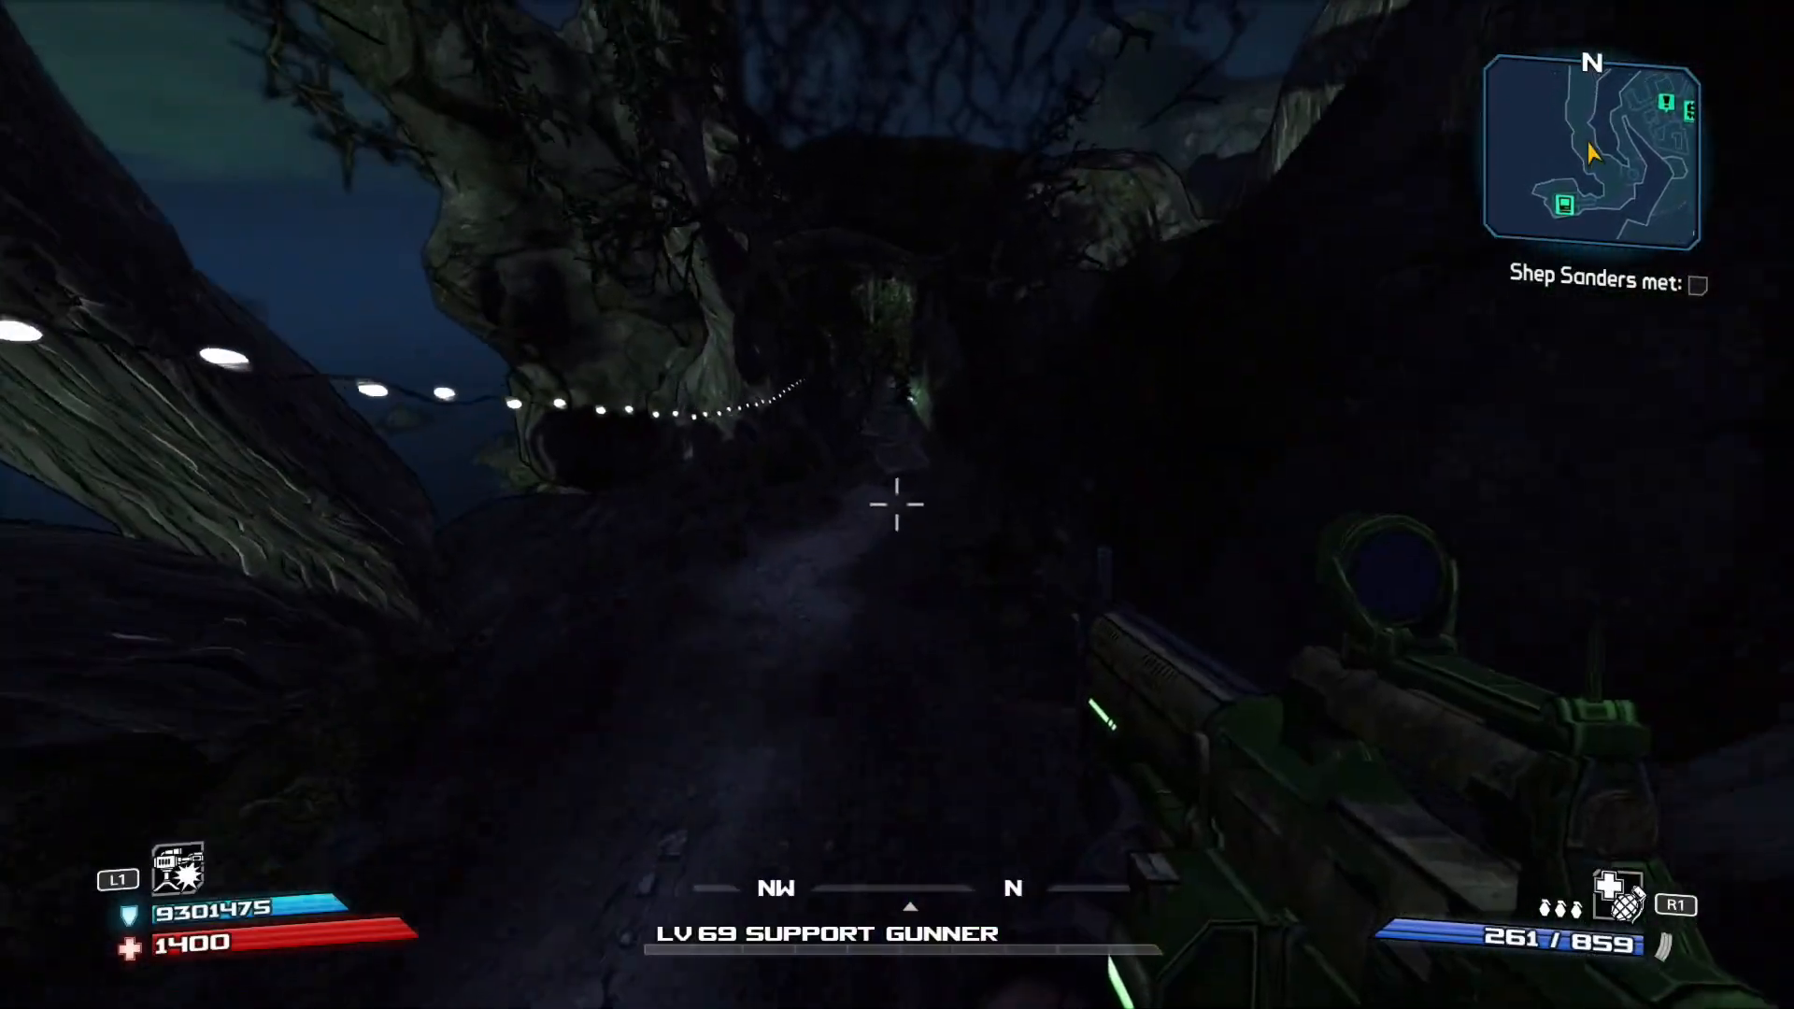
mouse_move(897, 504)
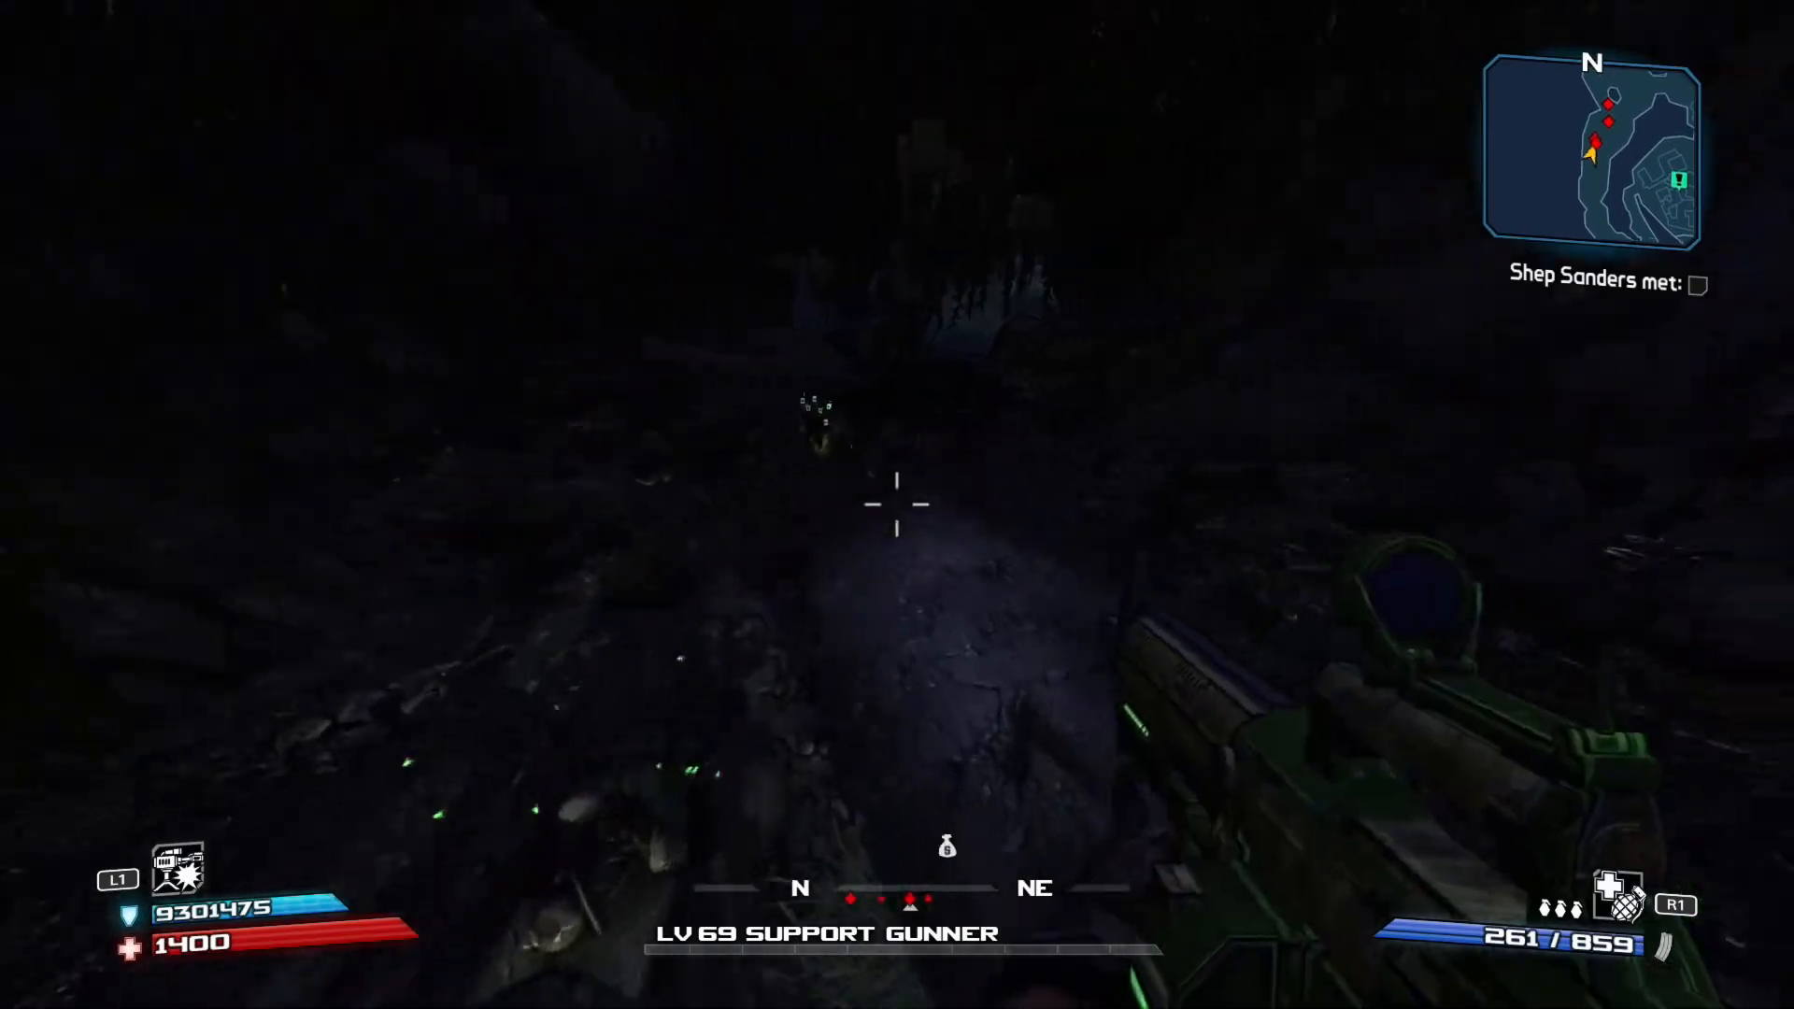
Step: Play as the level 69 Support Gunner, aiming through the sniper rifle's scope
click(897, 504)
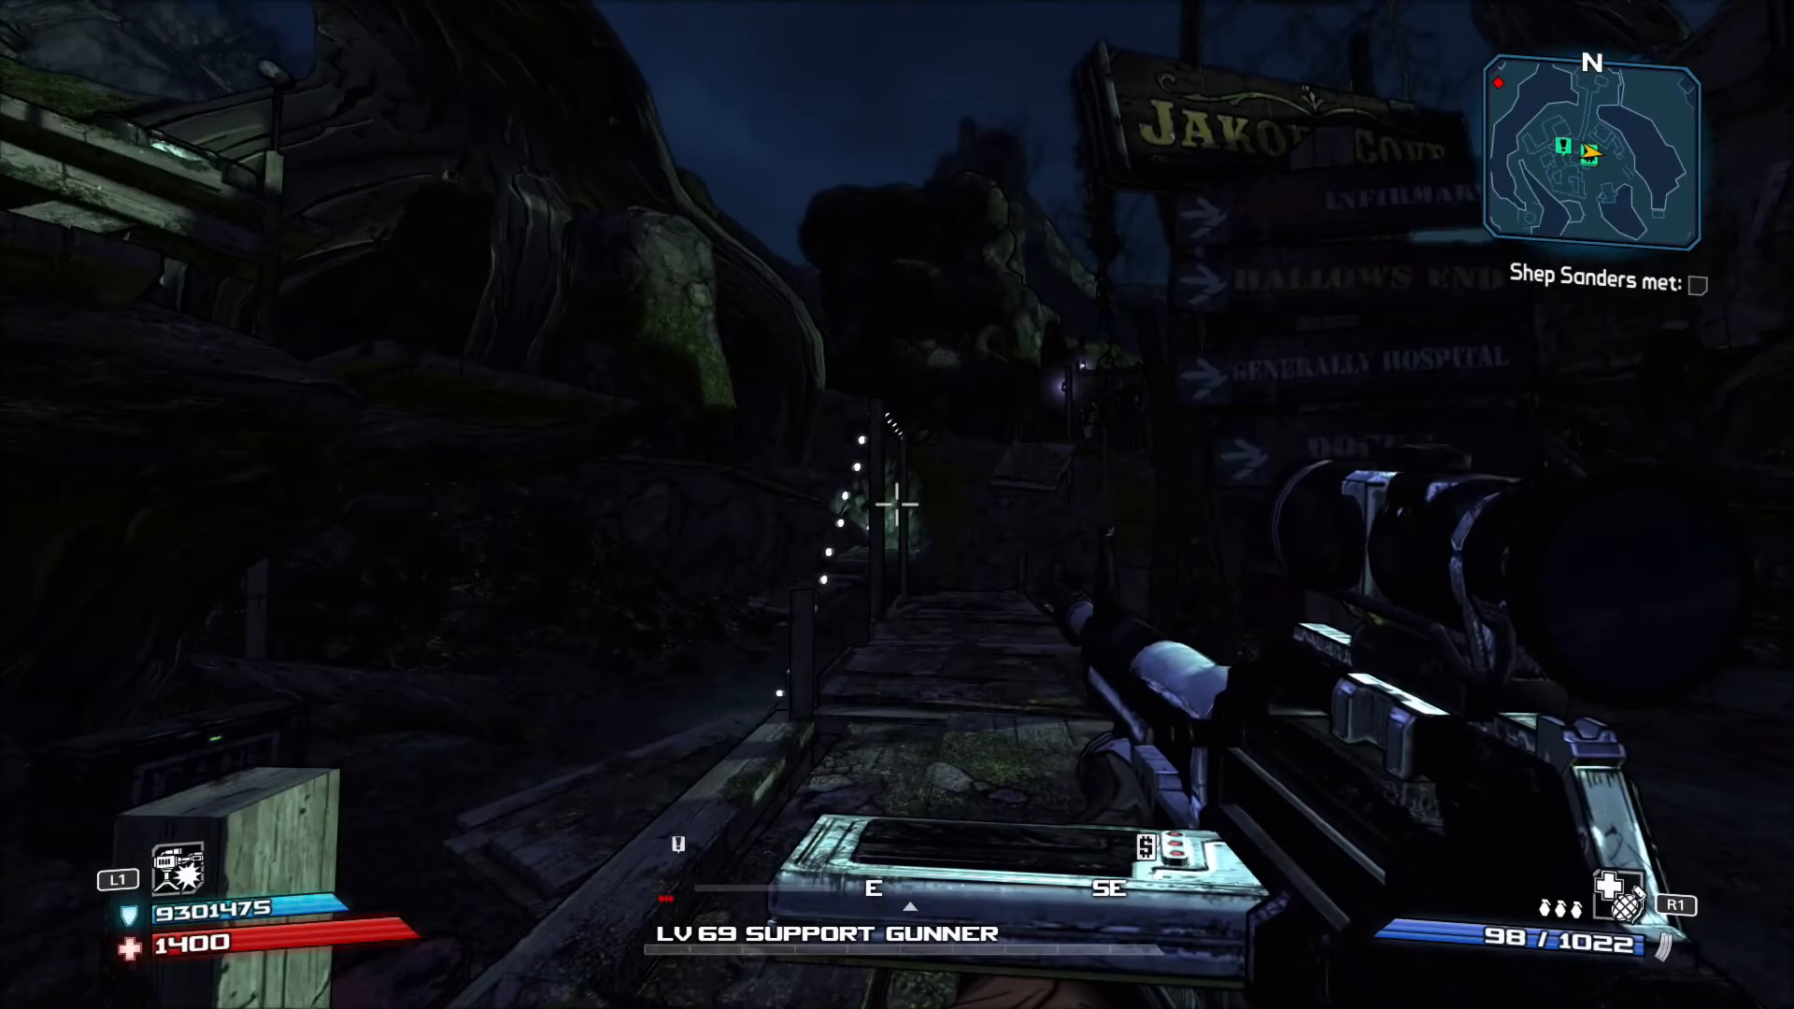
right_click(897, 505)
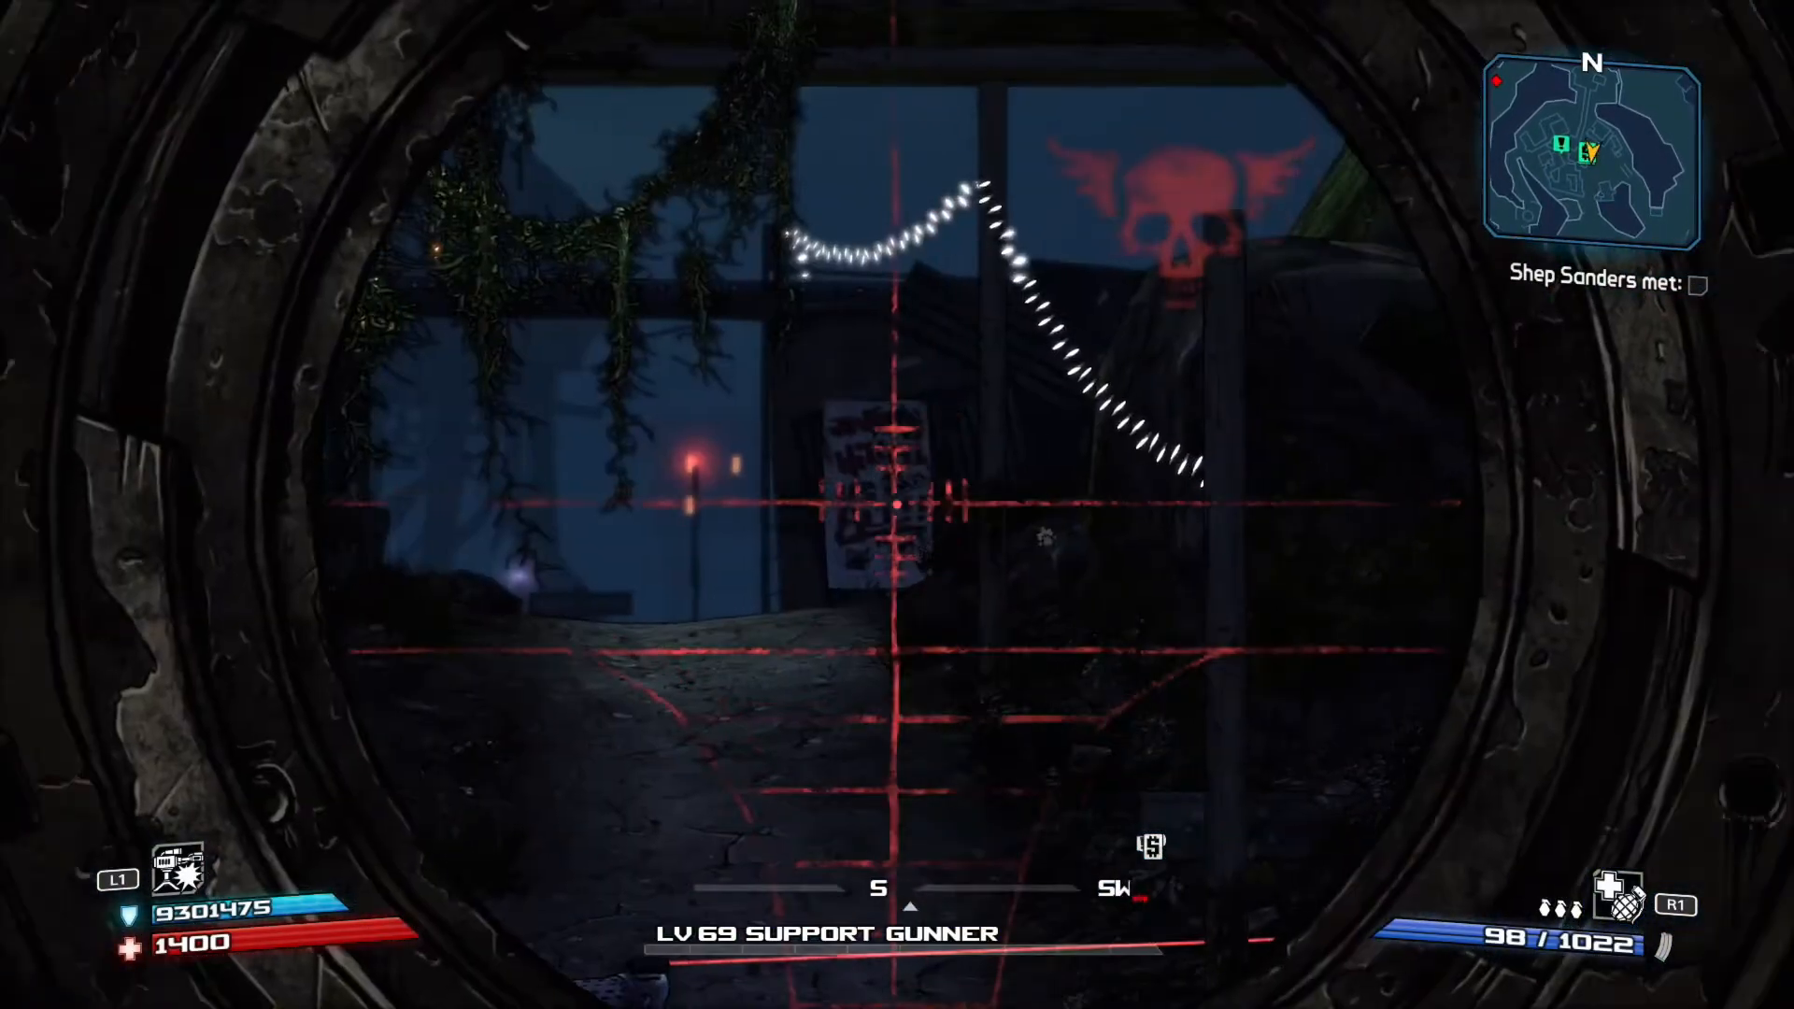